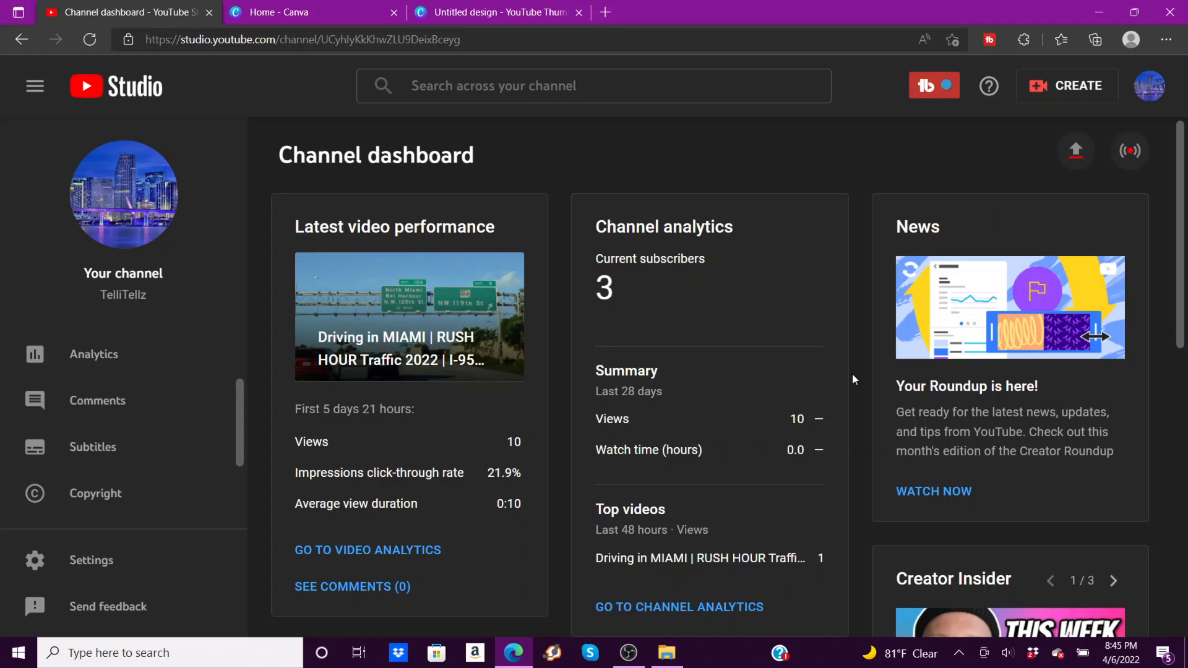
mouse_move(955, 146)
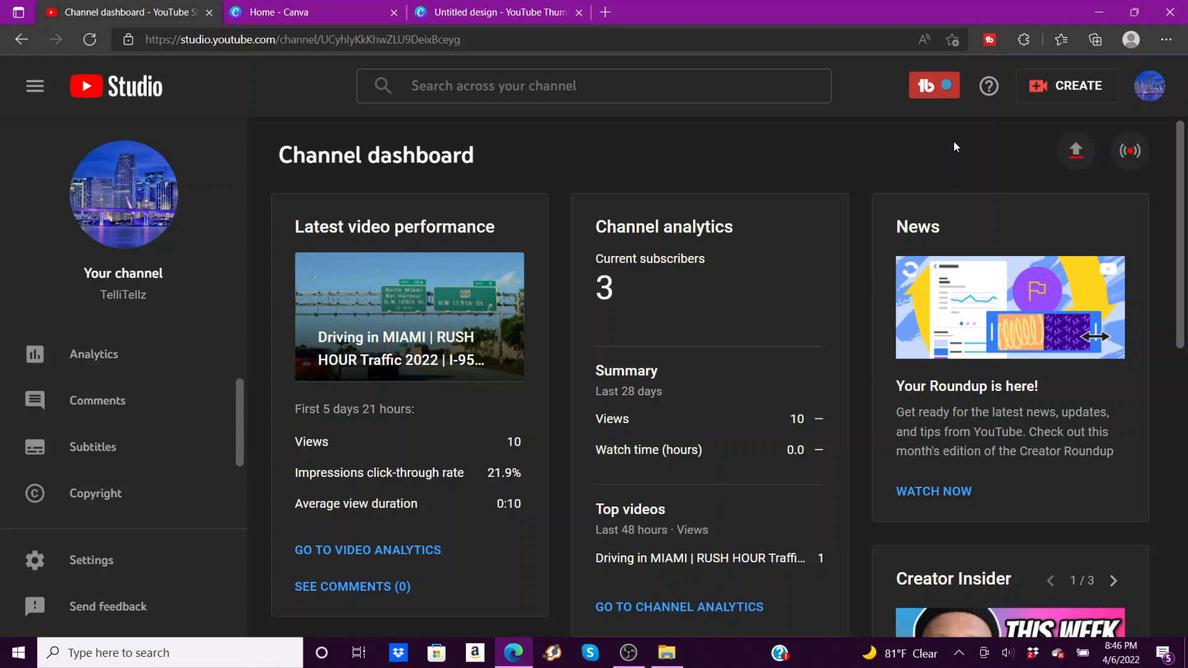
- Open the CREATE menu from the channel dashboard's top bar
left_click(1066, 84)
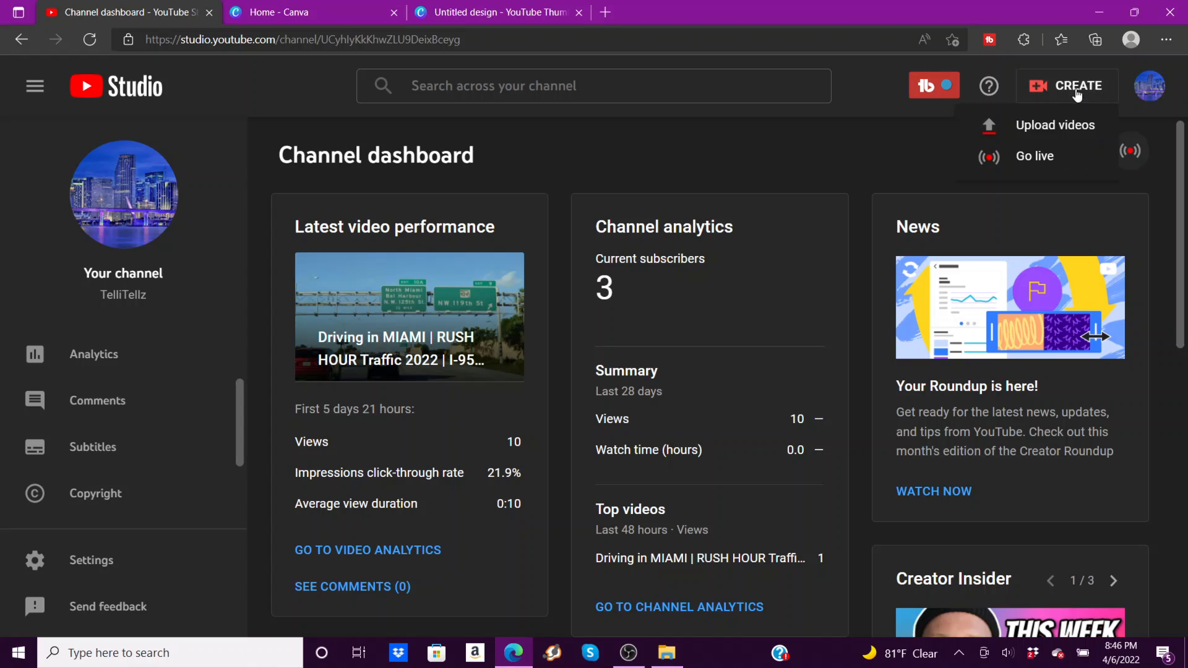
mouse_move(870, 187)
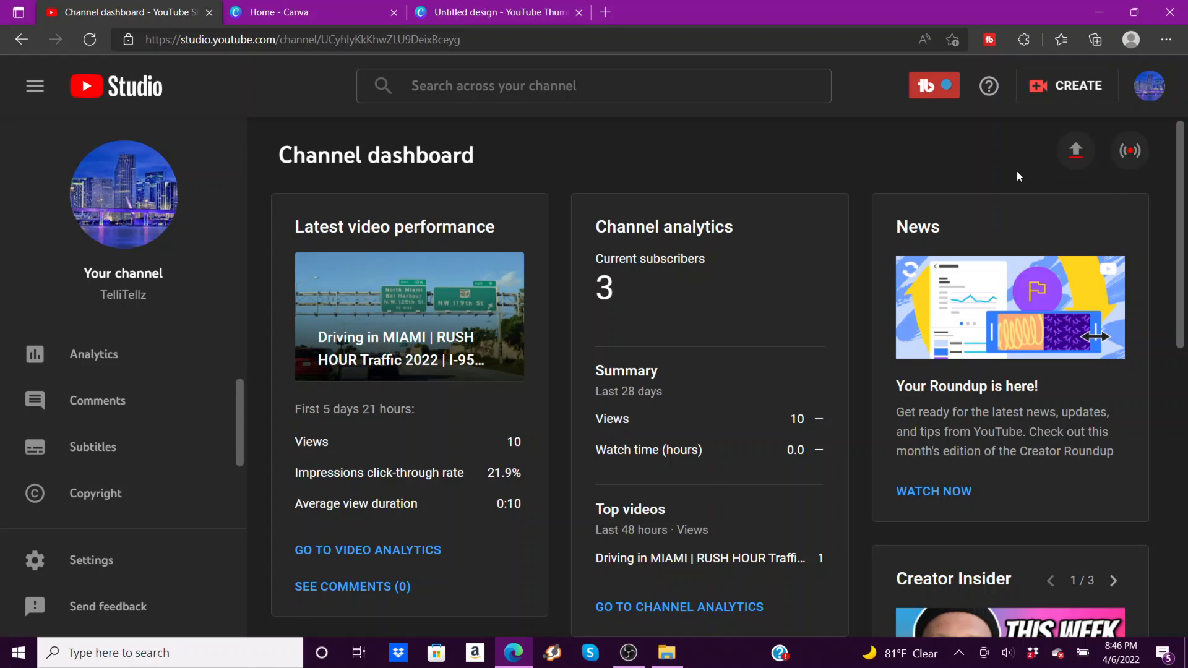
mouse_move(1128, 150)
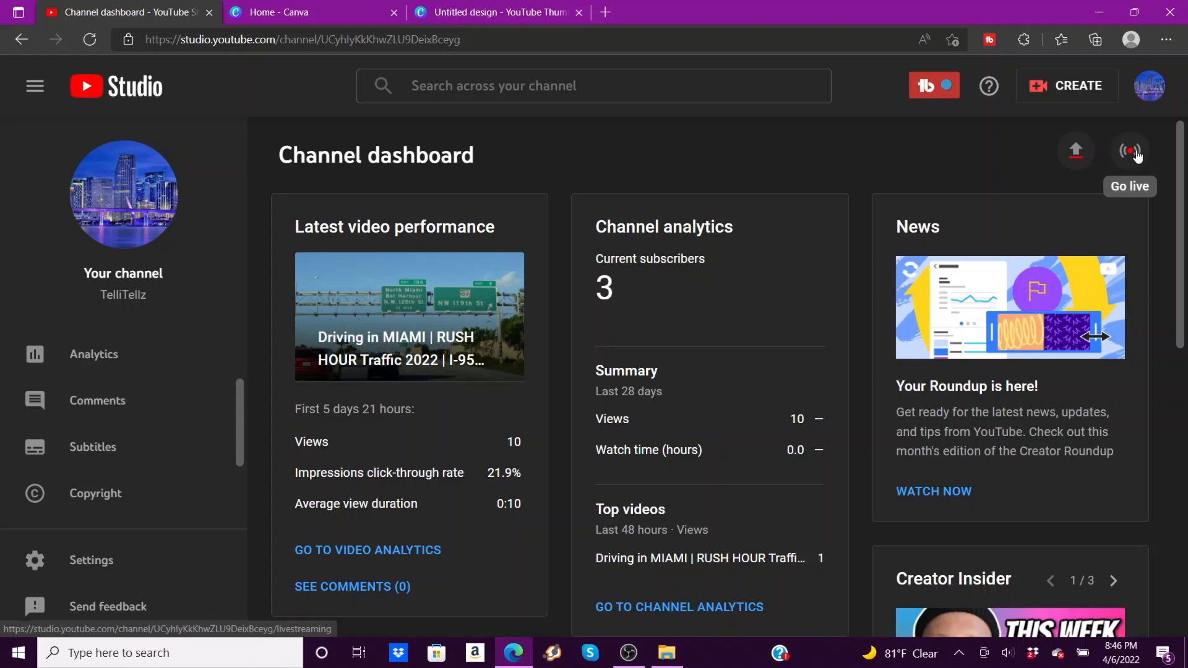
mouse_move(995, 149)
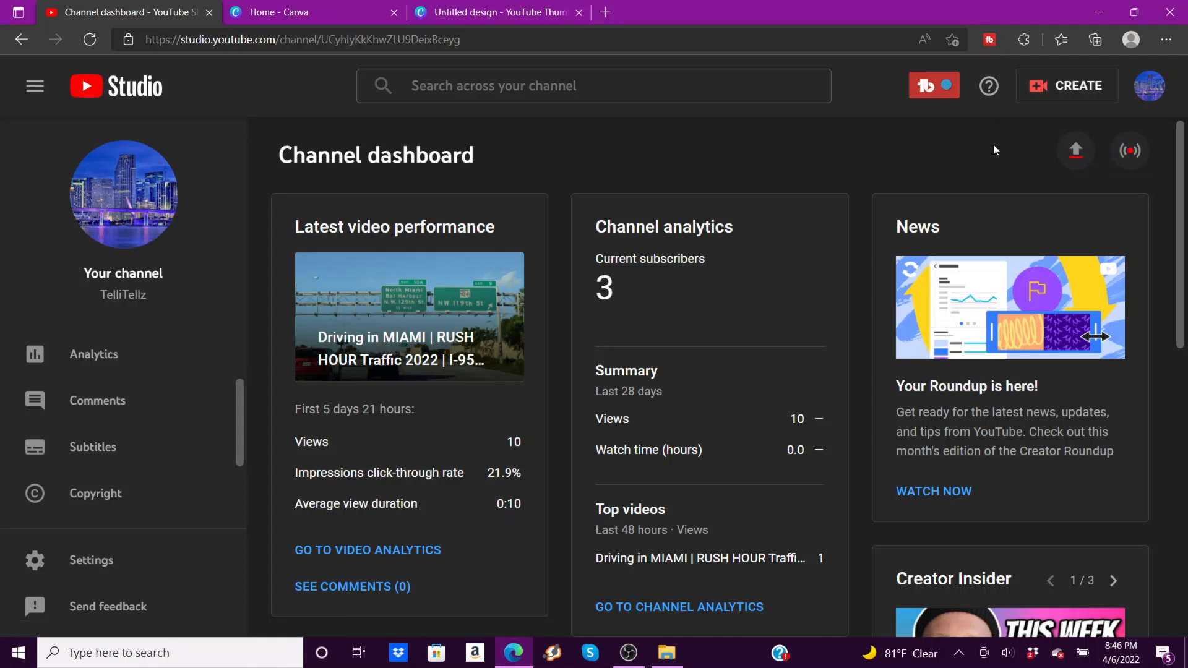
mouse_move(1015, 162)
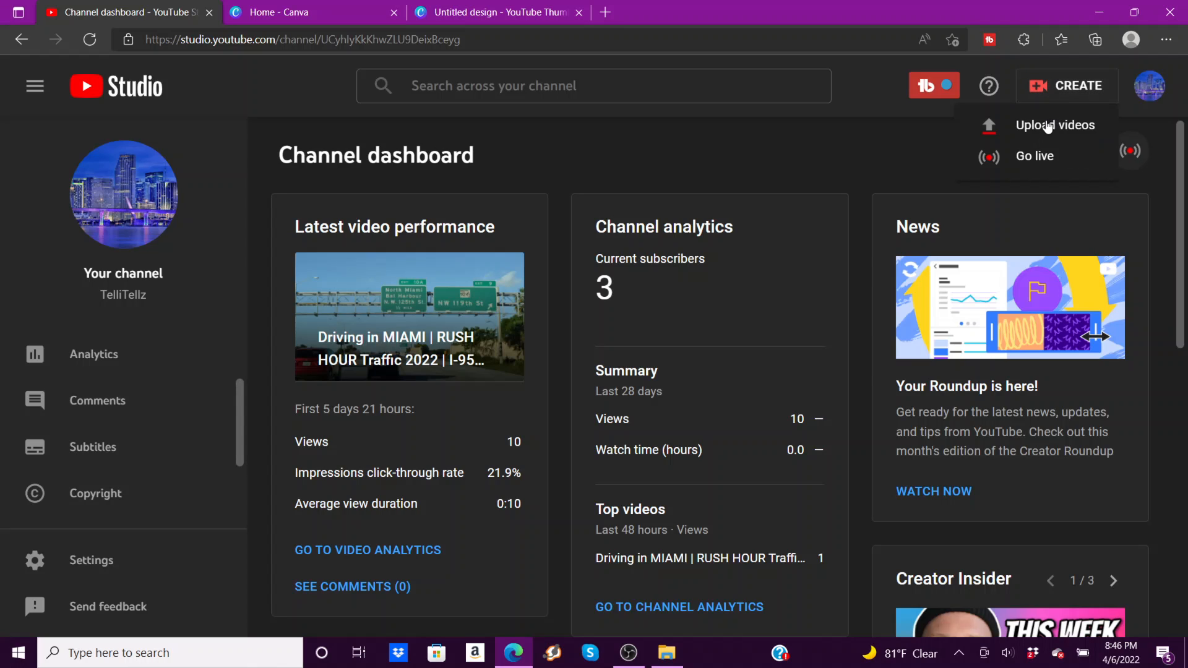
- Choose Upload videos and select the COVID UPDATE video file to upload
left_click(1054, 125)
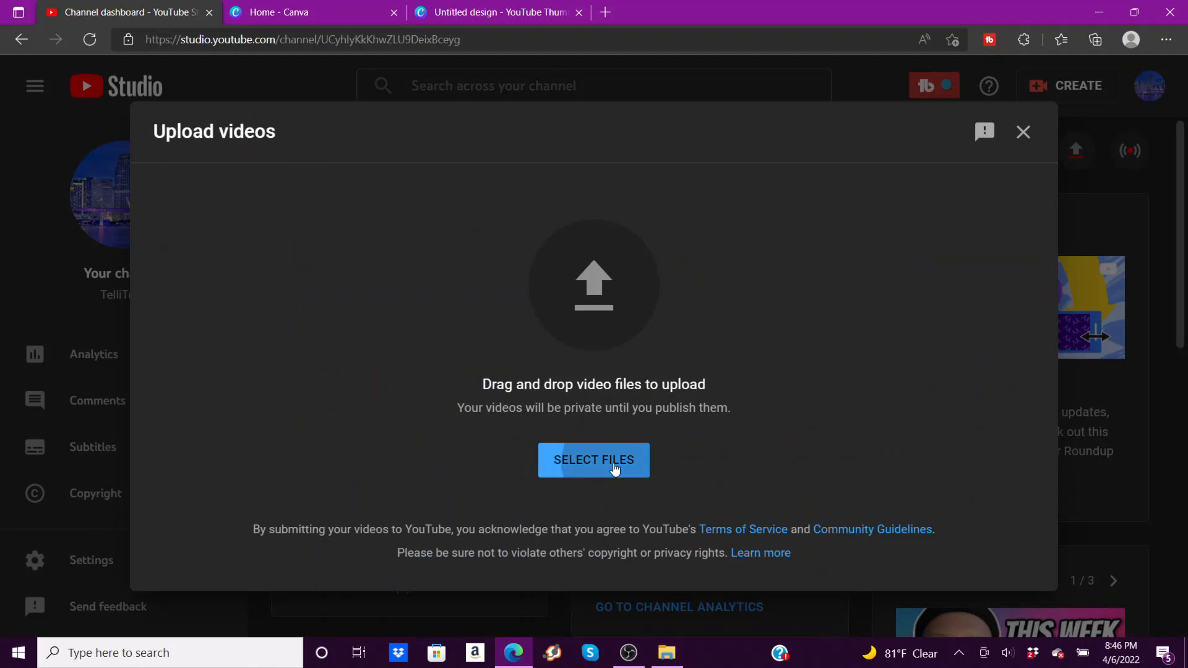
left_click(594, 459)
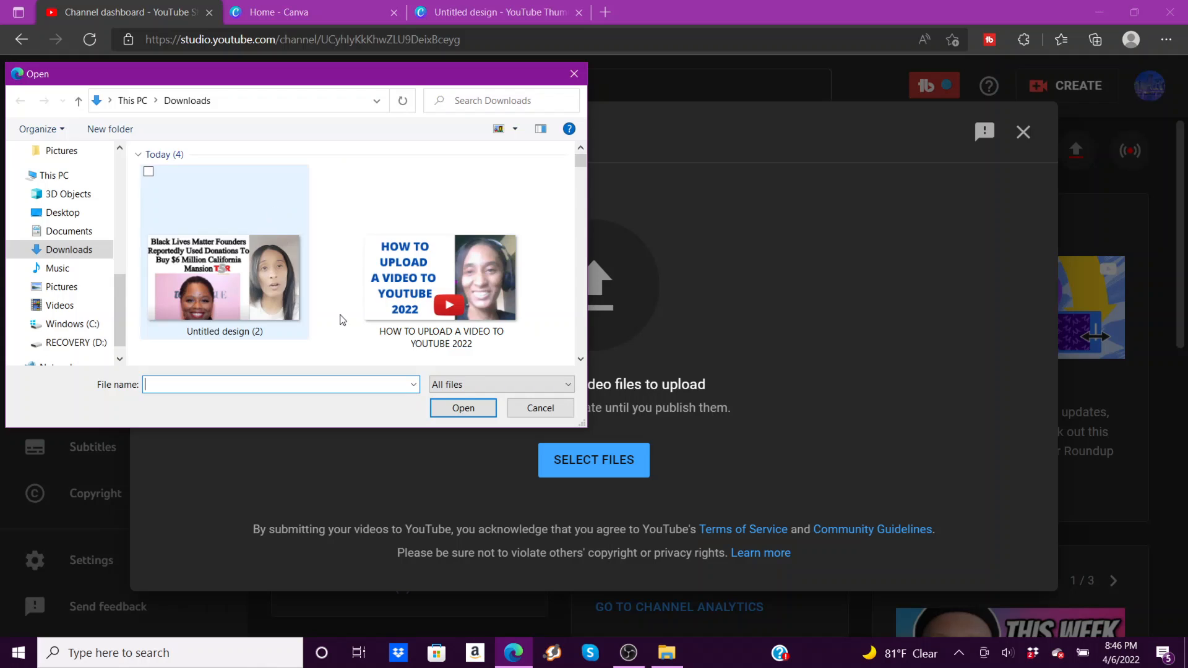
scroll("down", 3)
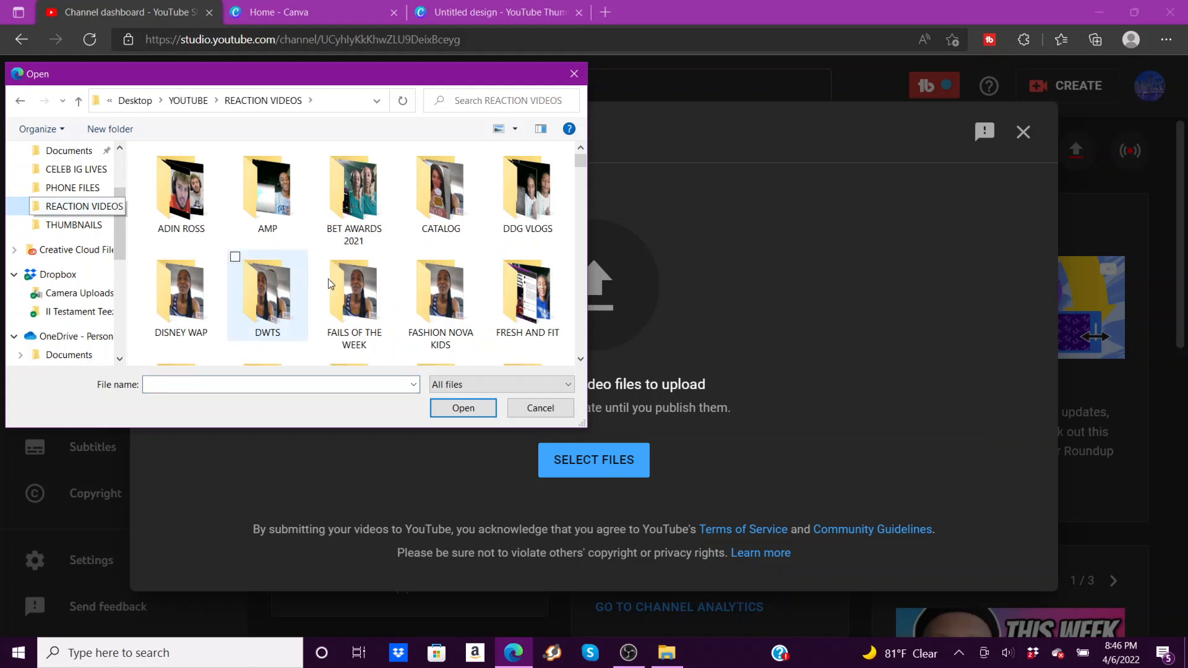
left_click(540, 407)
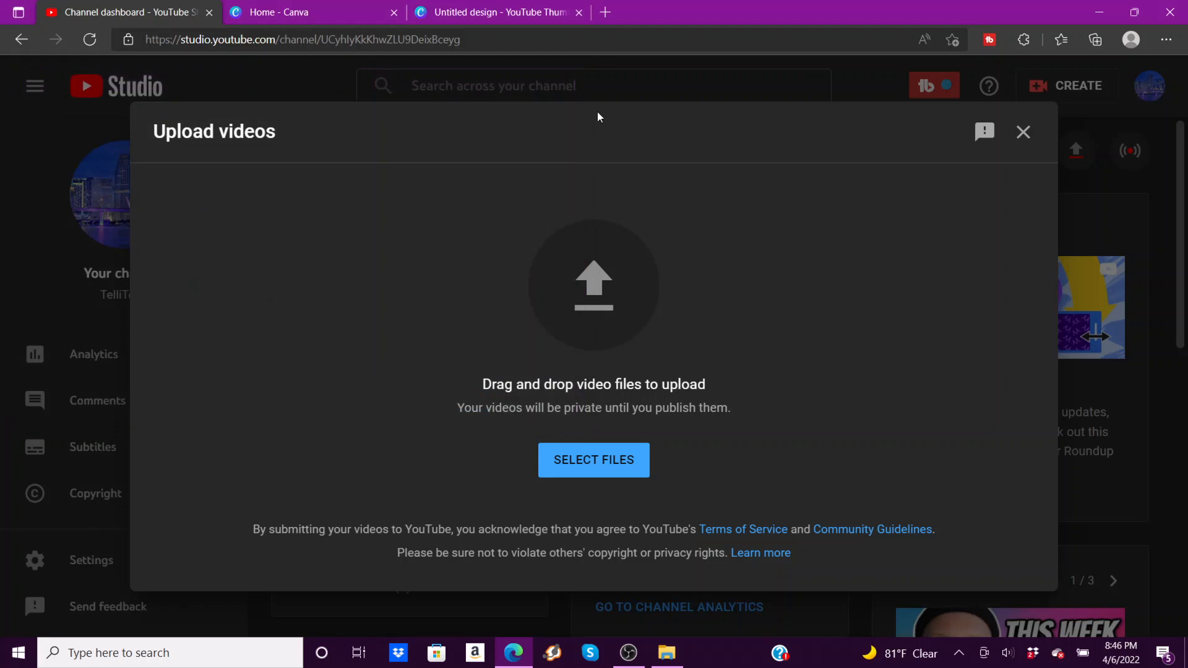
mouse_move(666, 652)
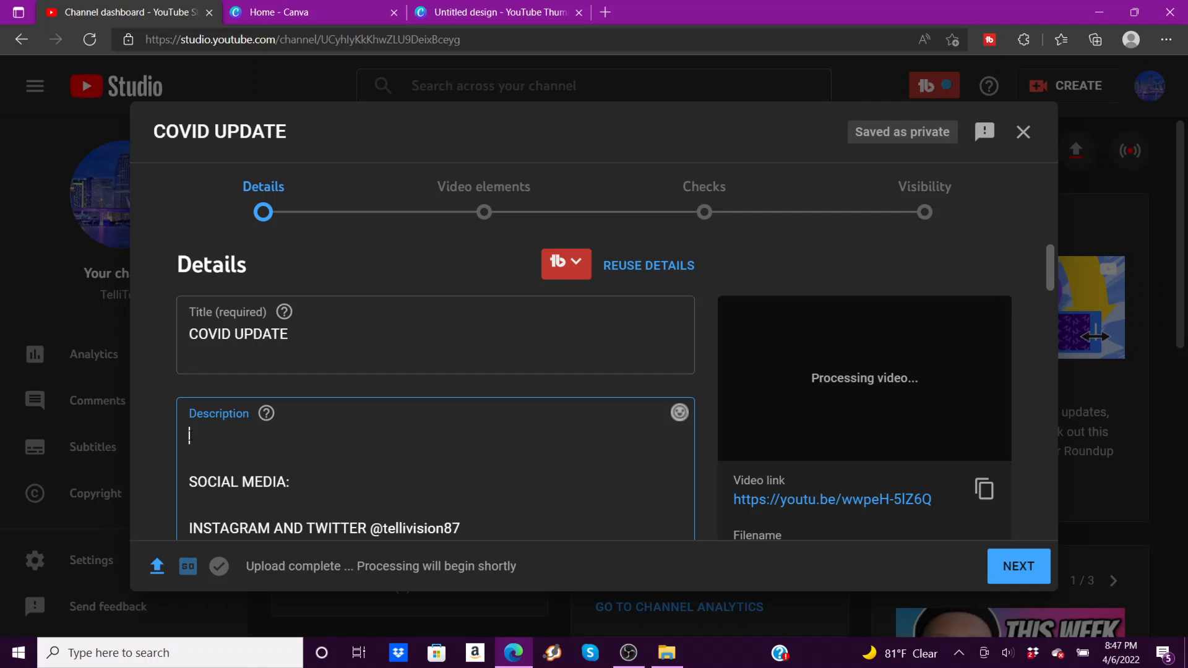
- Put 'COVID UPDATE' at the top of the description and scroll down the Details page
type("COVID UPDATE")
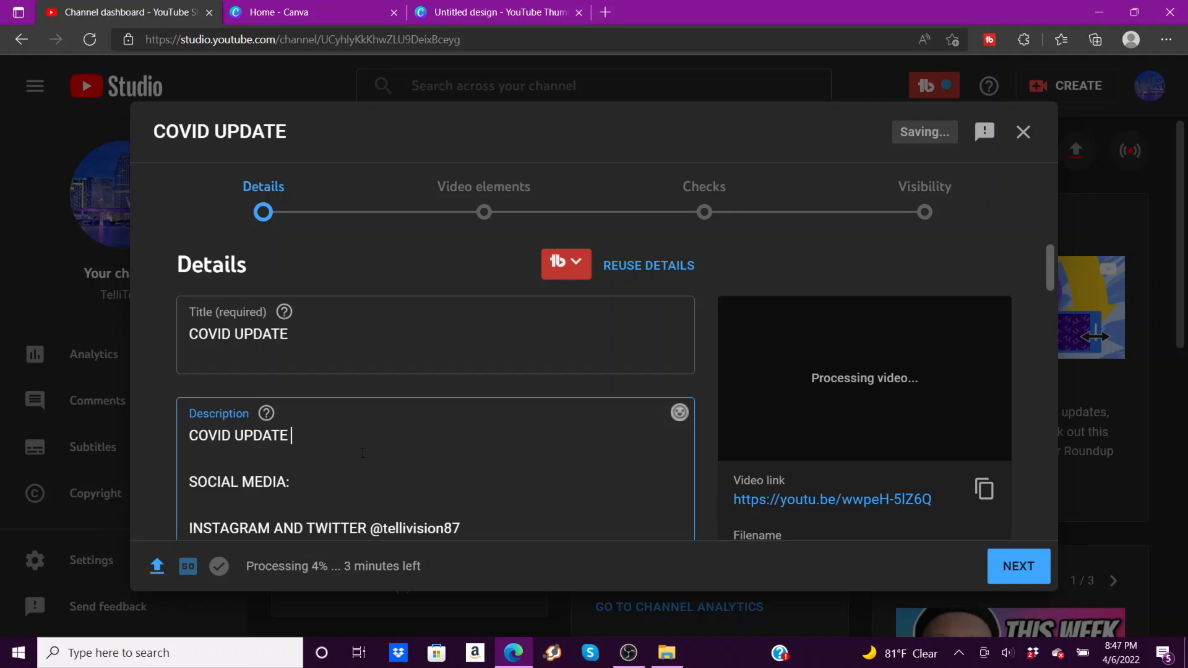
scroll("down", 3)
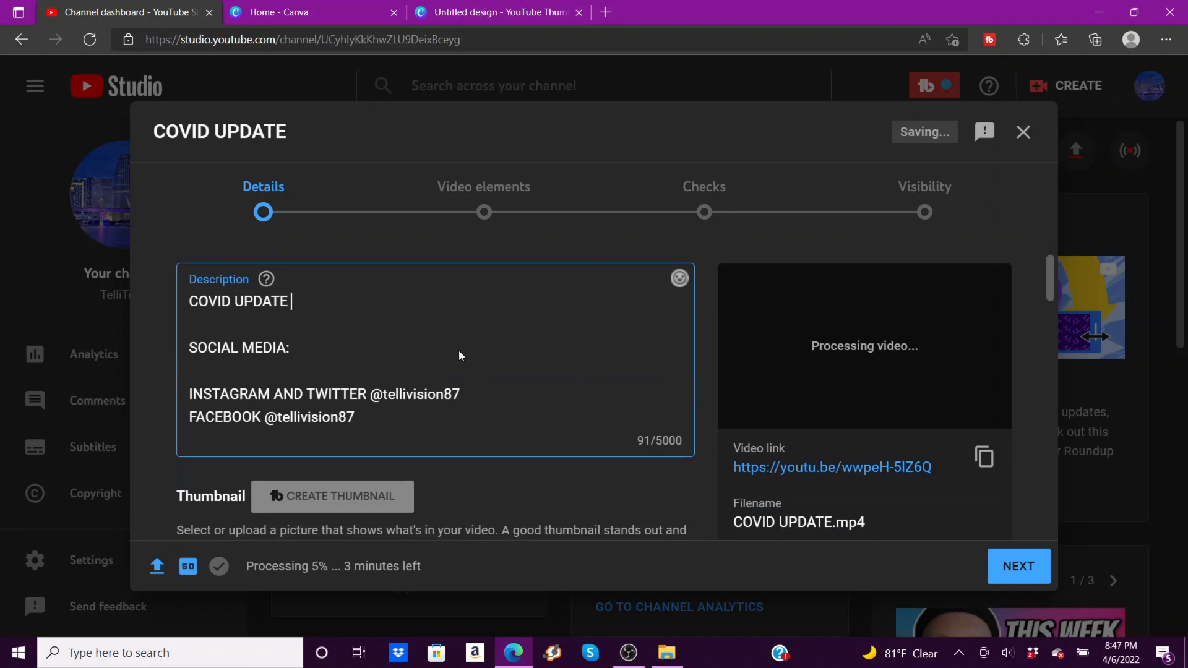
scroll("down", 3)
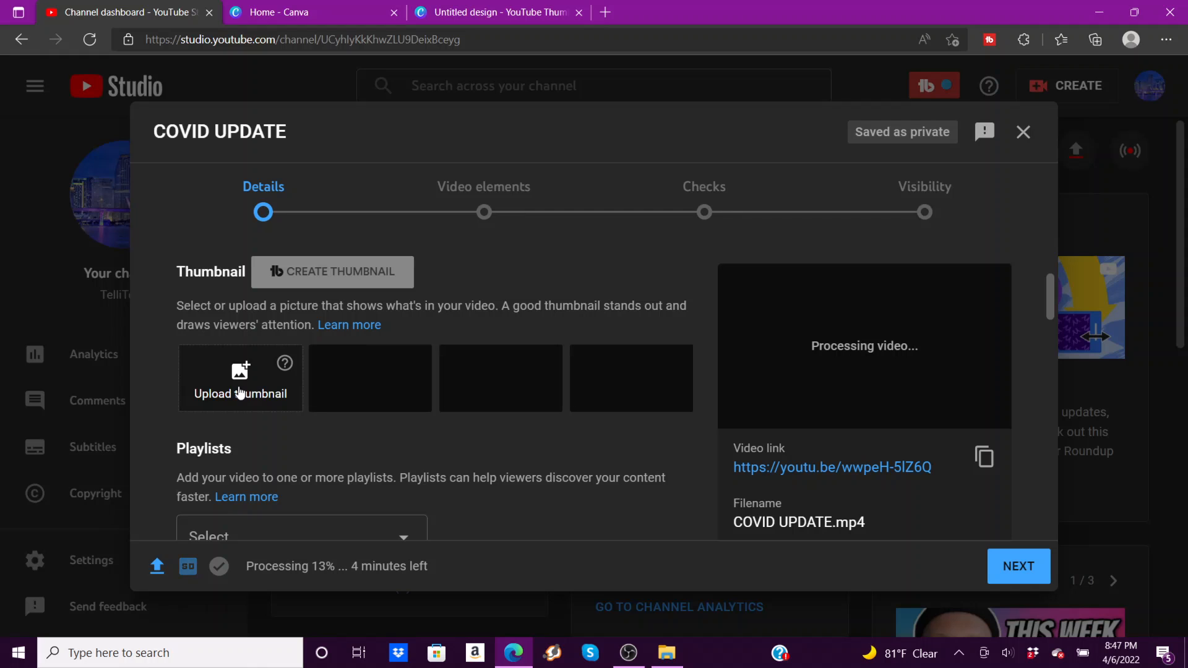
scroll("down", 3)
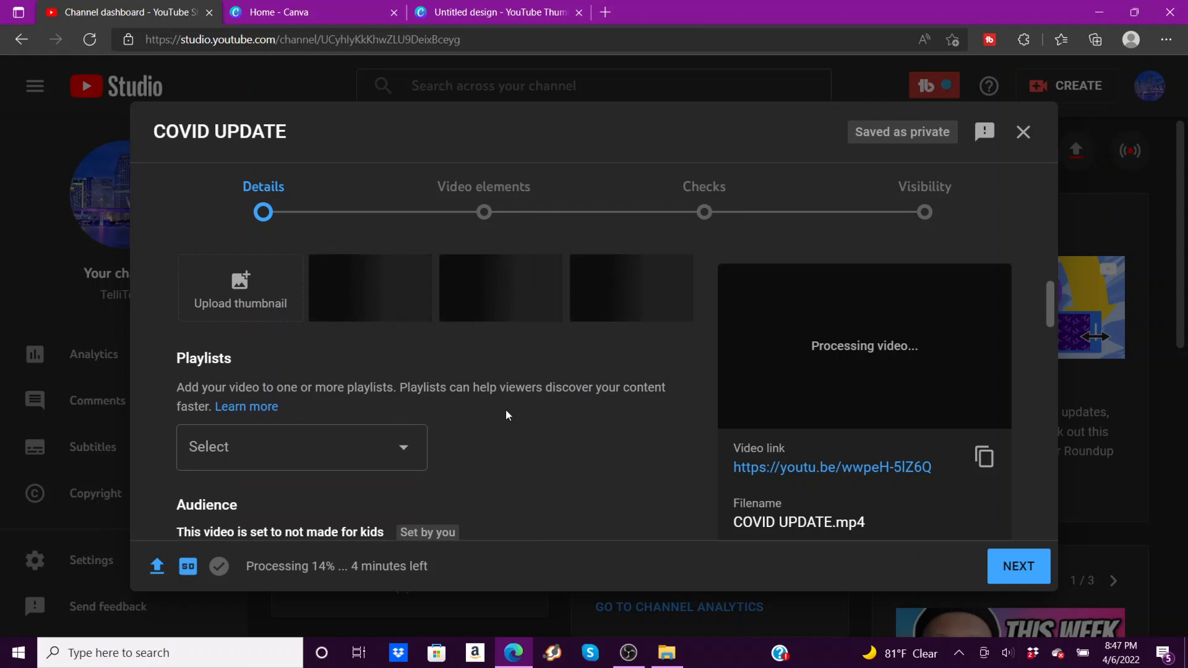
scroll("down", 3)
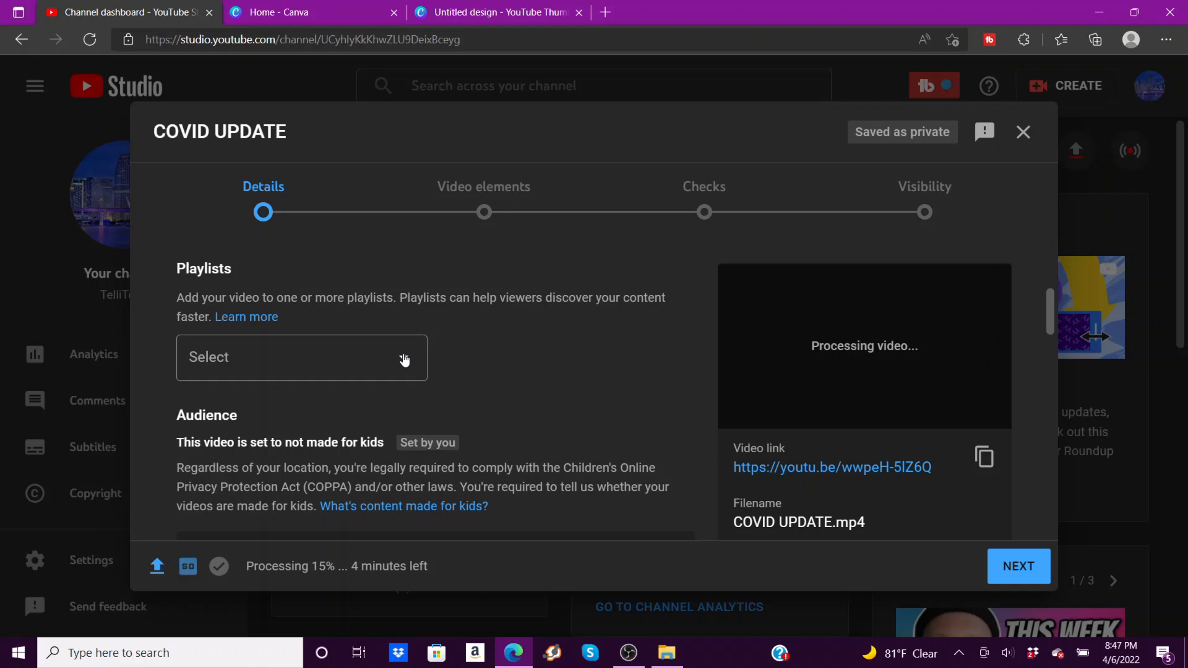
- Tick REACTIONS in the Playlists dropdown and confirm with DONE
left_click(300, 357)
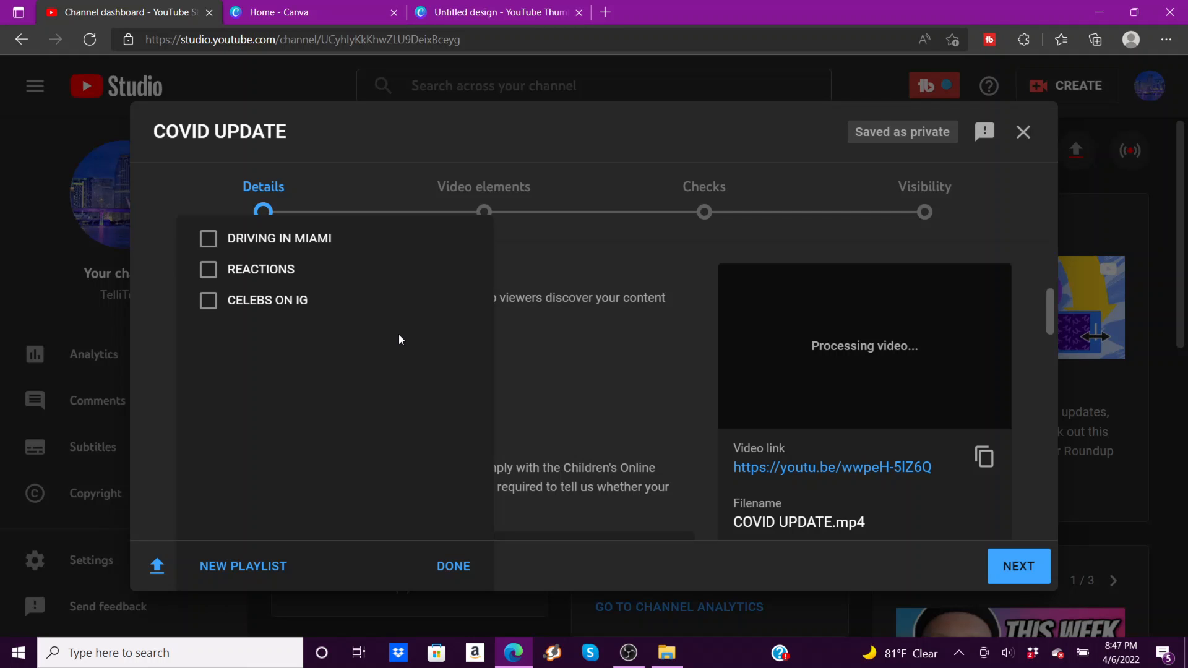
mouse_move(219, 335)
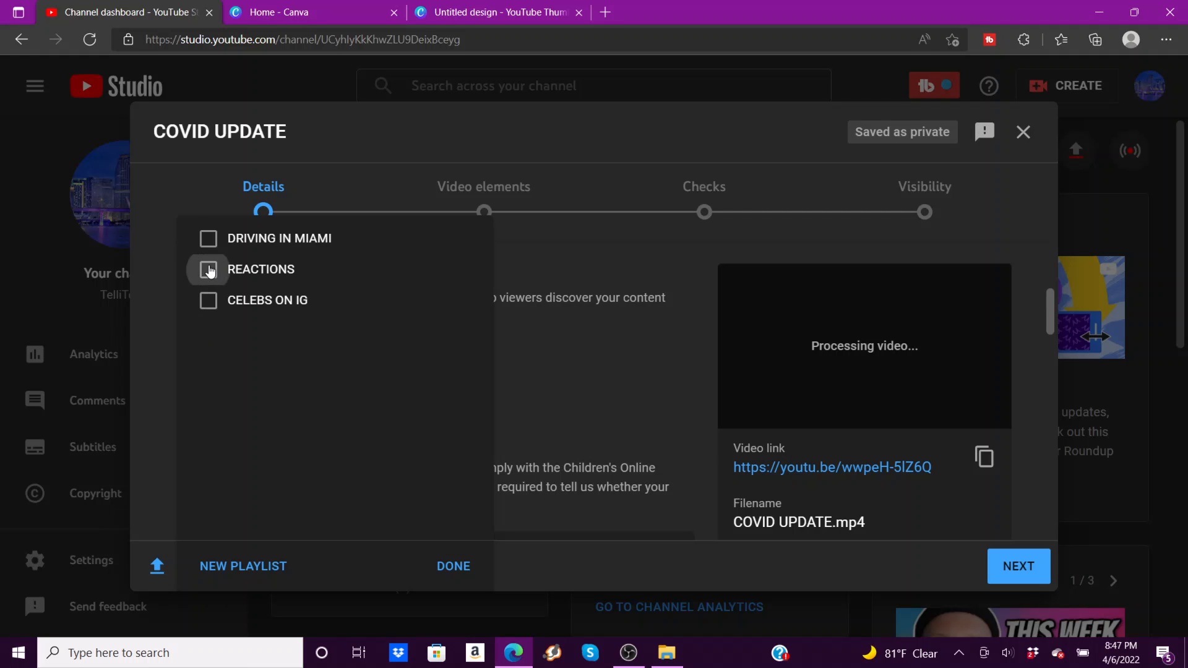
left_click(209, 269)
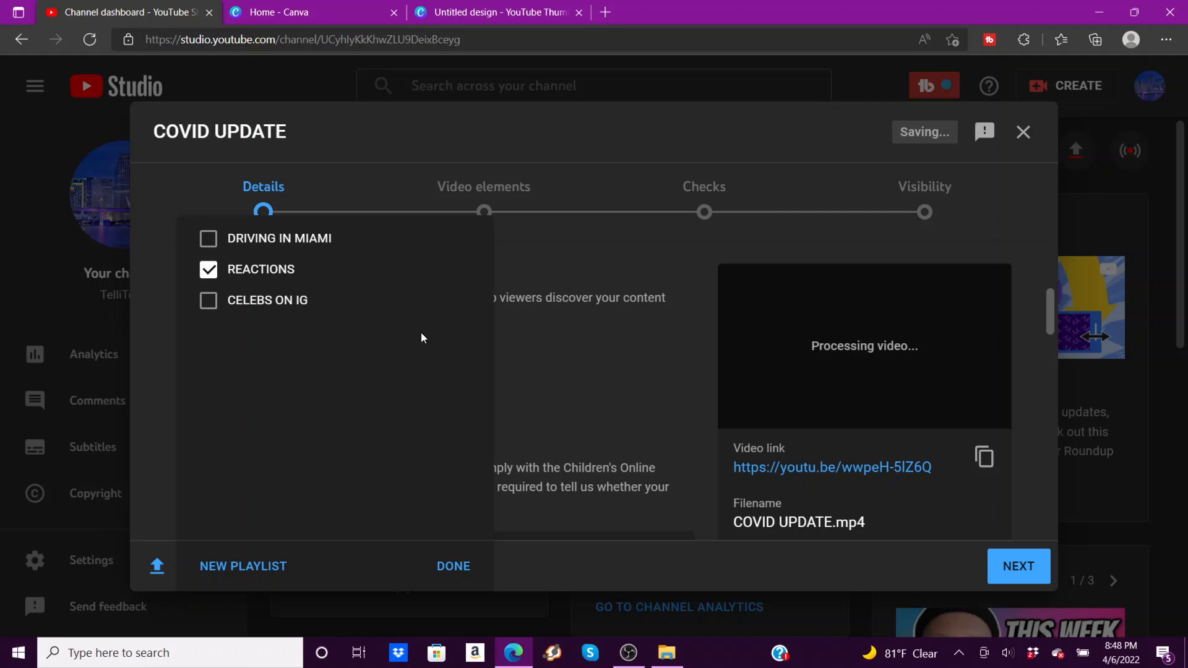
mouse_move(235, 567)
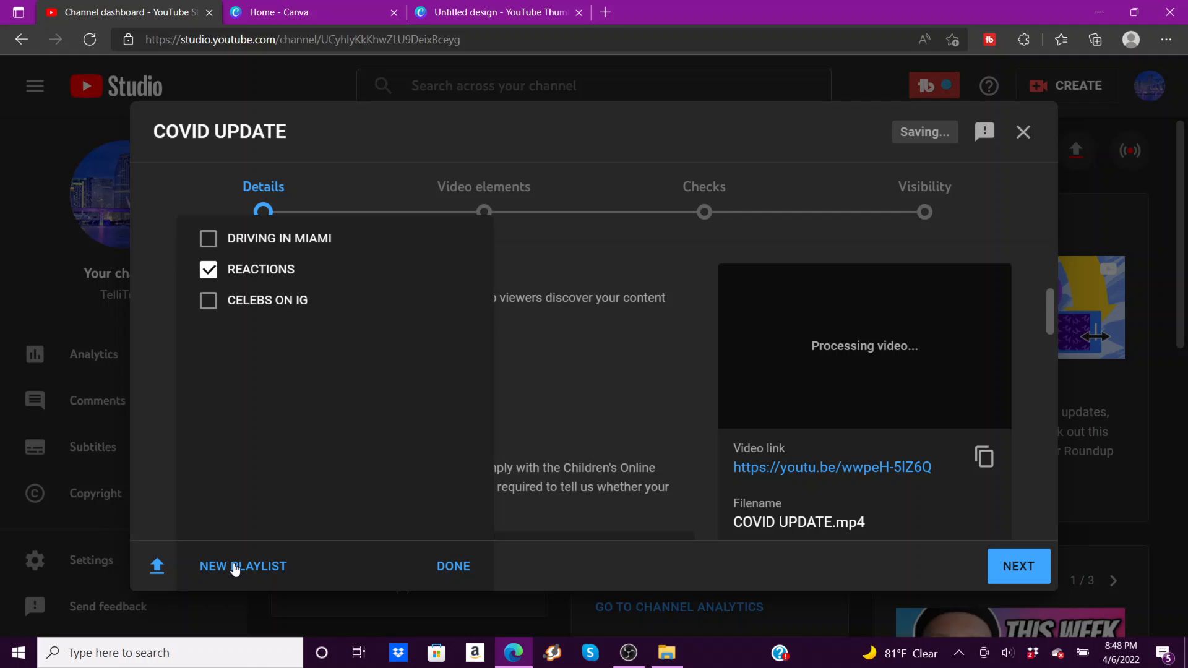
left_click(243, 567)
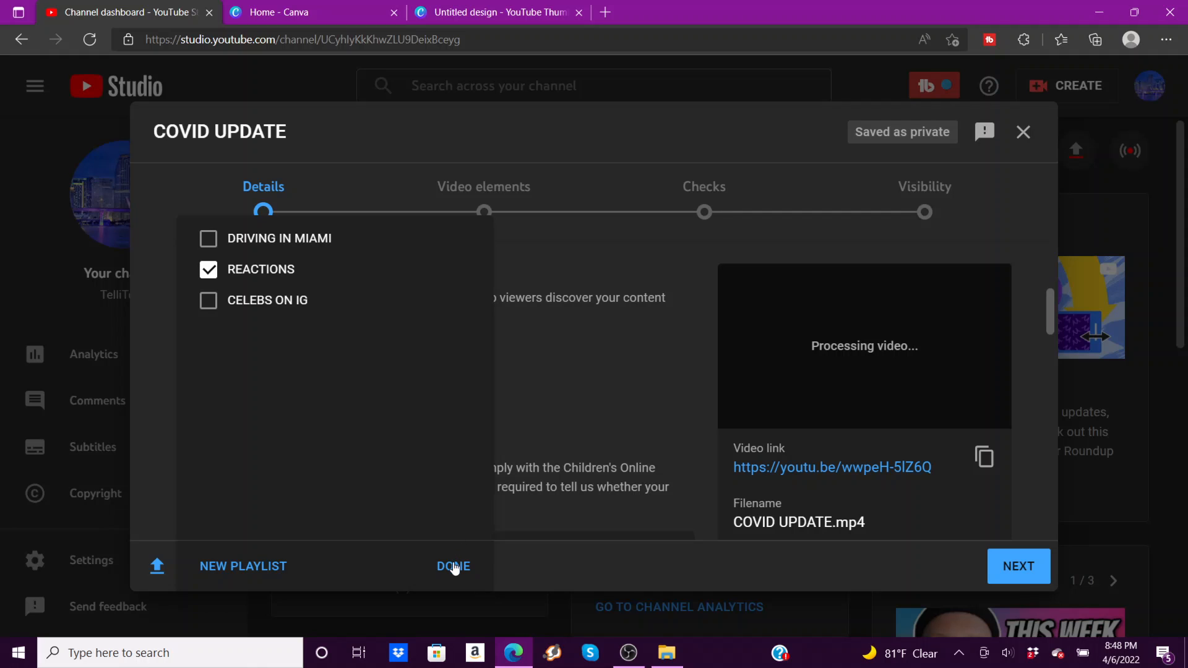
left_click(452, 566)
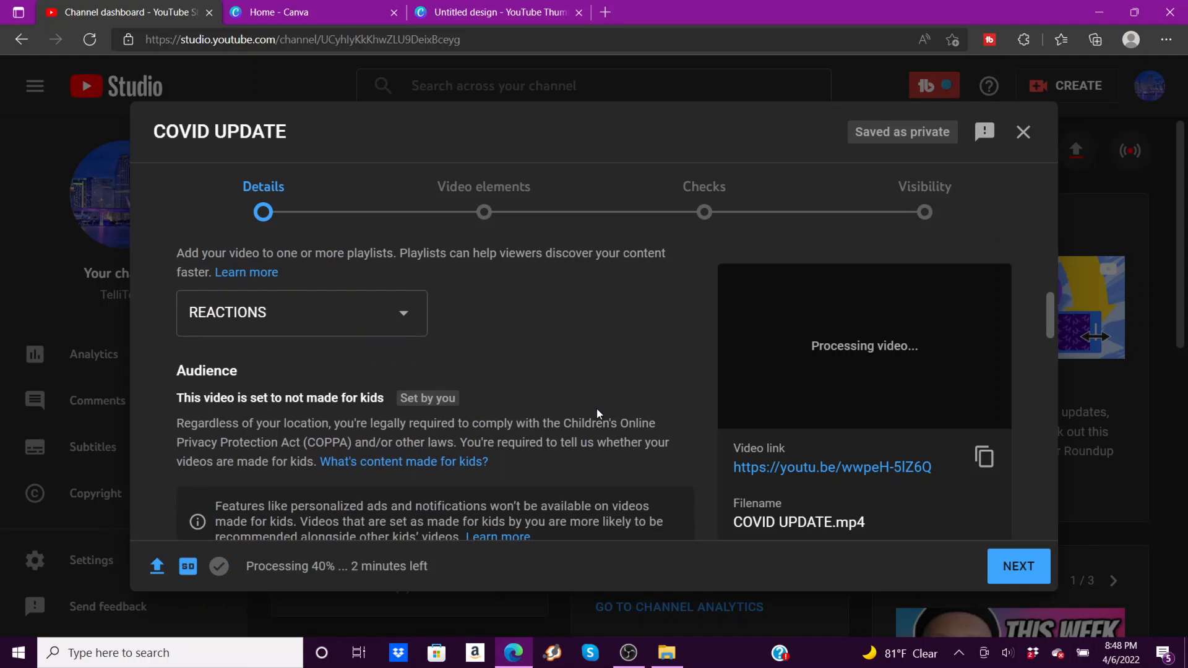
scroll("down", 3)
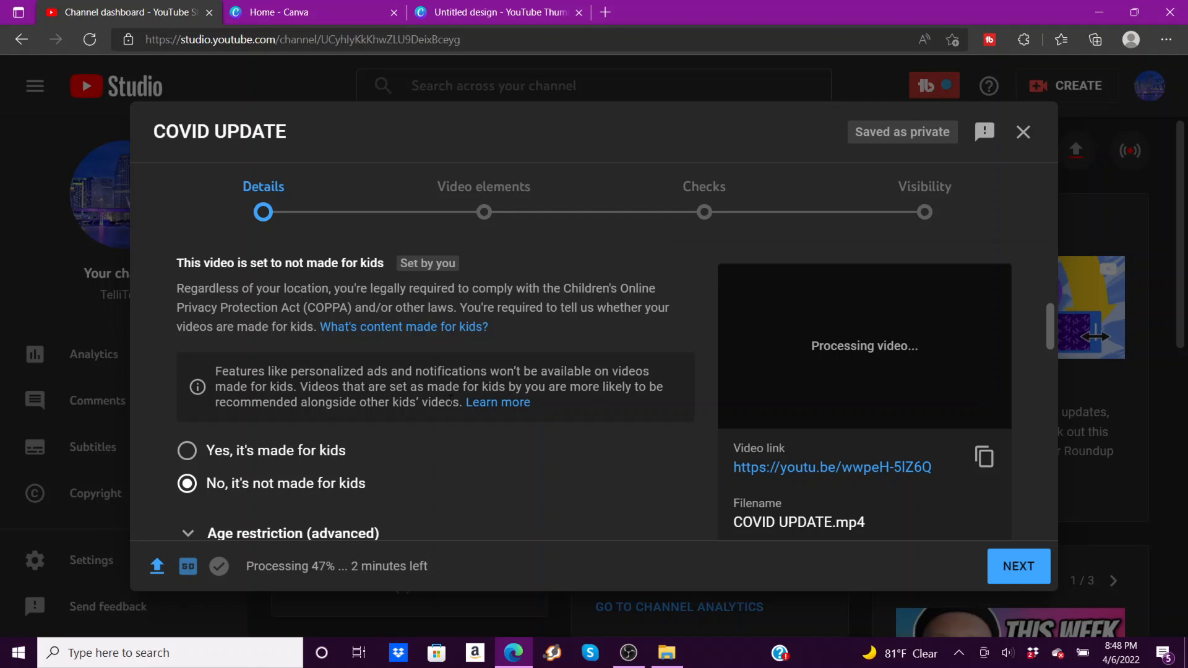
scroll("down", 3)
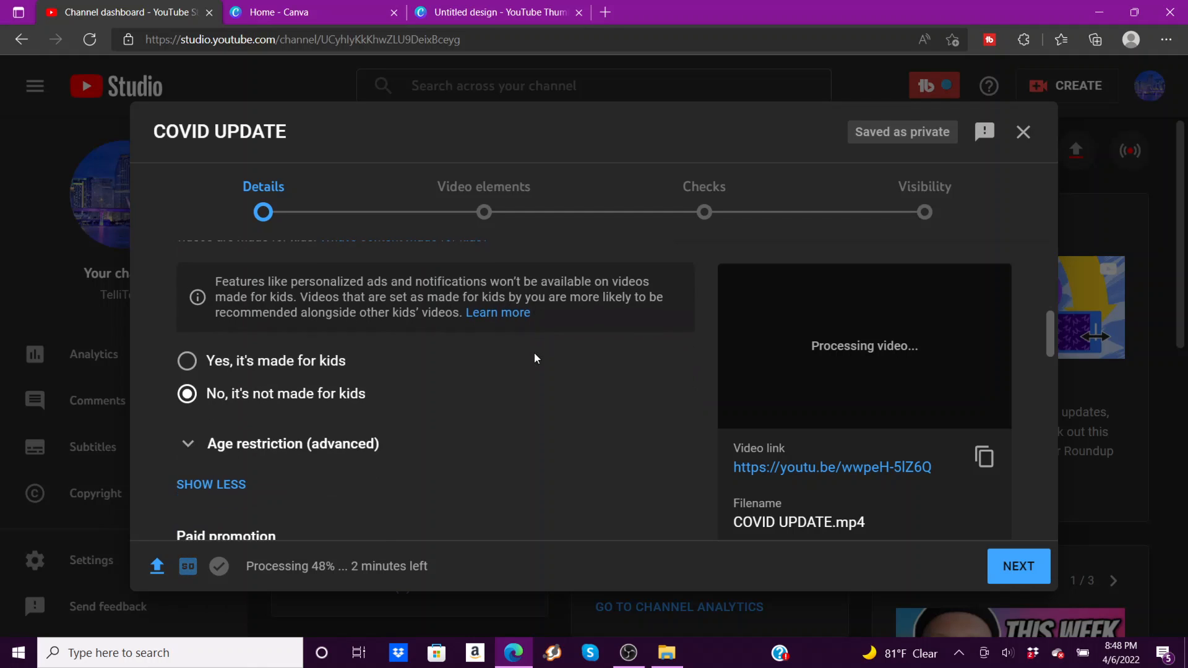
scroll("down", 3)
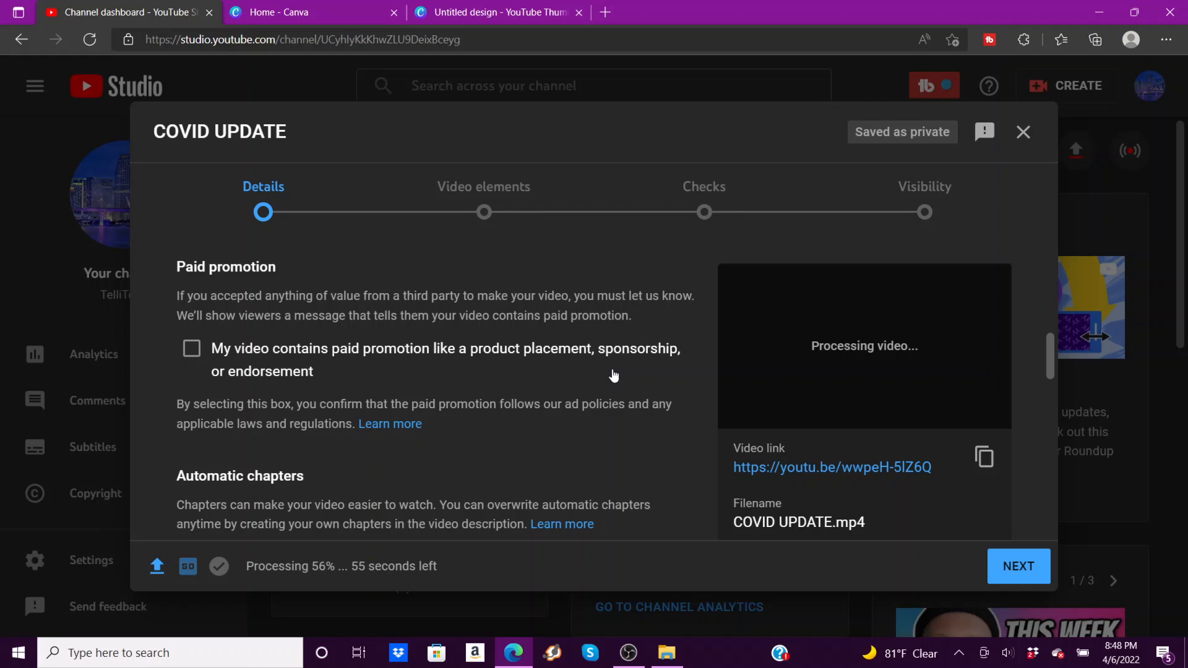
scroll("down", 3)
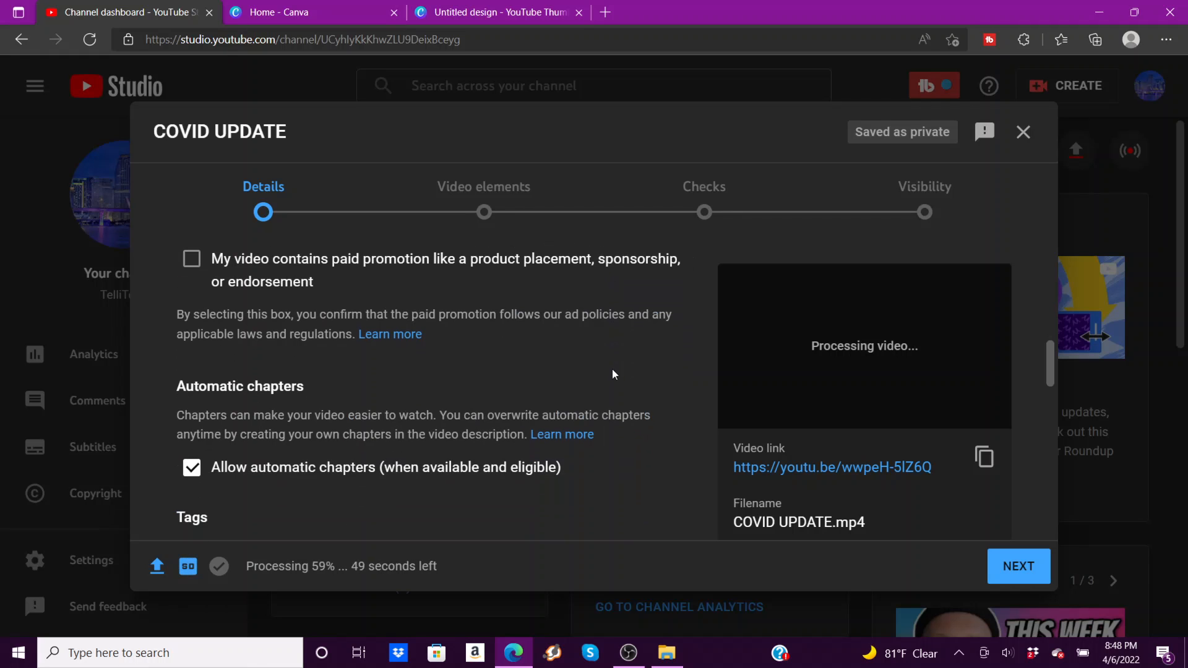
scroll("down", 3)
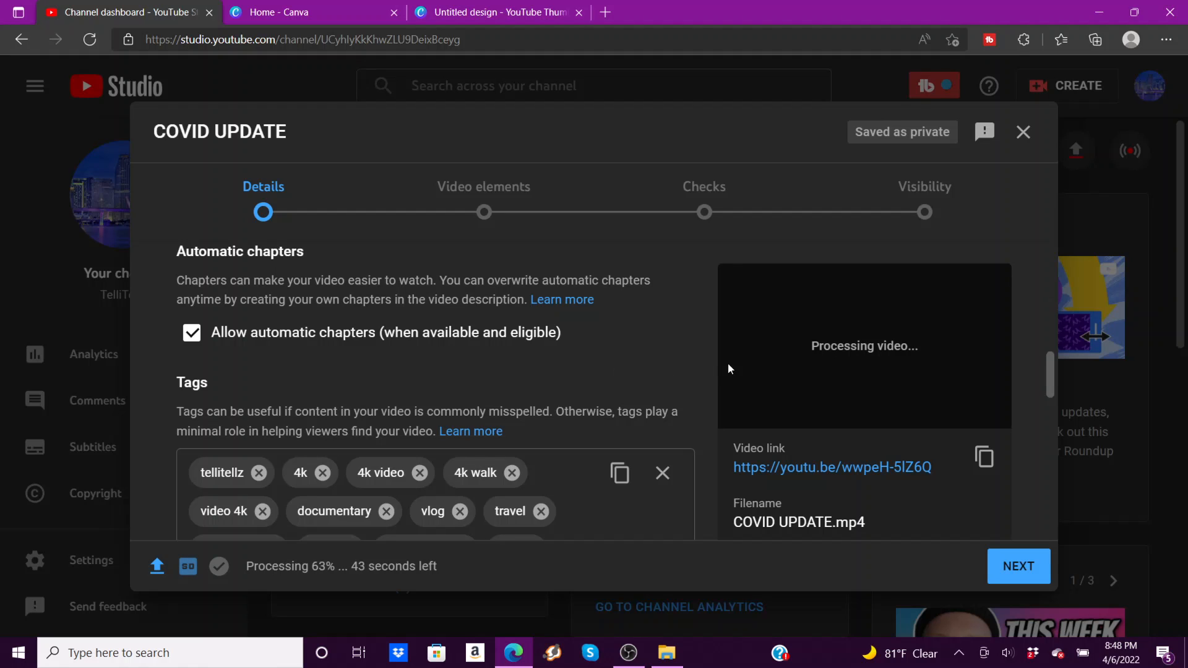
- Add a 'reaction' tag and remove the 'ocean drive night' tag
scroll("down", 3)
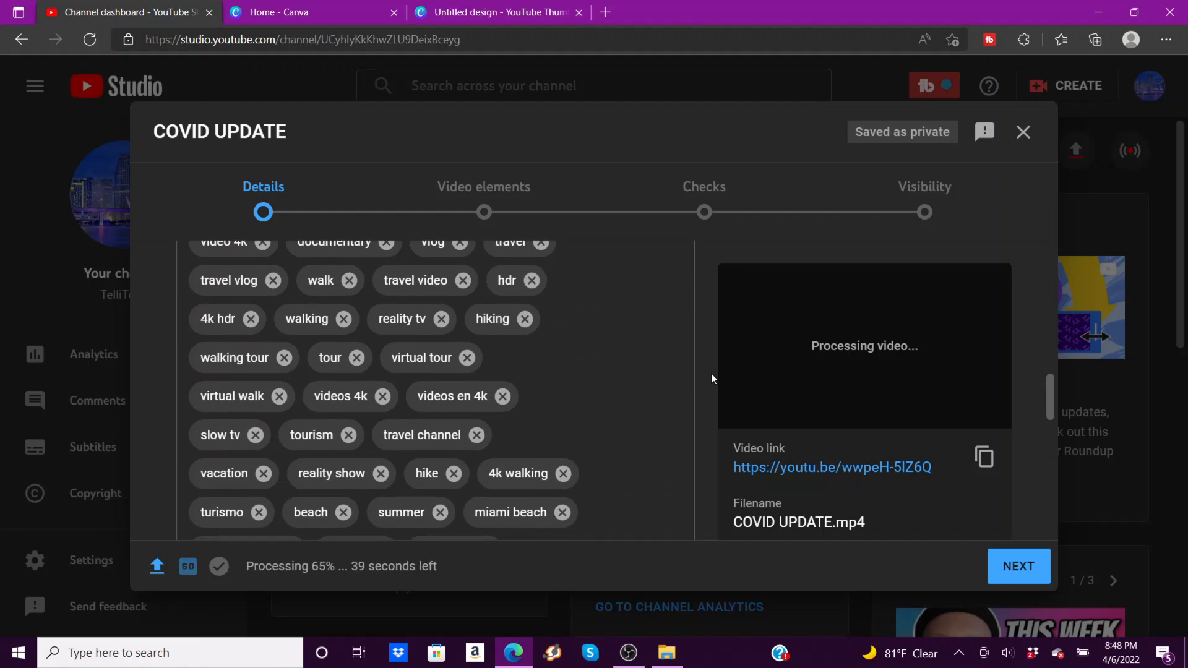
mouse_move(610, 413)
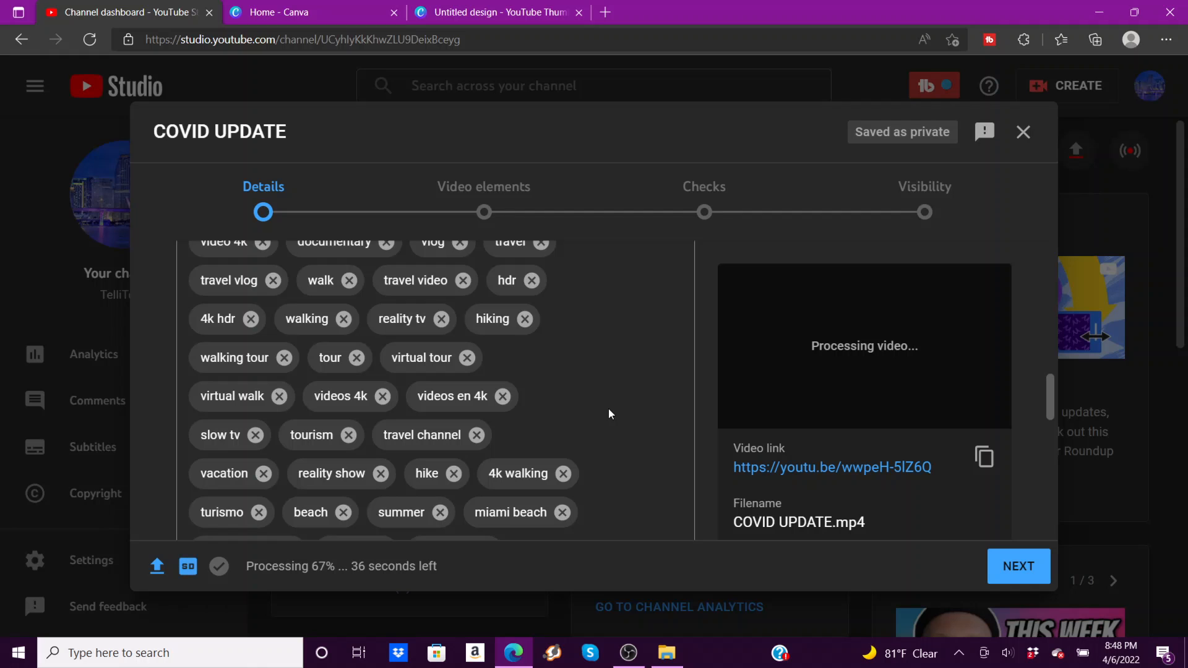
scroll("down", 3)
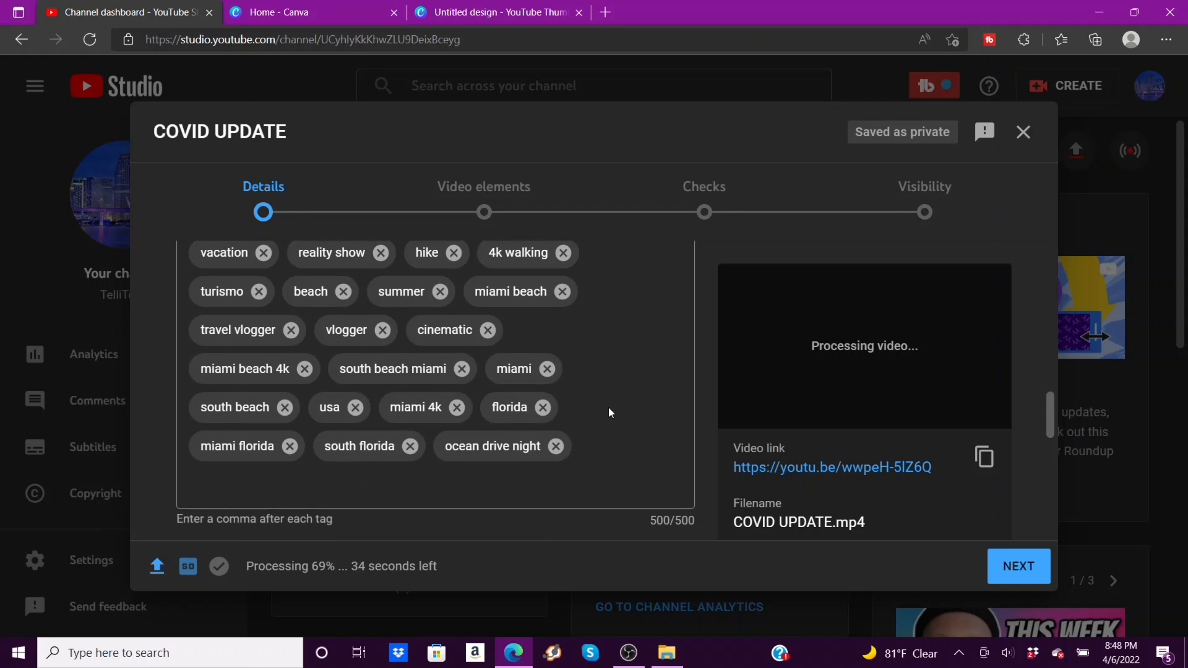
scroll("up", 3)
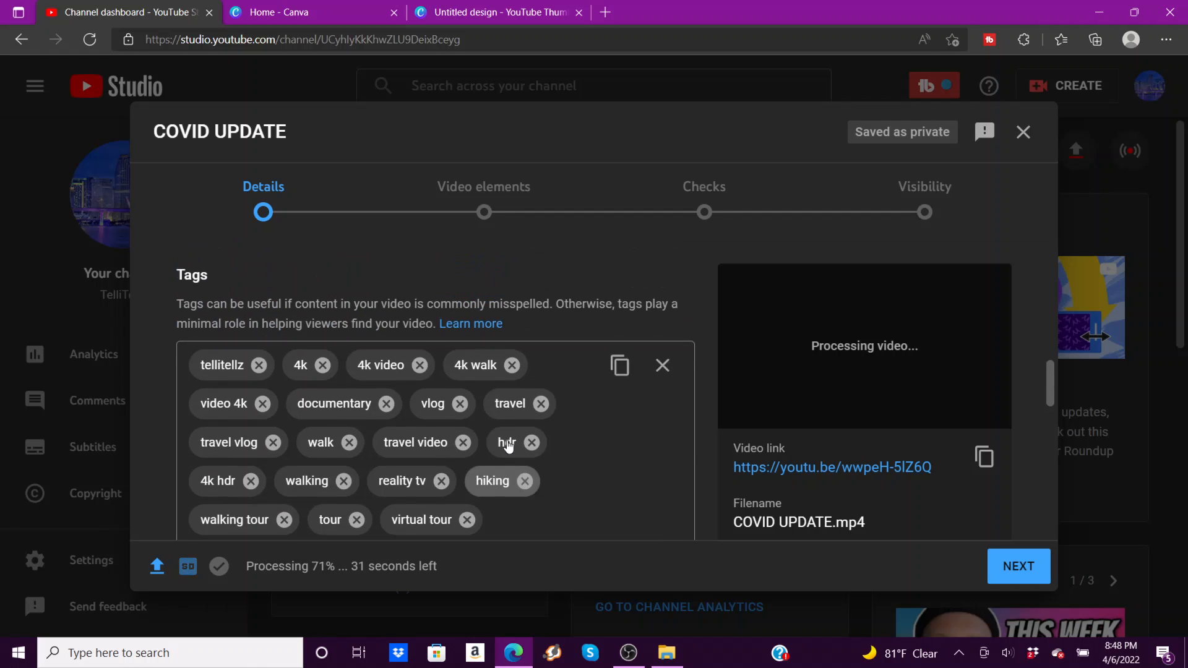
scroll("down", 3)
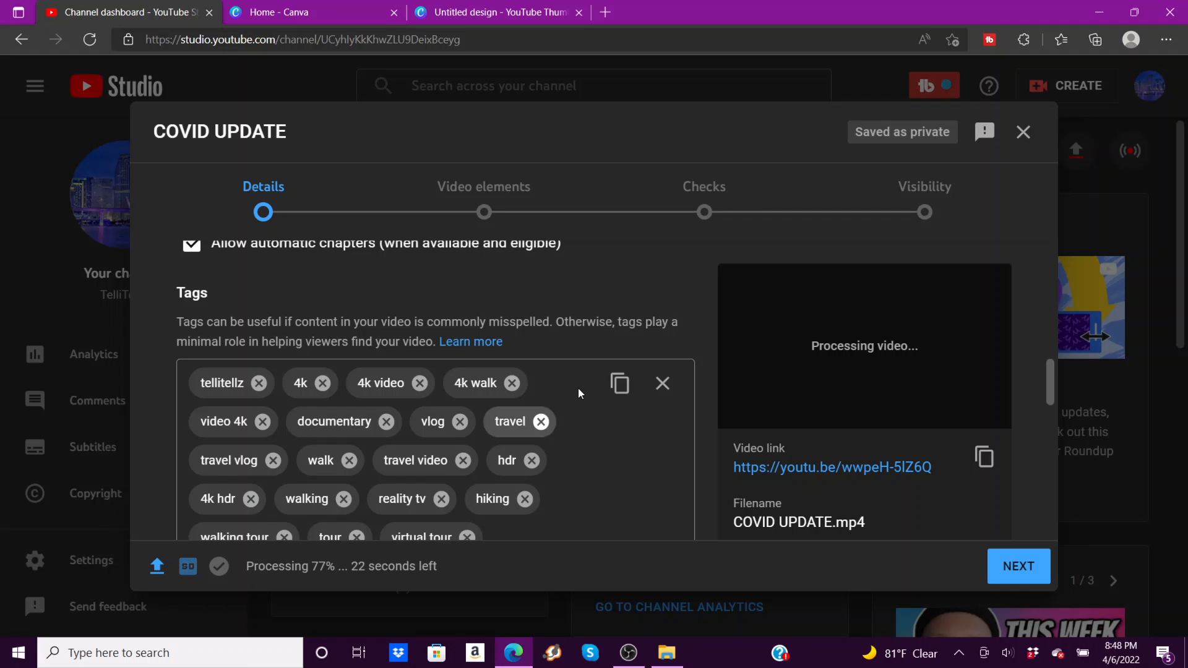
scroll("down", 3)
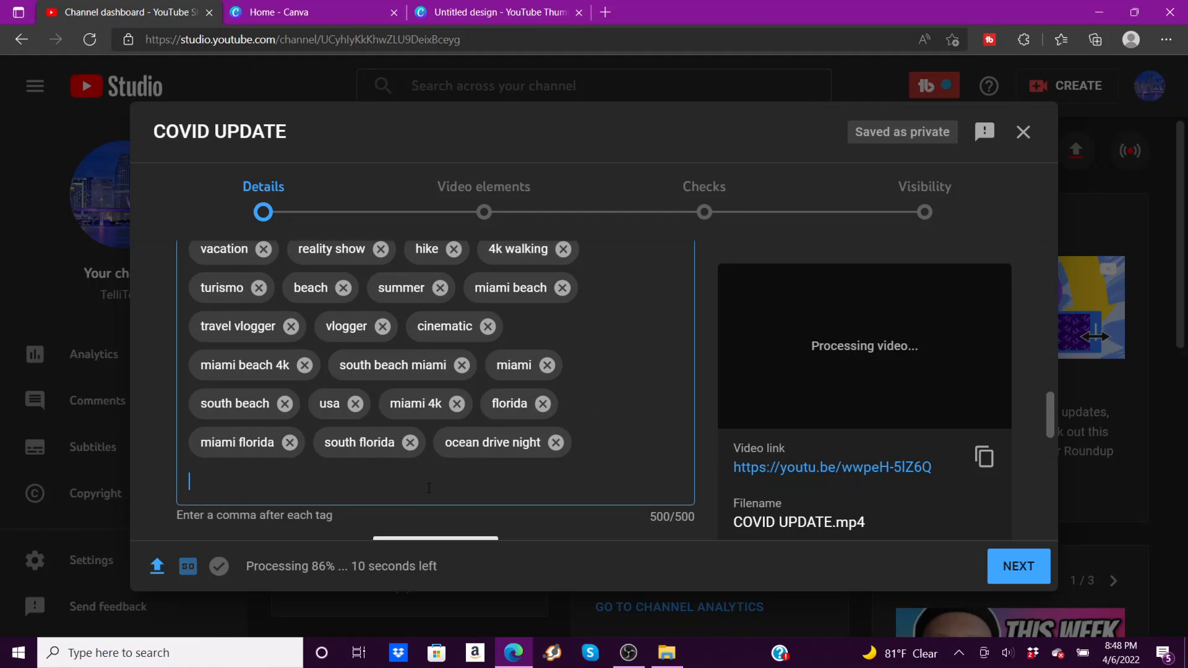
type("reaction")
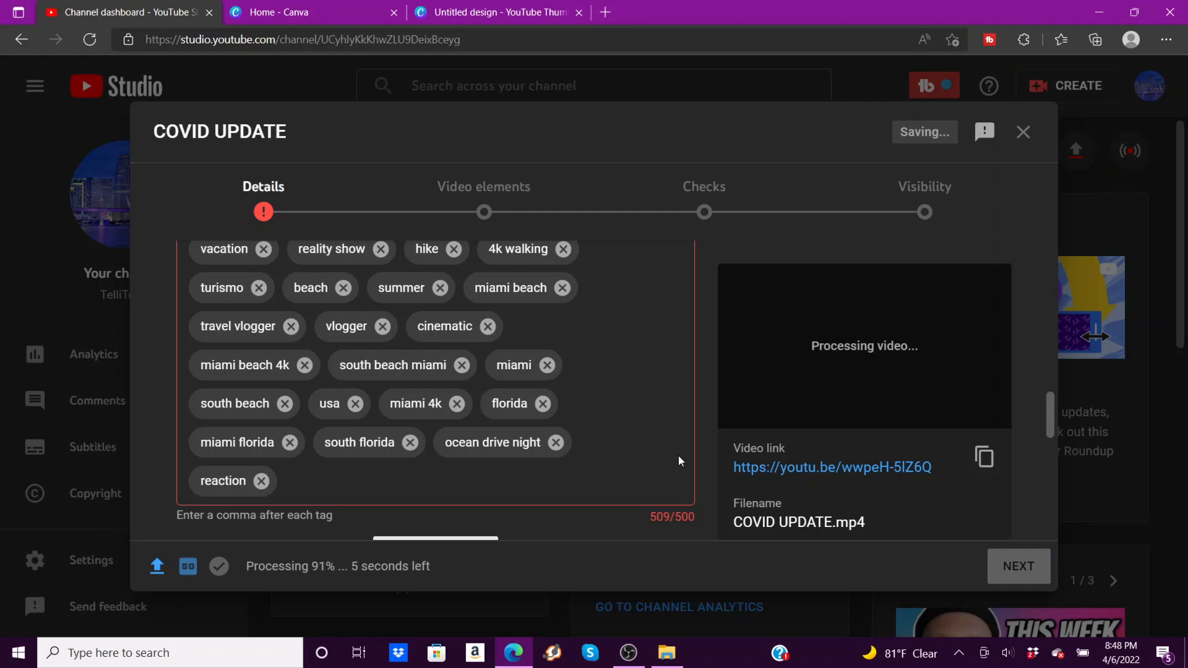
left_click(556, 442)
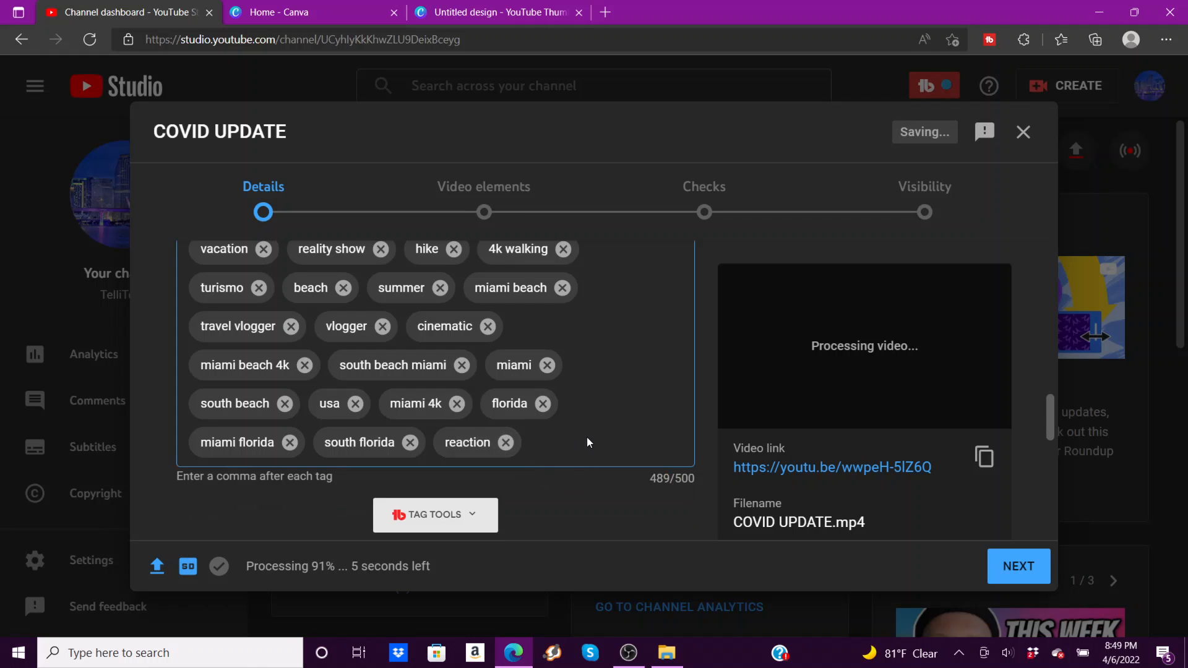
scroll("down", 3)
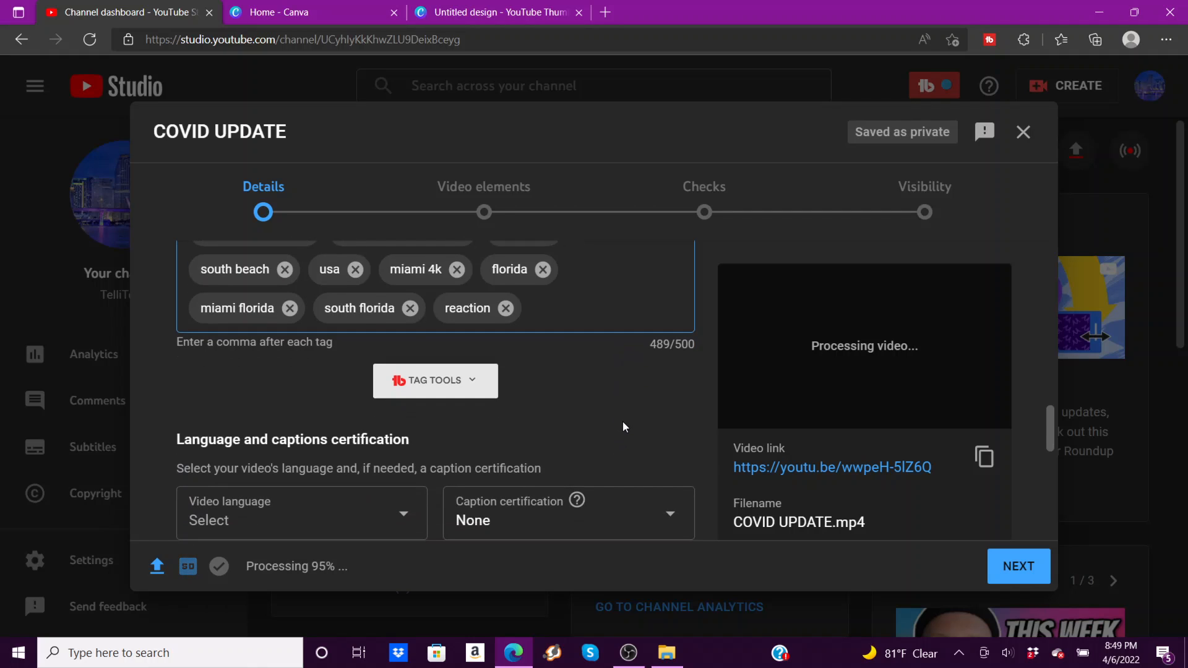
mouse_move(687, 455)
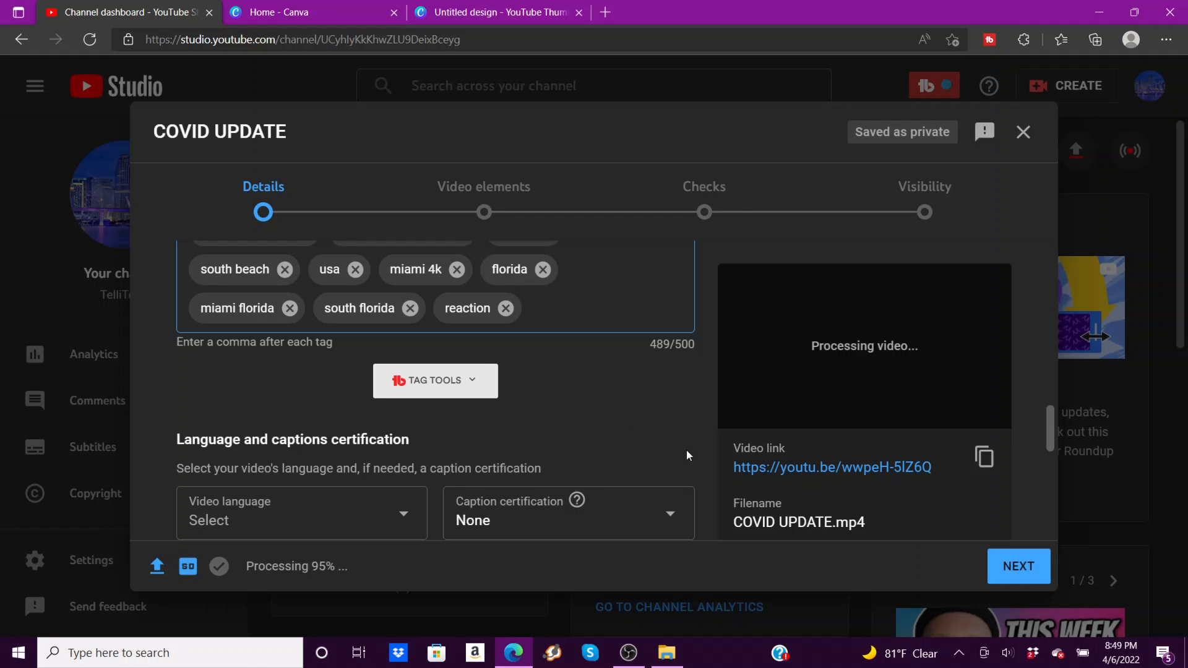
scroll("down", 3)
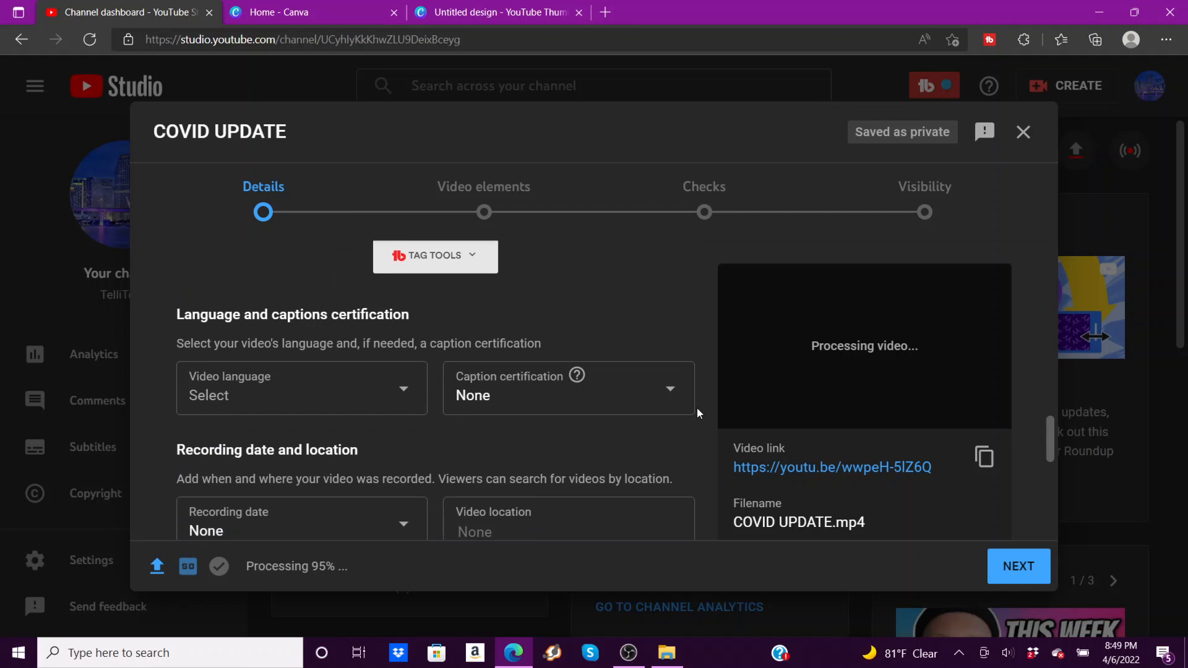
scroll("down", 3)
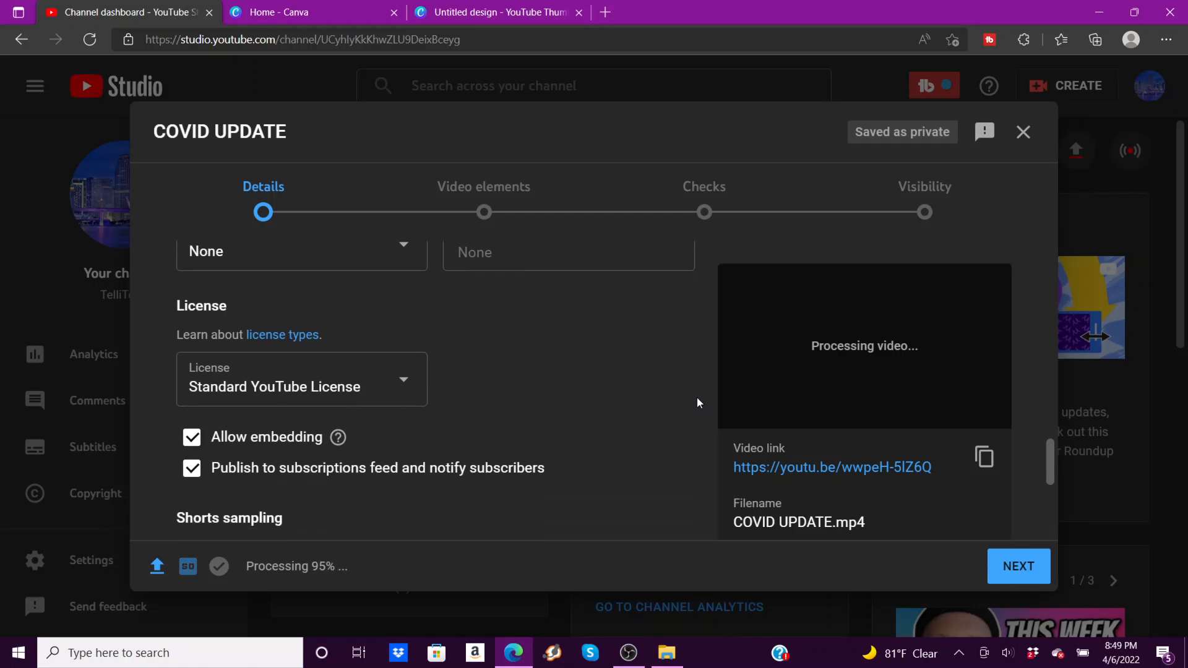
scroll("down", 3)
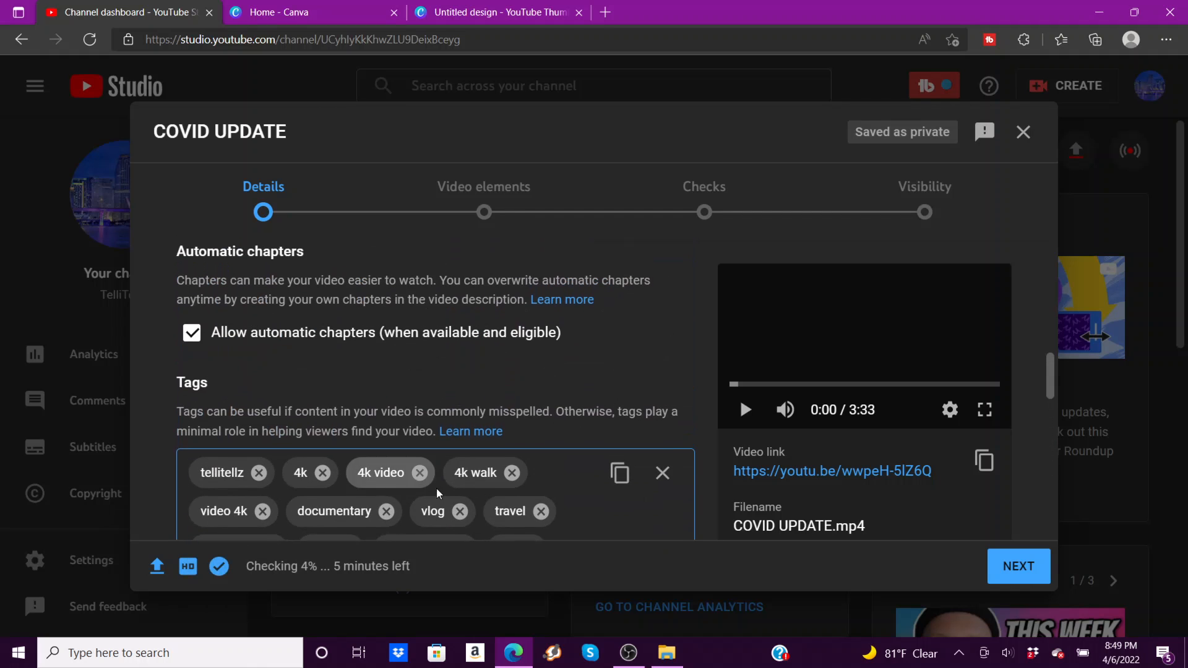
scroll("down", 3)
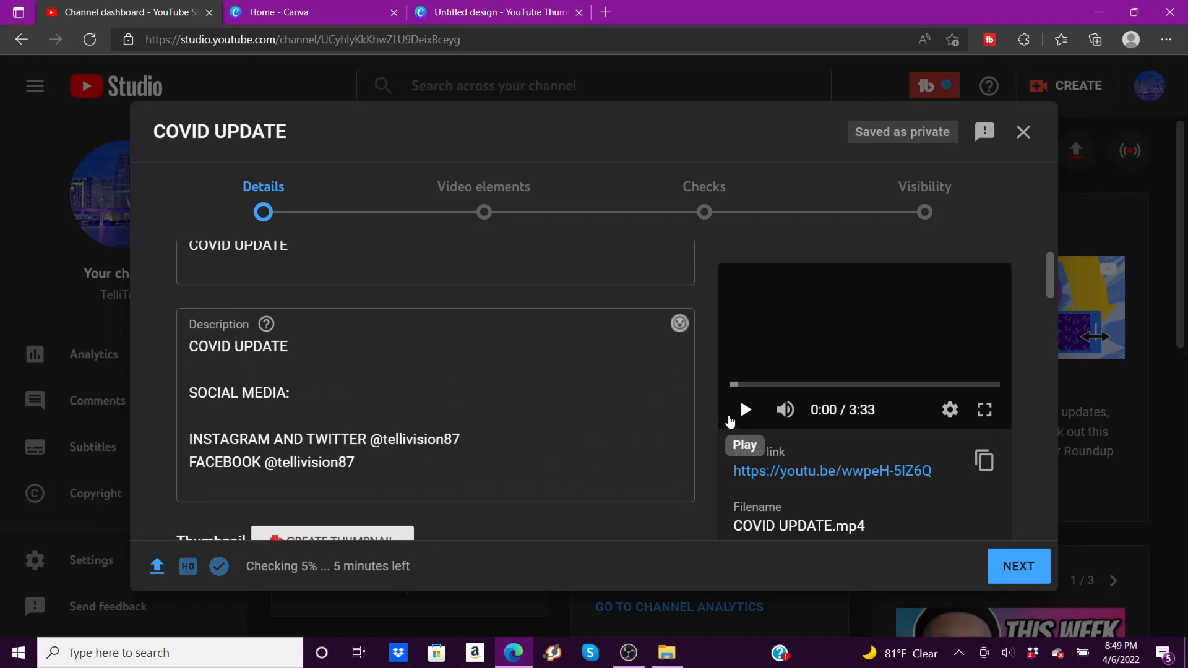
scroll("up", 3)
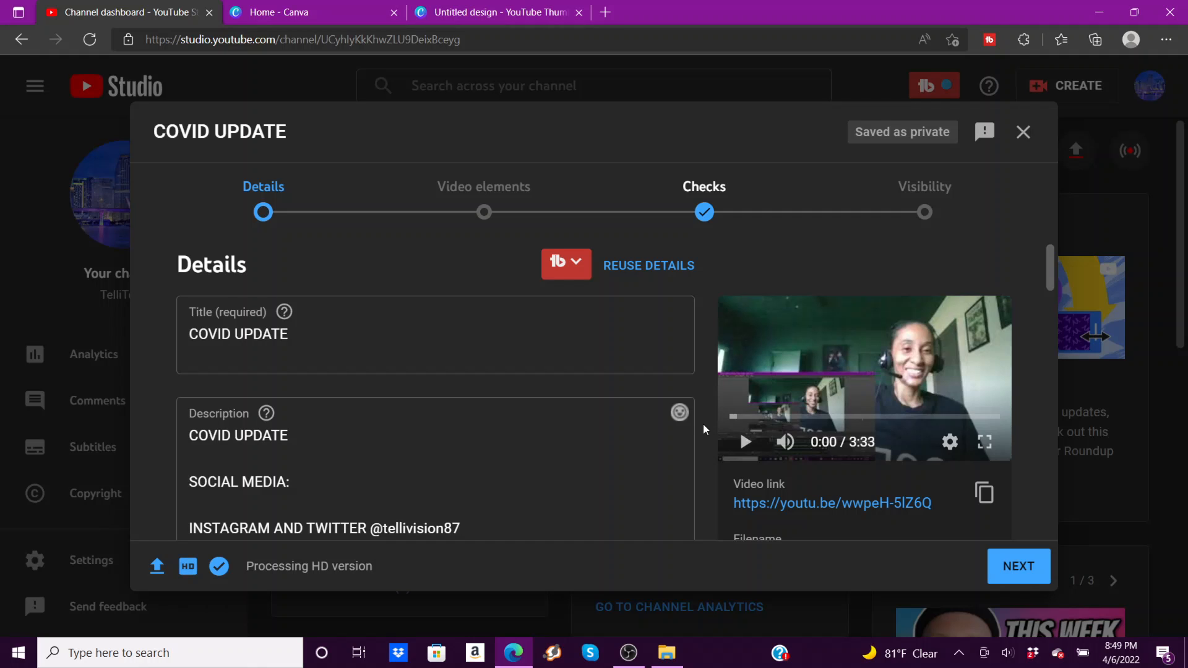
mouse_move(928, 368)
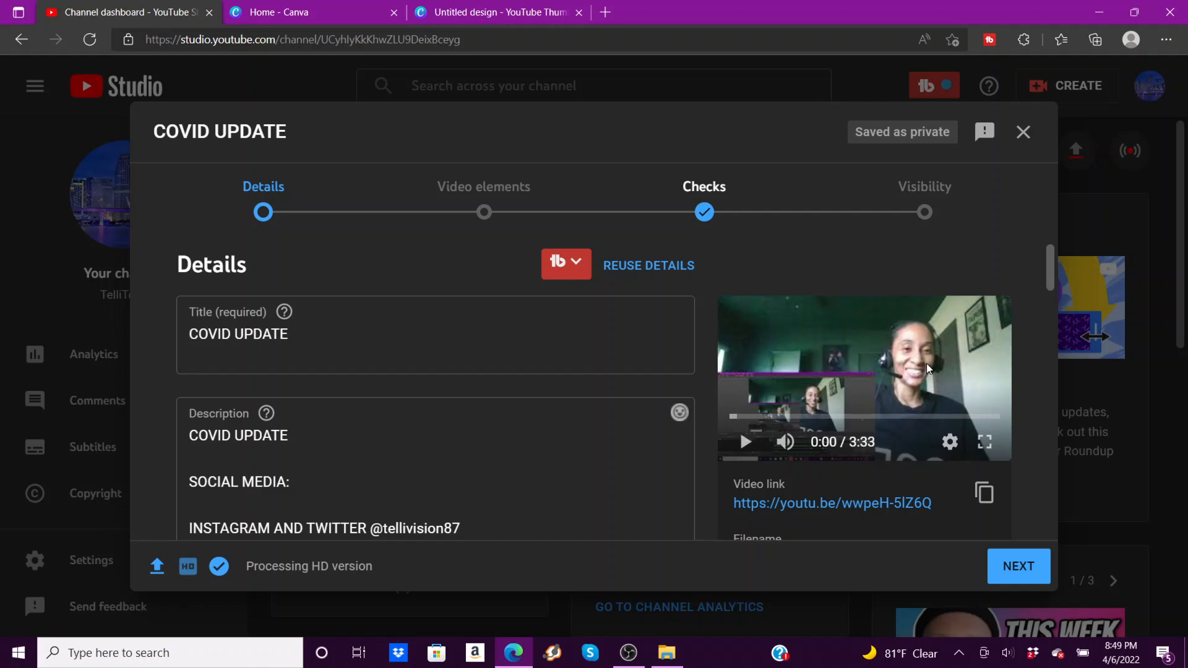
scroll("down", 3)
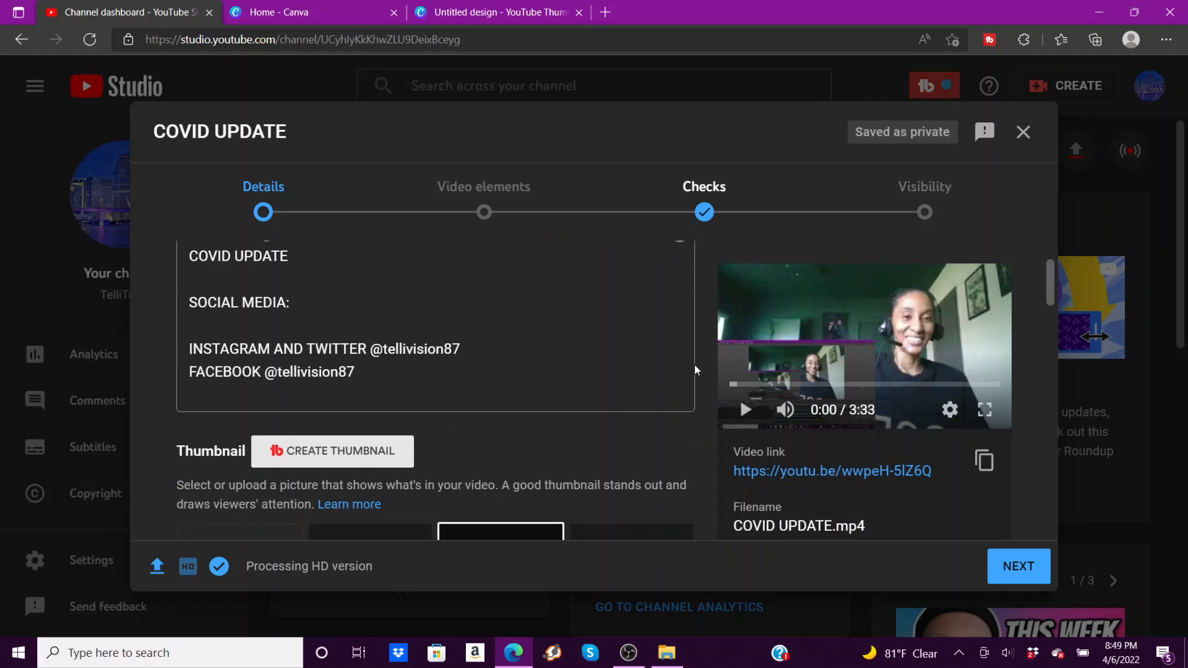
scroll("down", 3)
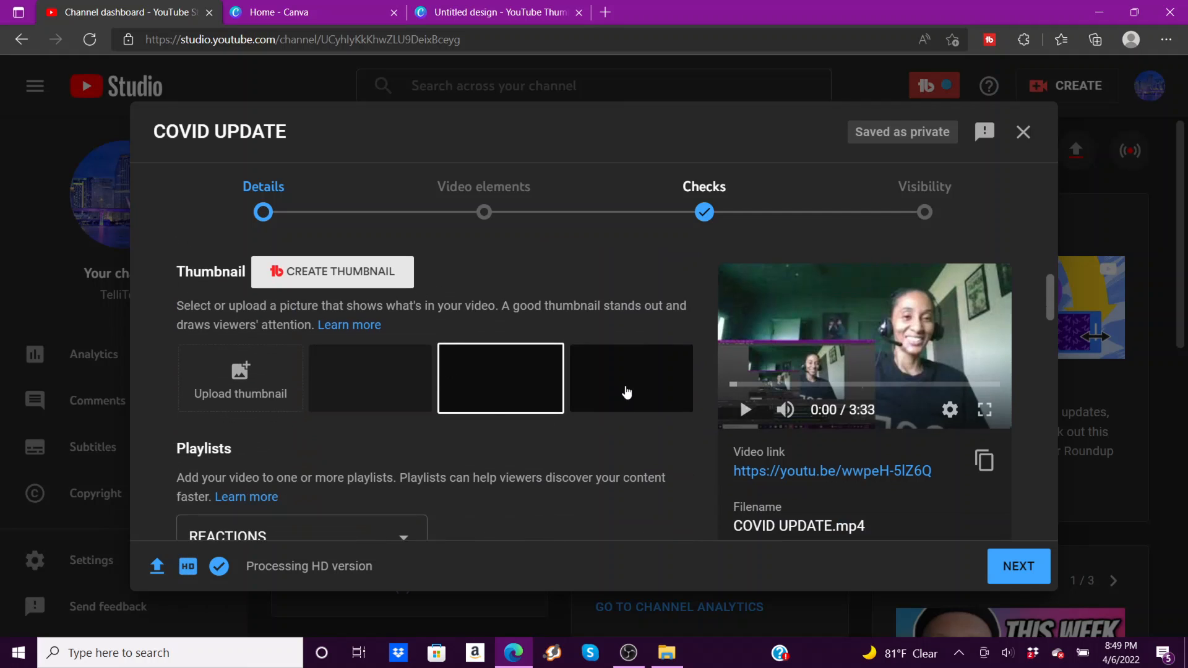
left_click(630, 378)
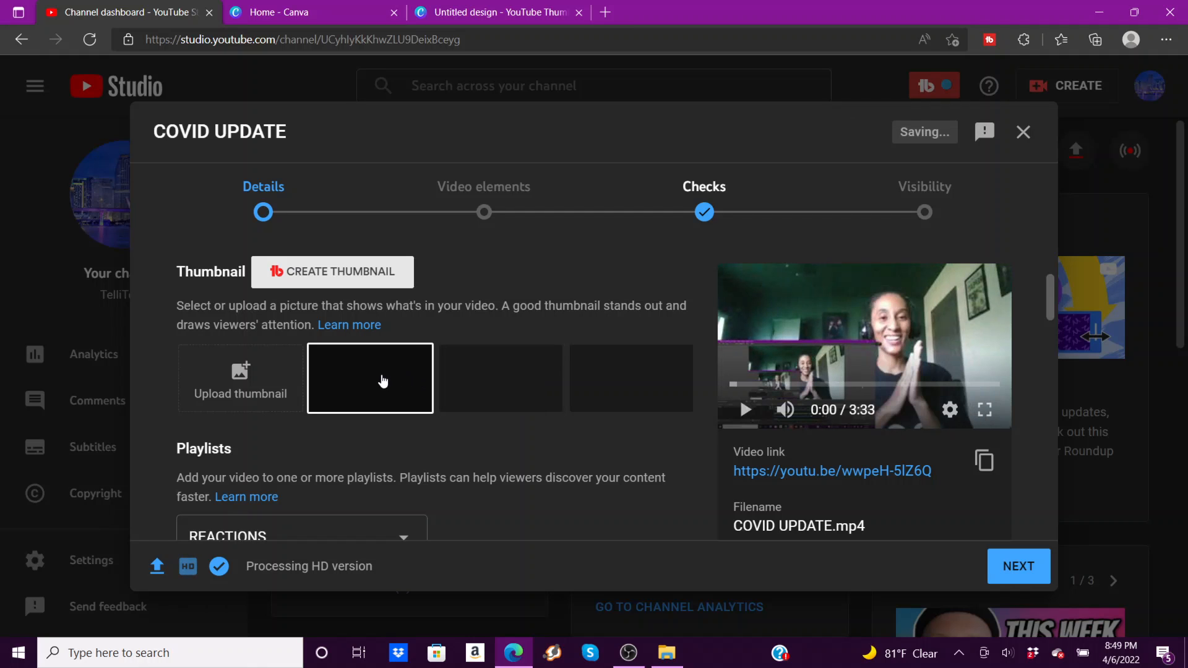
mouse_move(507, 378)
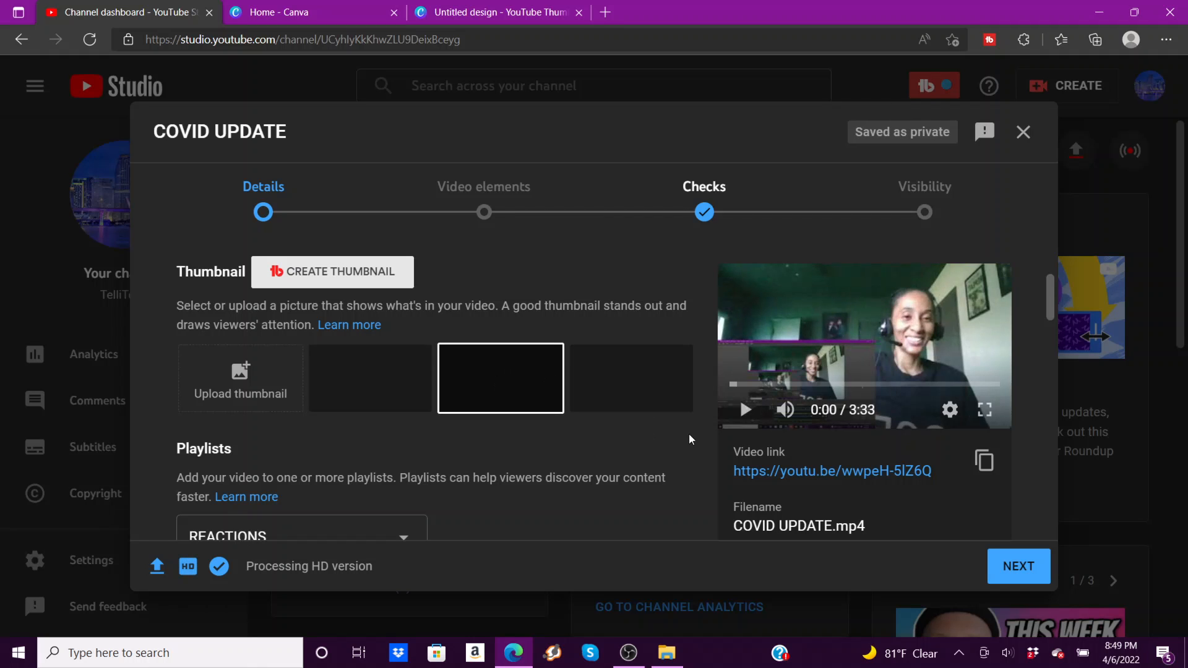
scroll("down", 3)
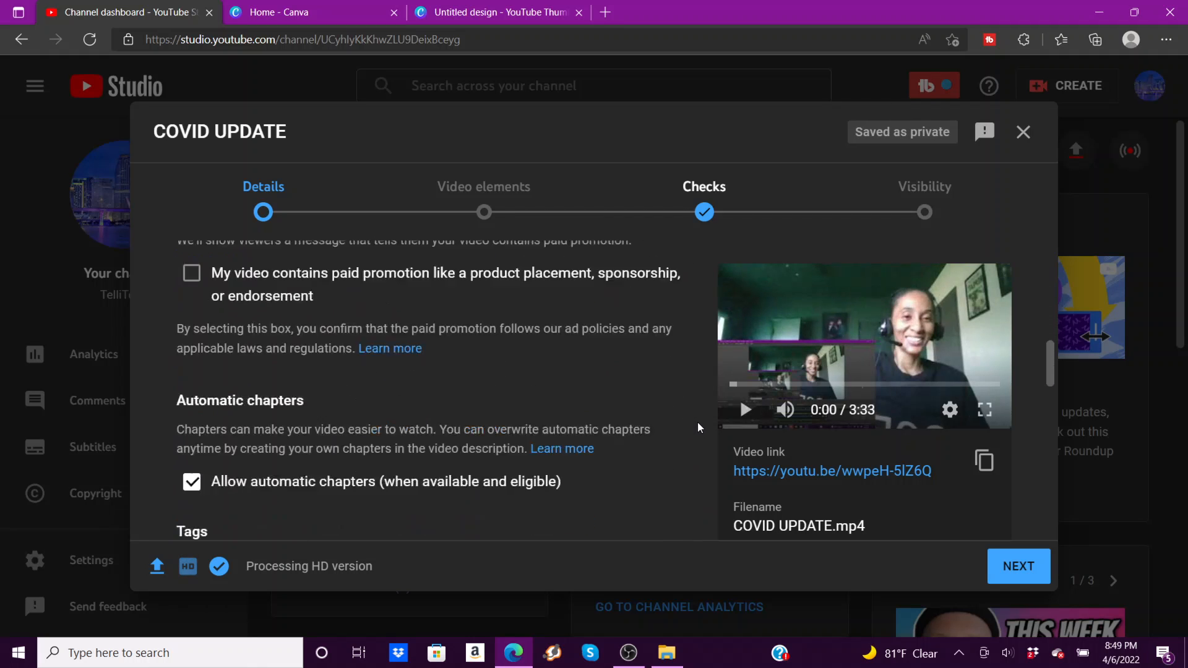
scroll("down", 3)
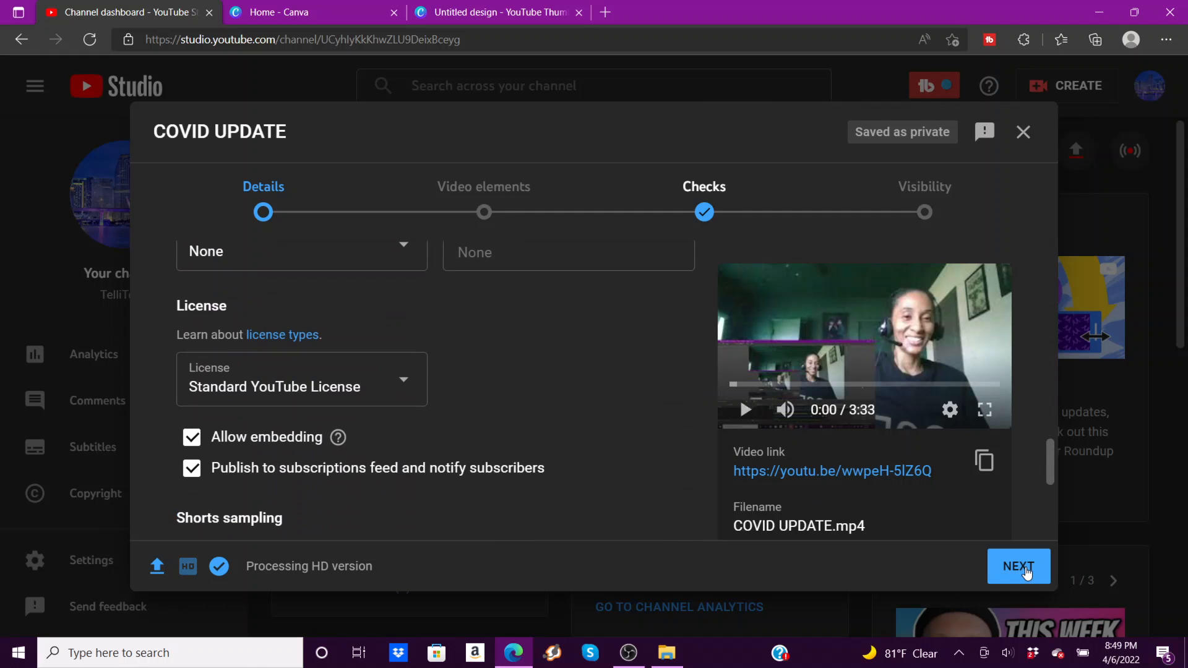
- Advance to Video elements and choose to add an end screen
left_click(1017, 566)
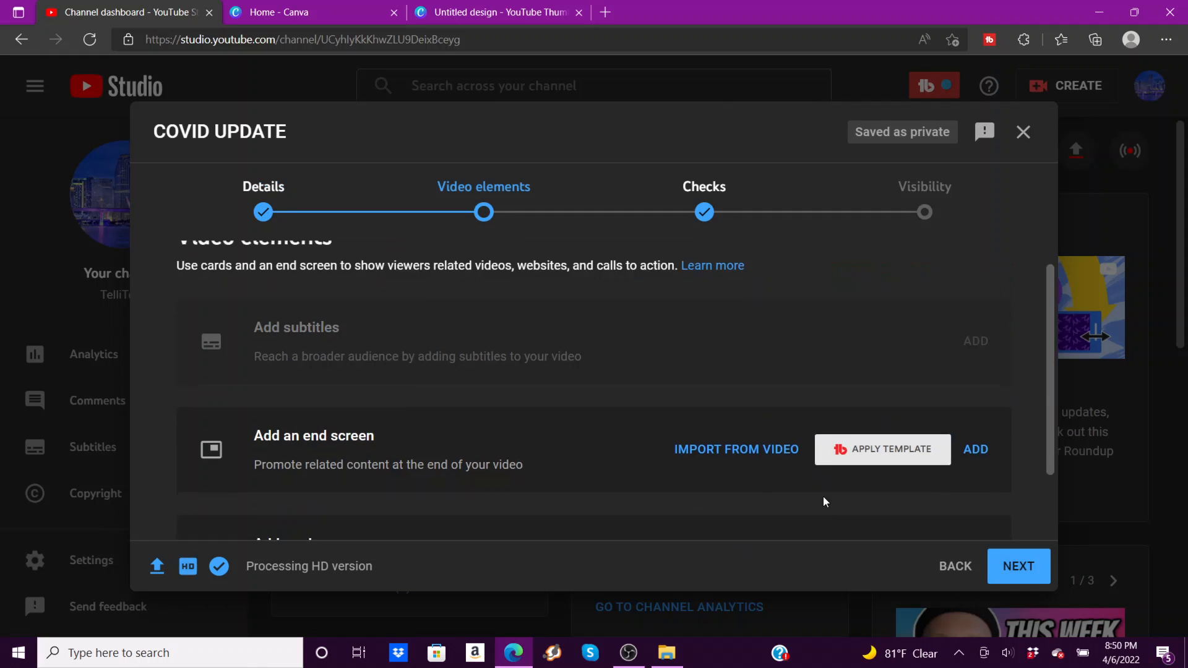
scroll("down", 3)
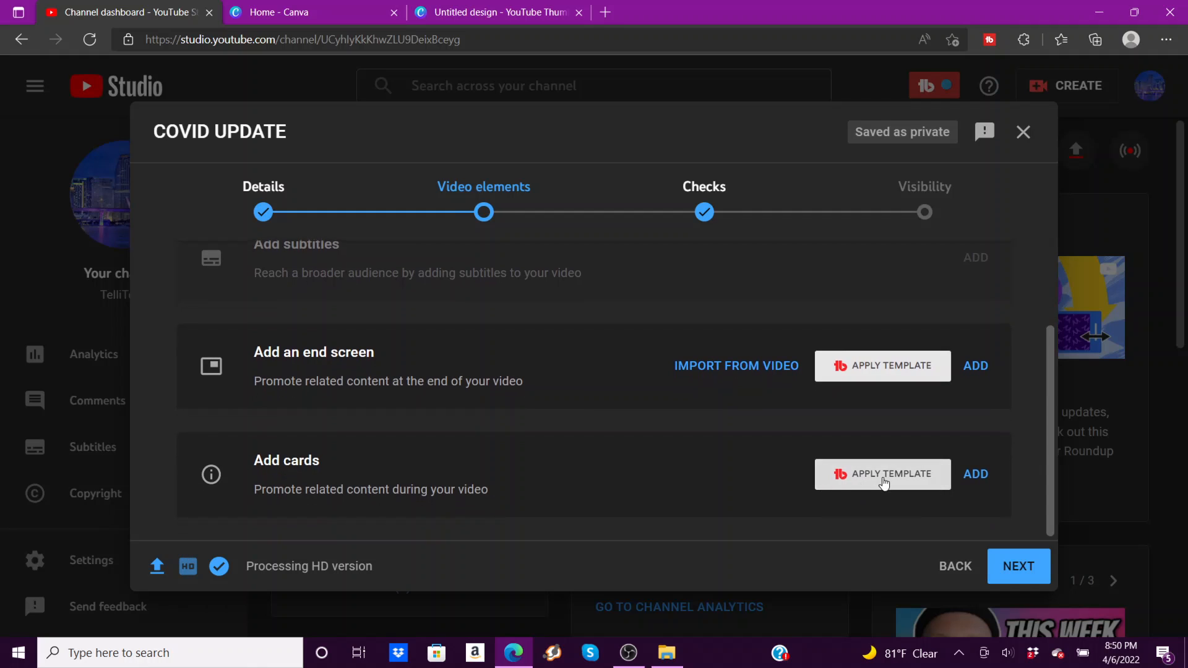
mouse_move(976, 365)
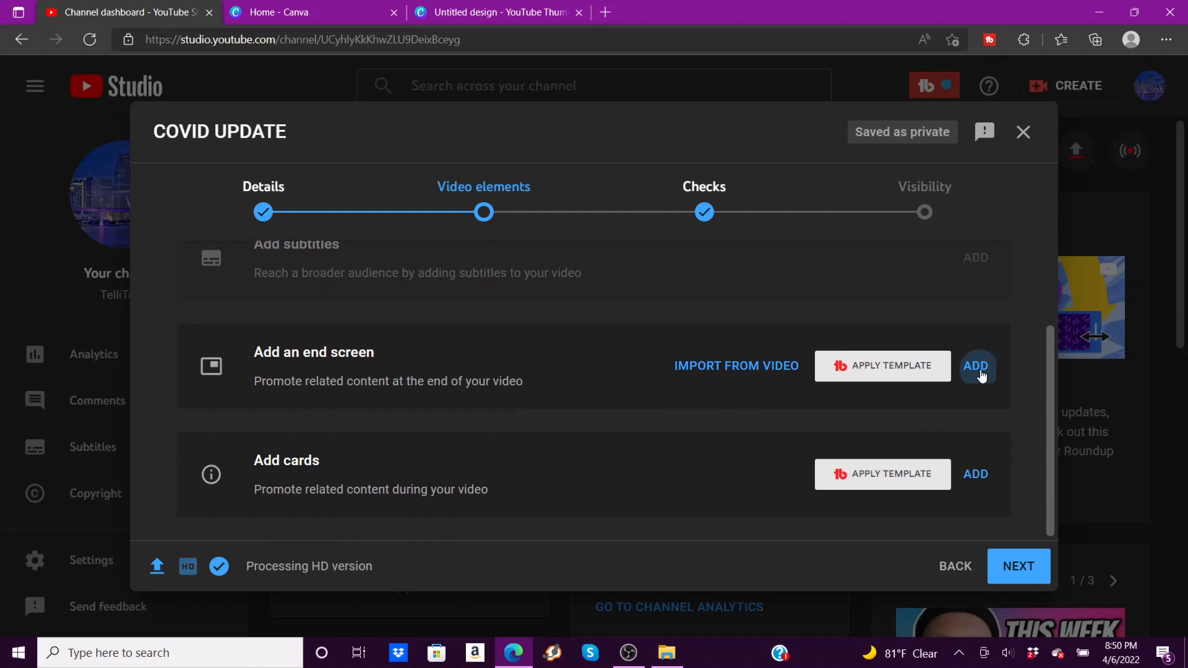
left_click(976, 365)
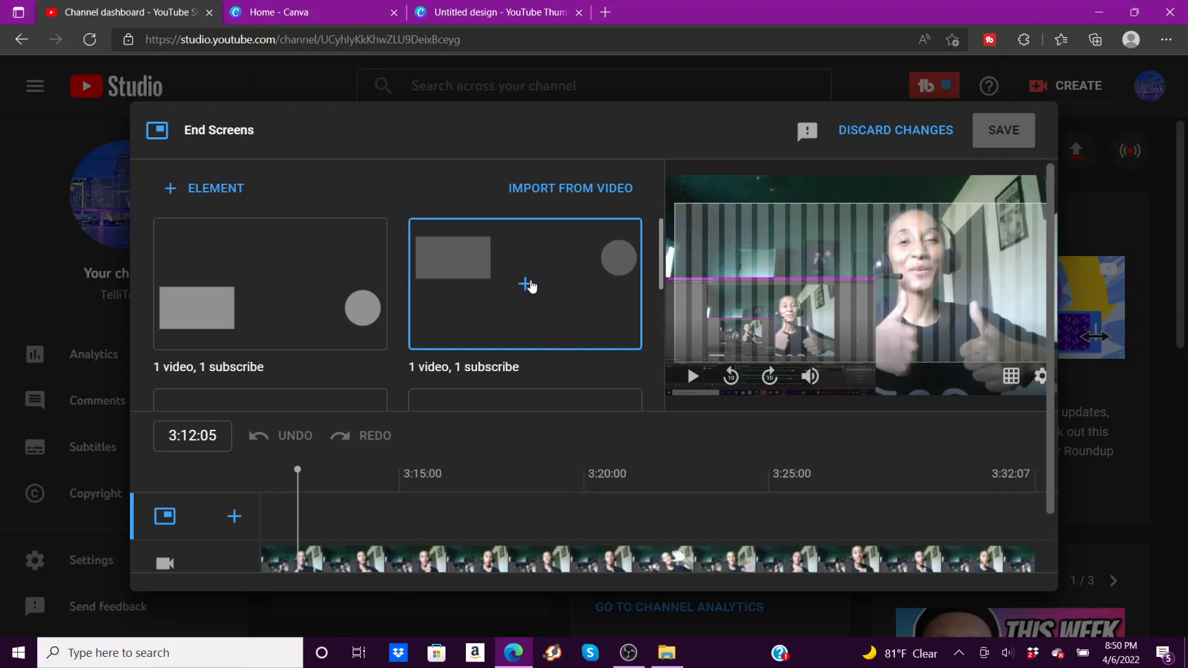
- Save a '1 video, 1 subscribe' end screen featuring HOW TO UPLOAD VIDEO TO YOUTUBE
left_click(524, 284)
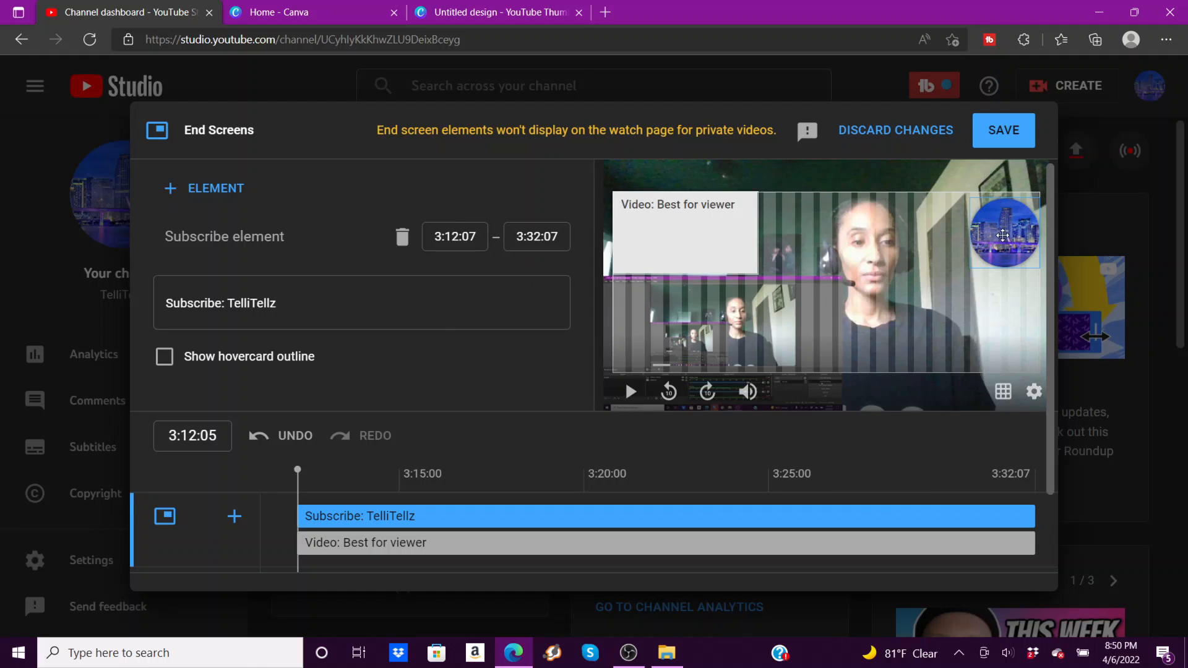
scroll("down", 3)
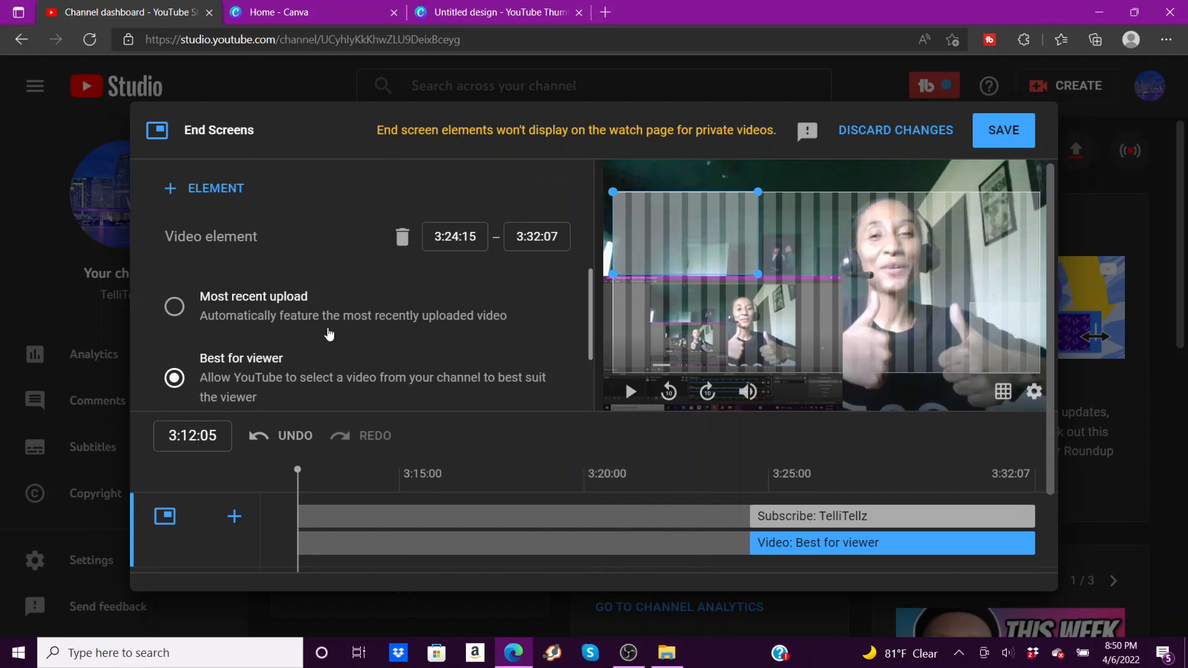
mouse_move(227, 311)
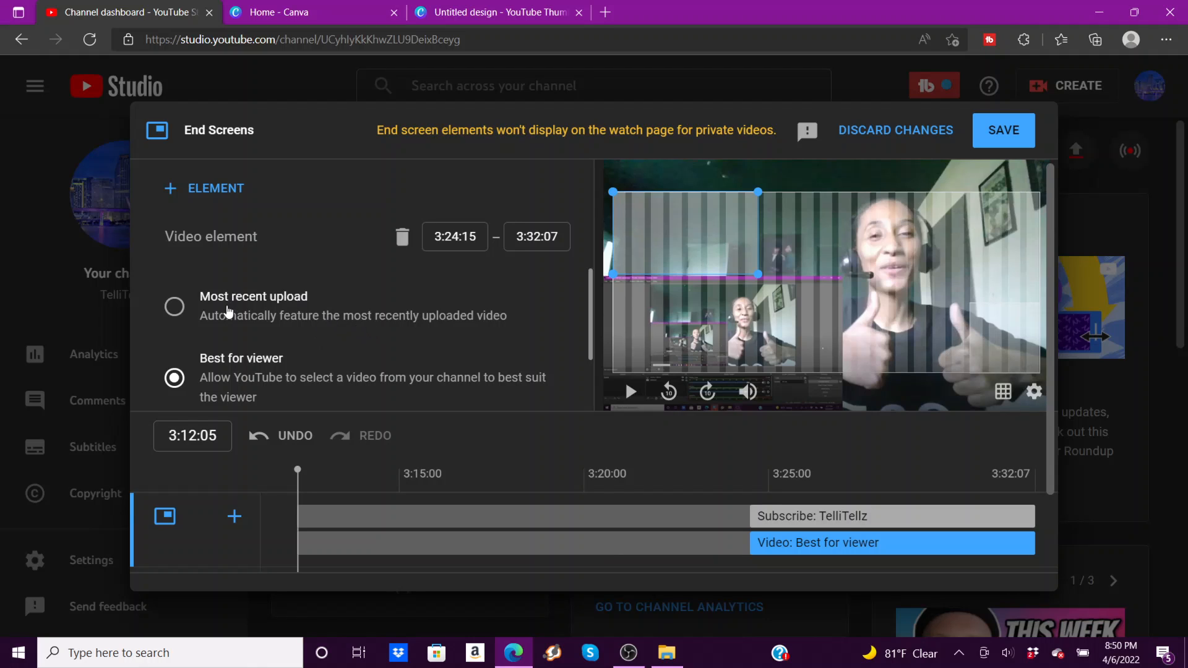
mouse_move(433, 333)
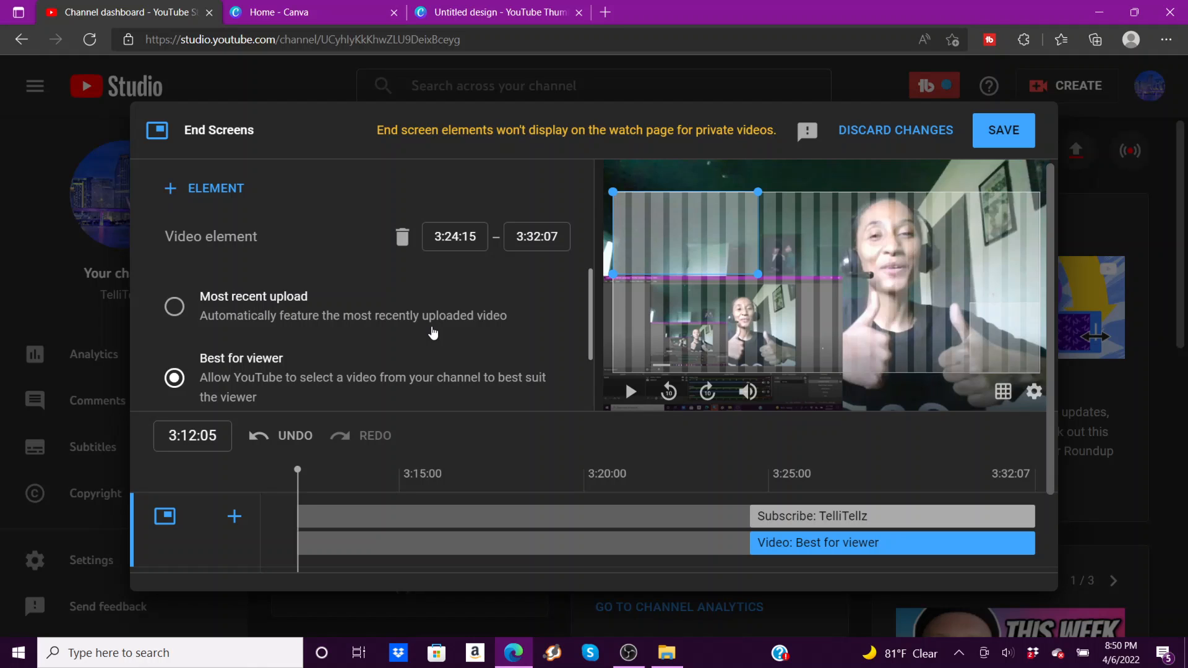
scroll("down", 3)
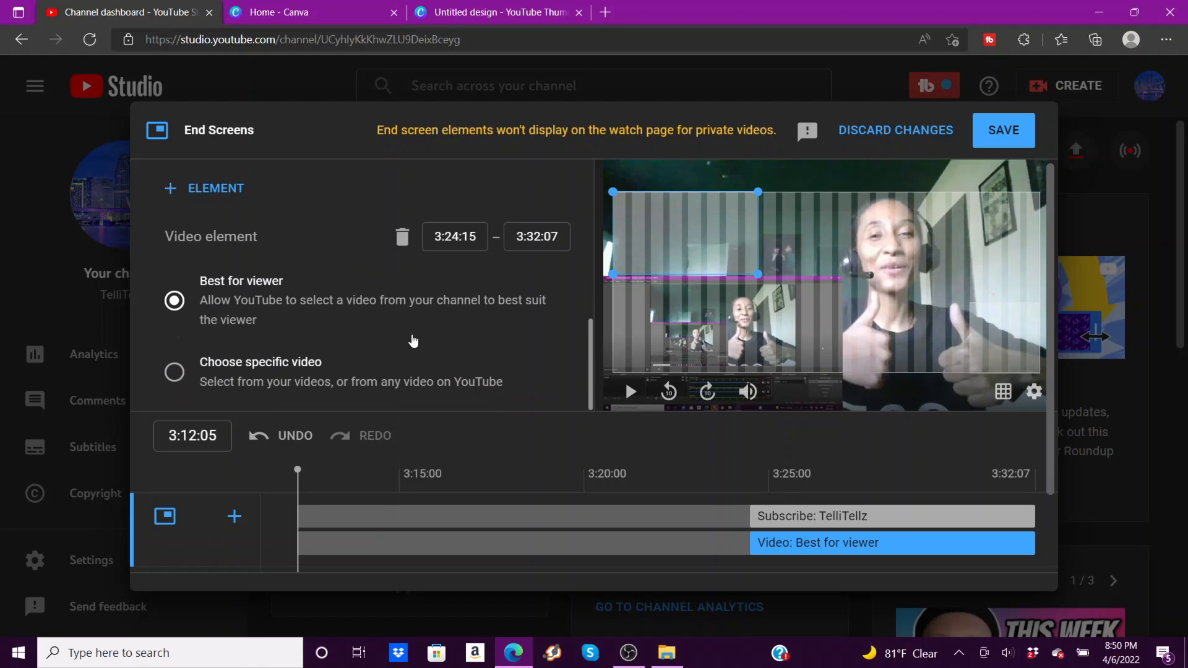
mouse_move(332, 352)
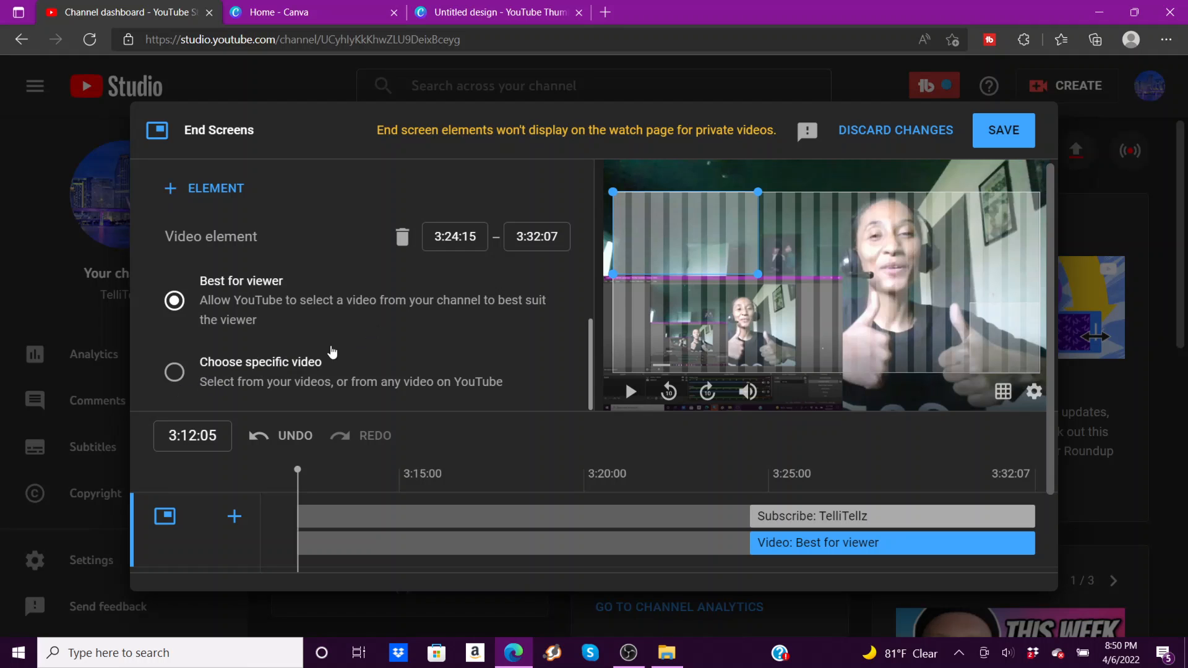
left_click(174, 371)
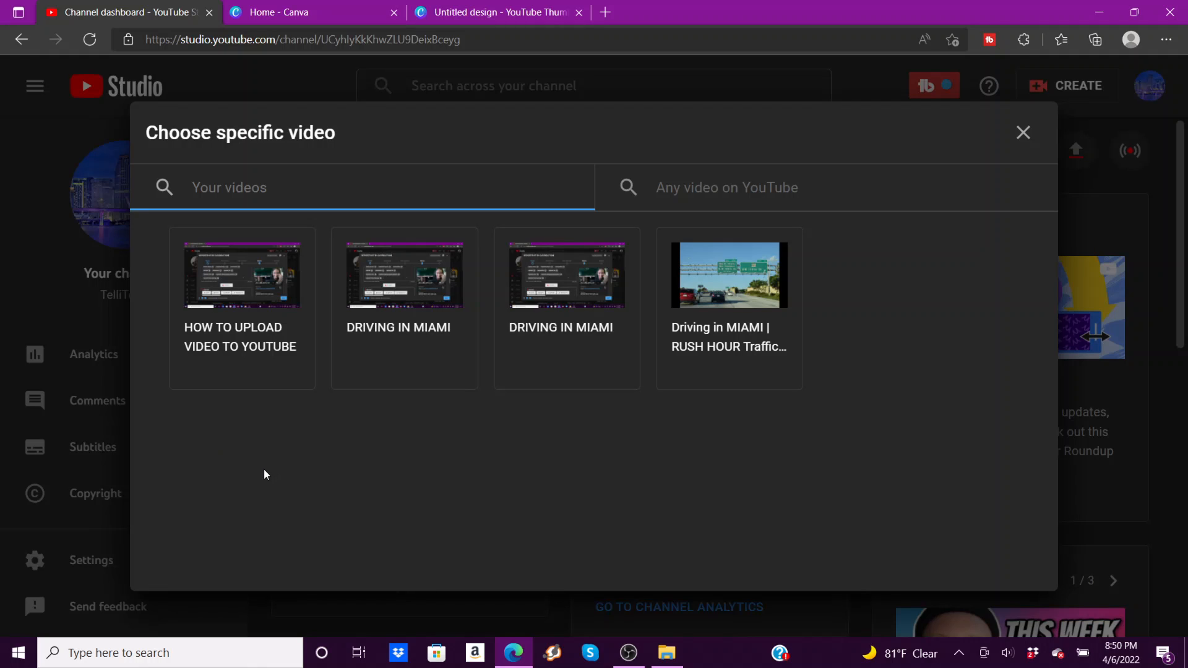
left_click(241, 308)
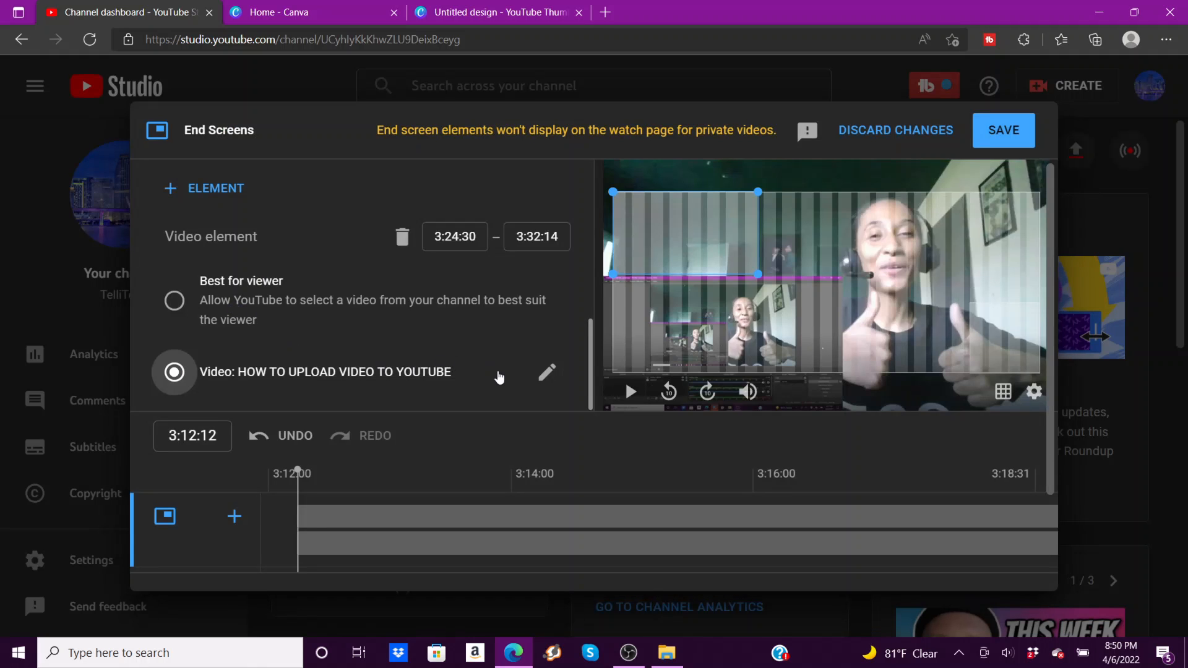
scroll("down", 3)
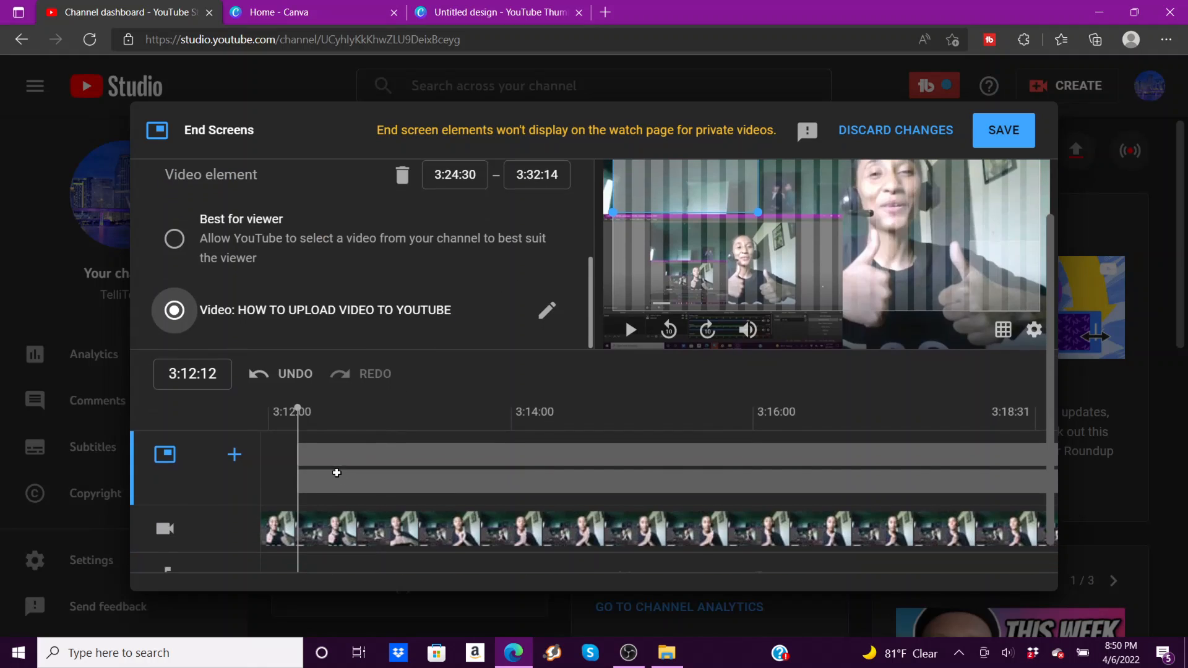
mouse_move(1003, 130)
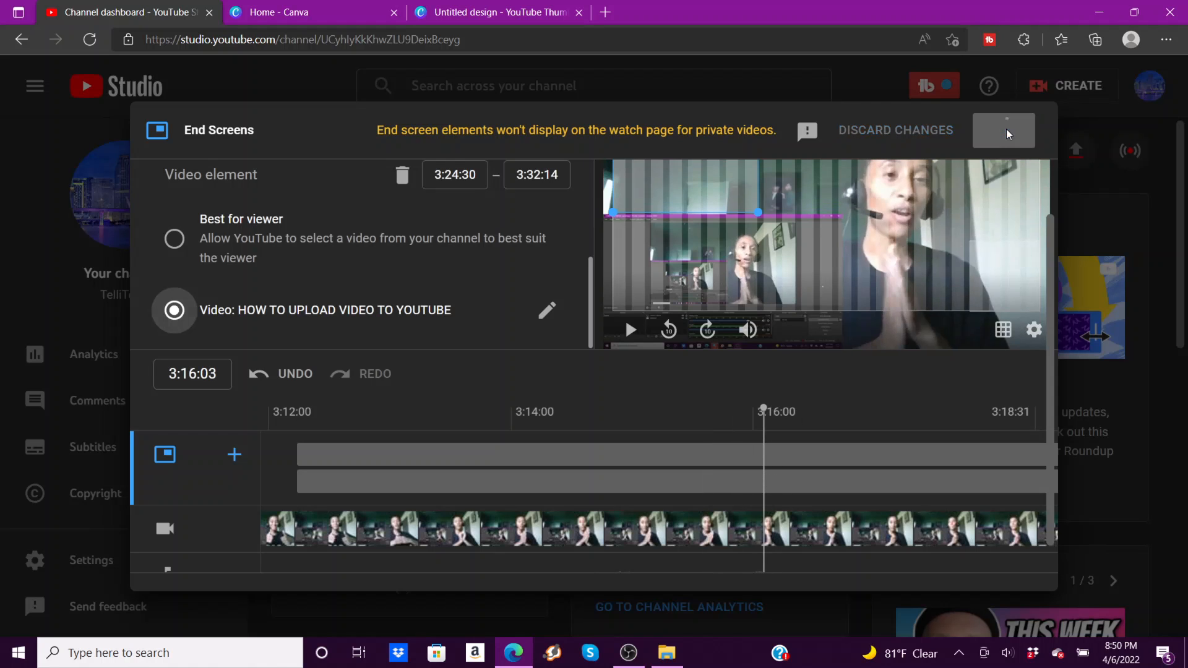
left_click(1003, 131)
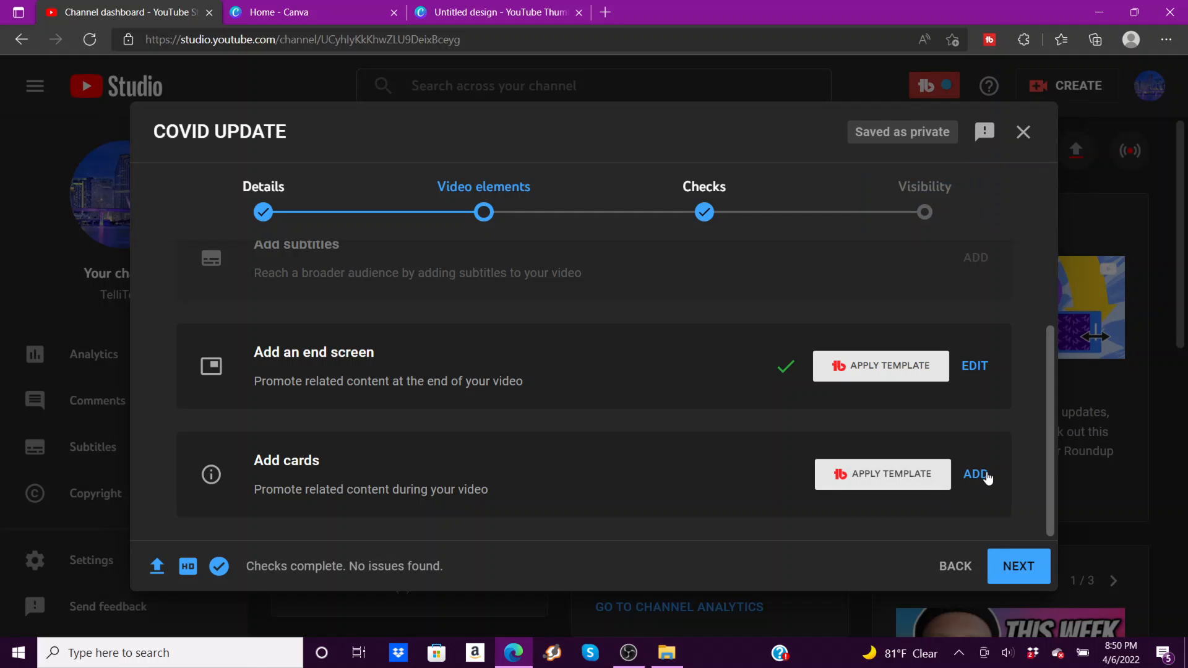
- Add a REACTIONS playlist card at about 2:55 and save it
left_click(975, 474)
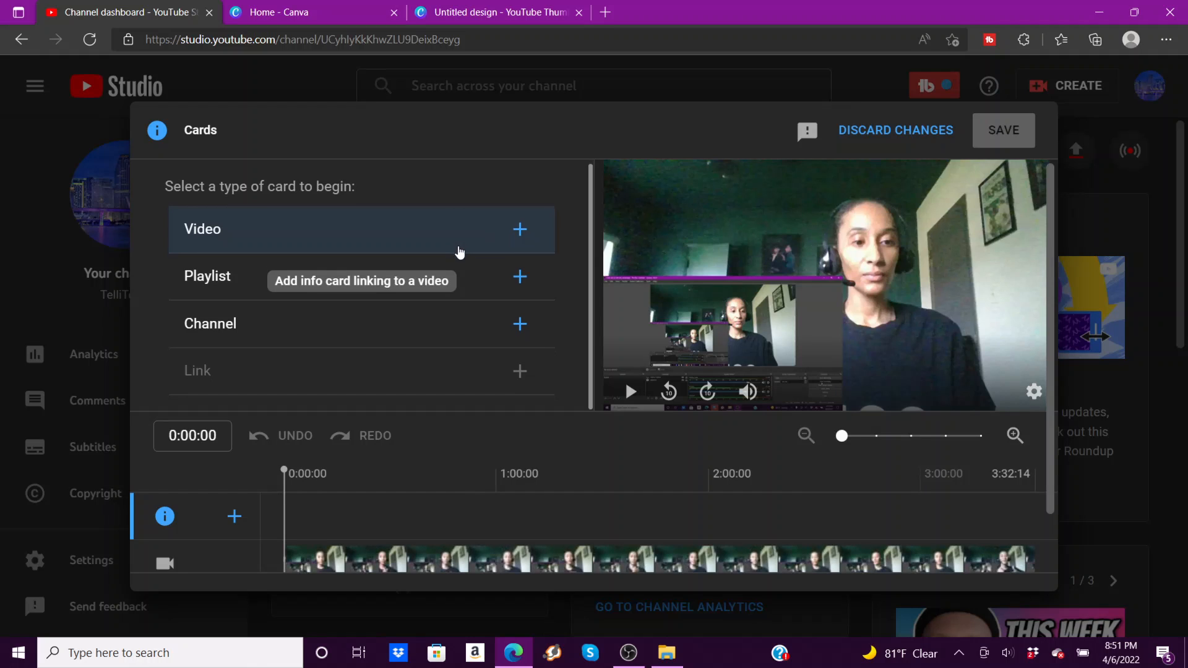
mouse_move(551, 323)
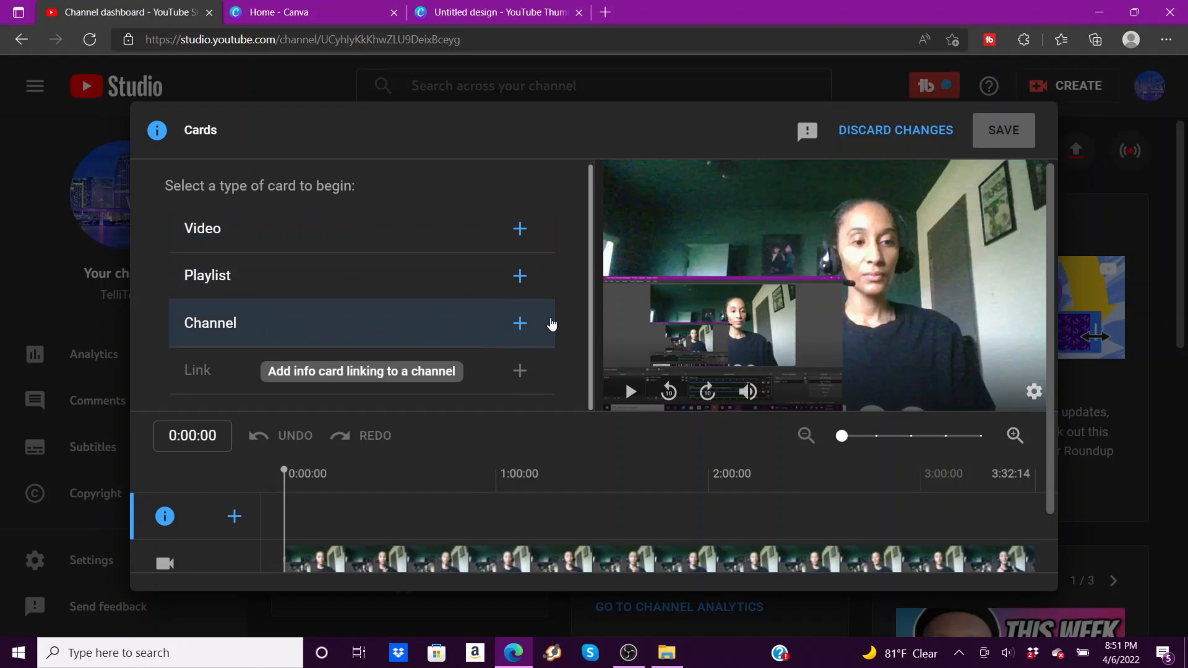
mouse_move(519, 233)
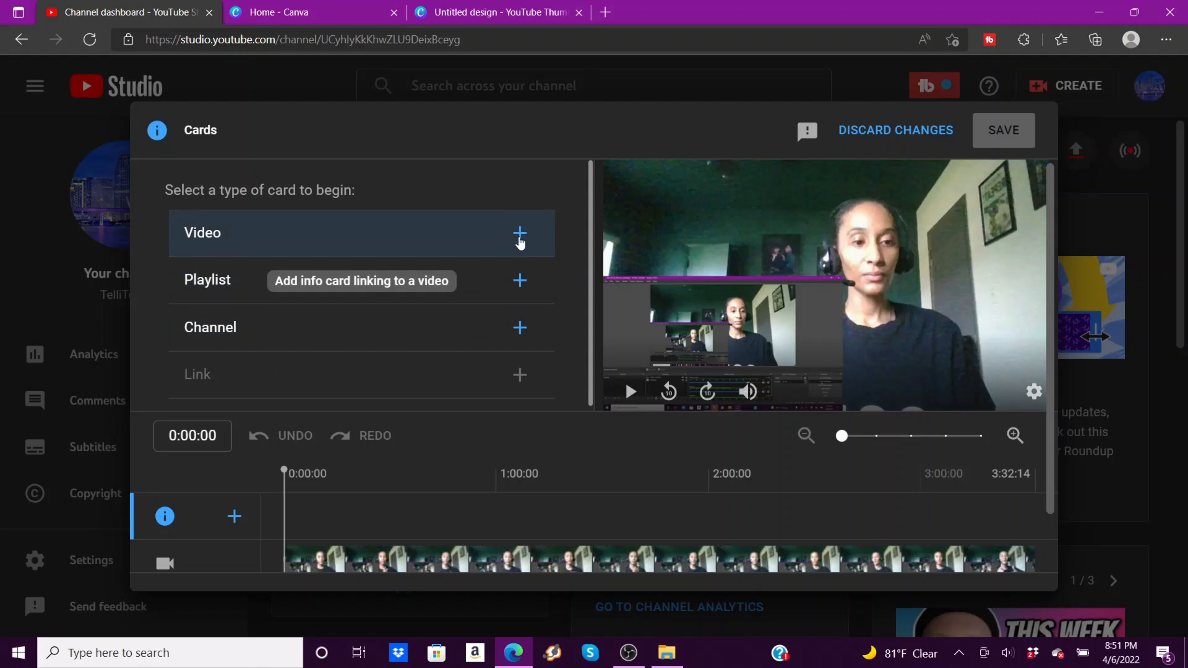
left_click(520, 280)
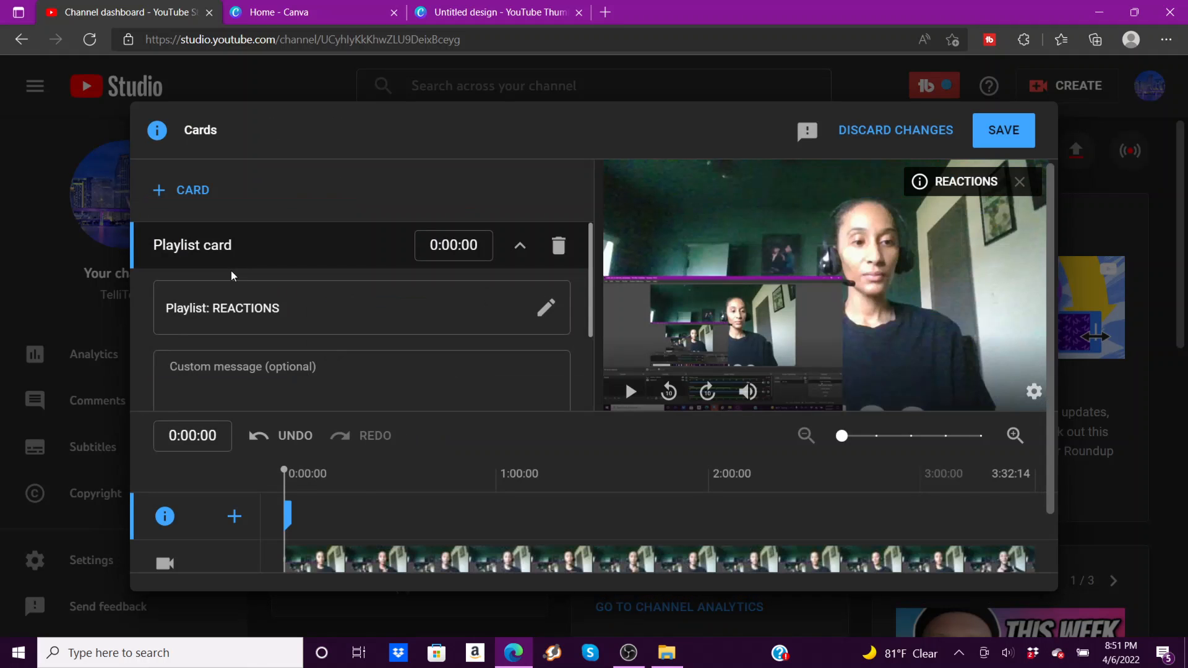
left_click(786, 473)
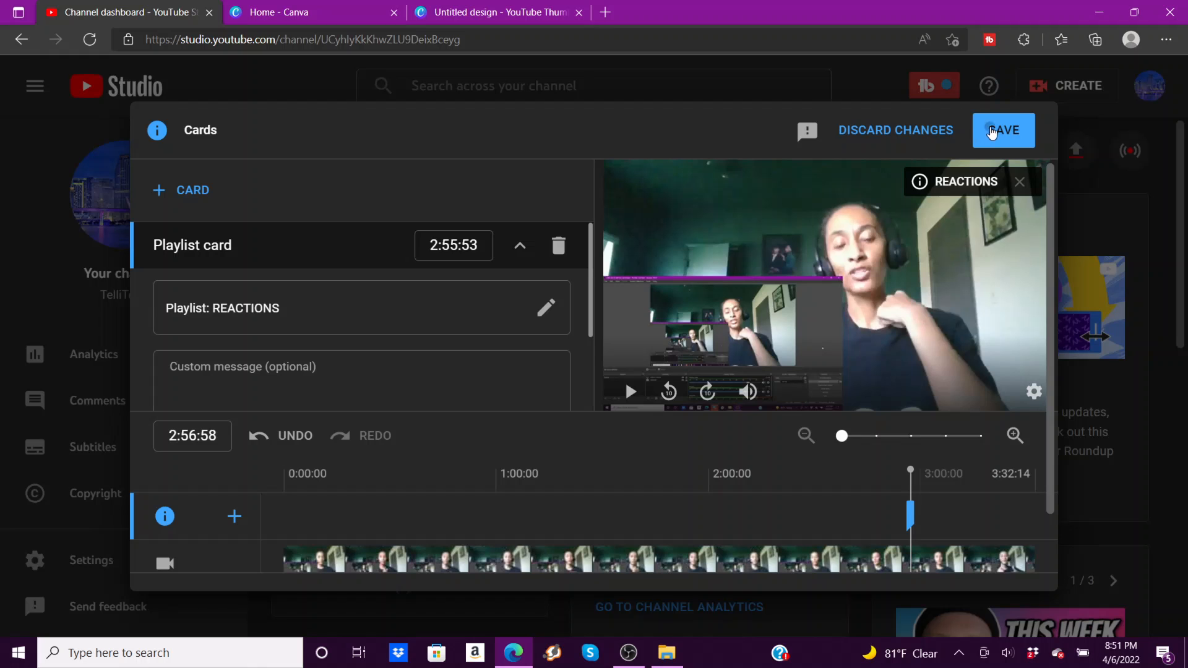
left_click(1003, 129)
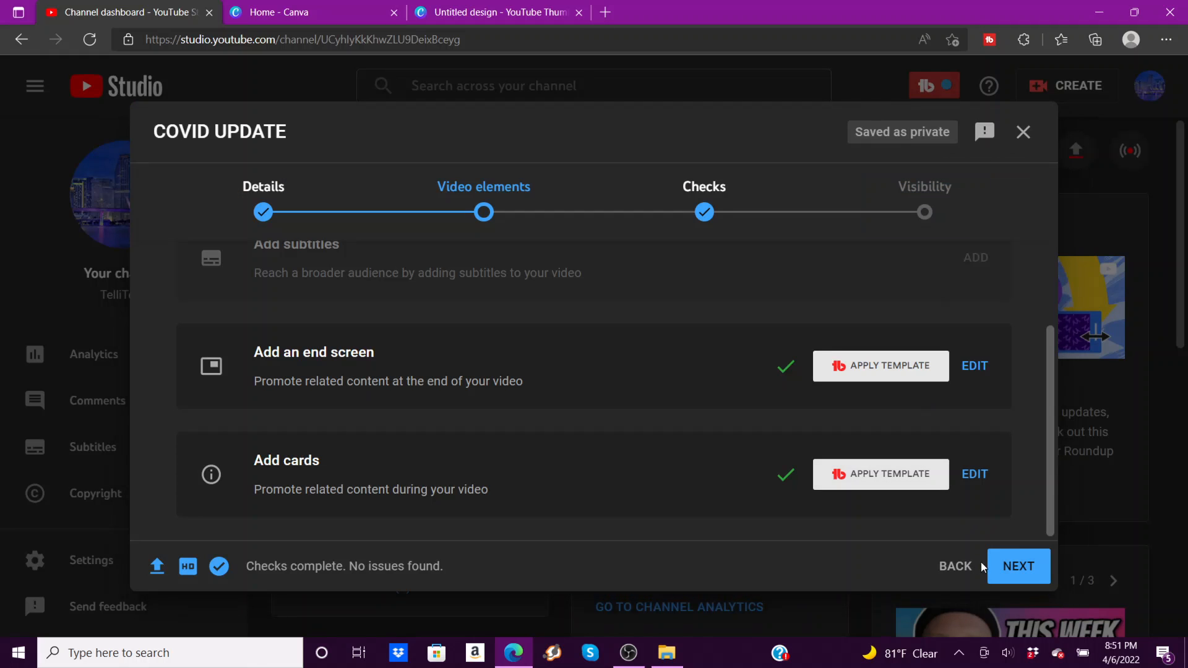
- Continue to the Checks step, which reports no copyright issues
left_click(1017, 567)
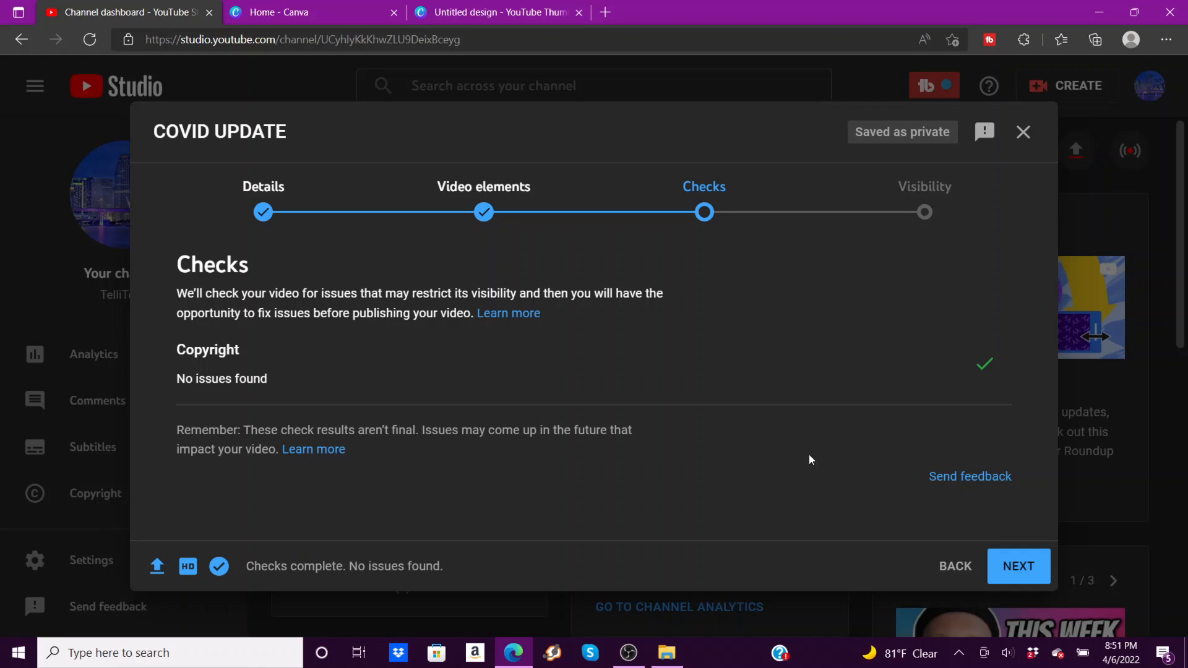
mouse_move(591, 329)
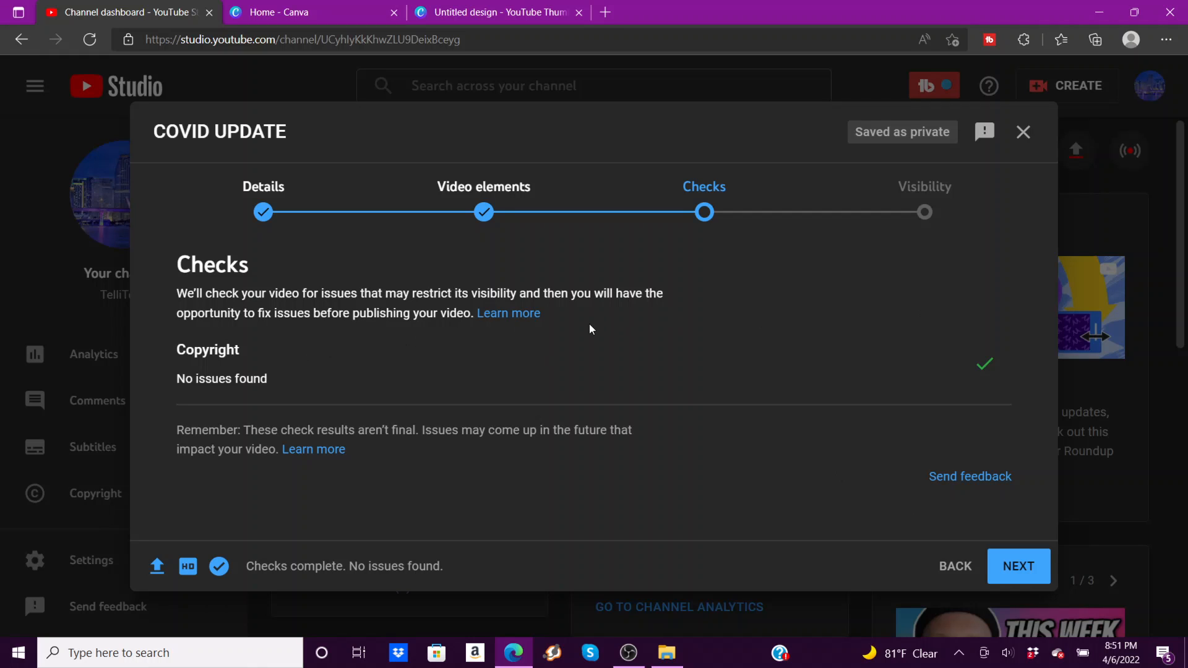
mouse_move(251, 393)
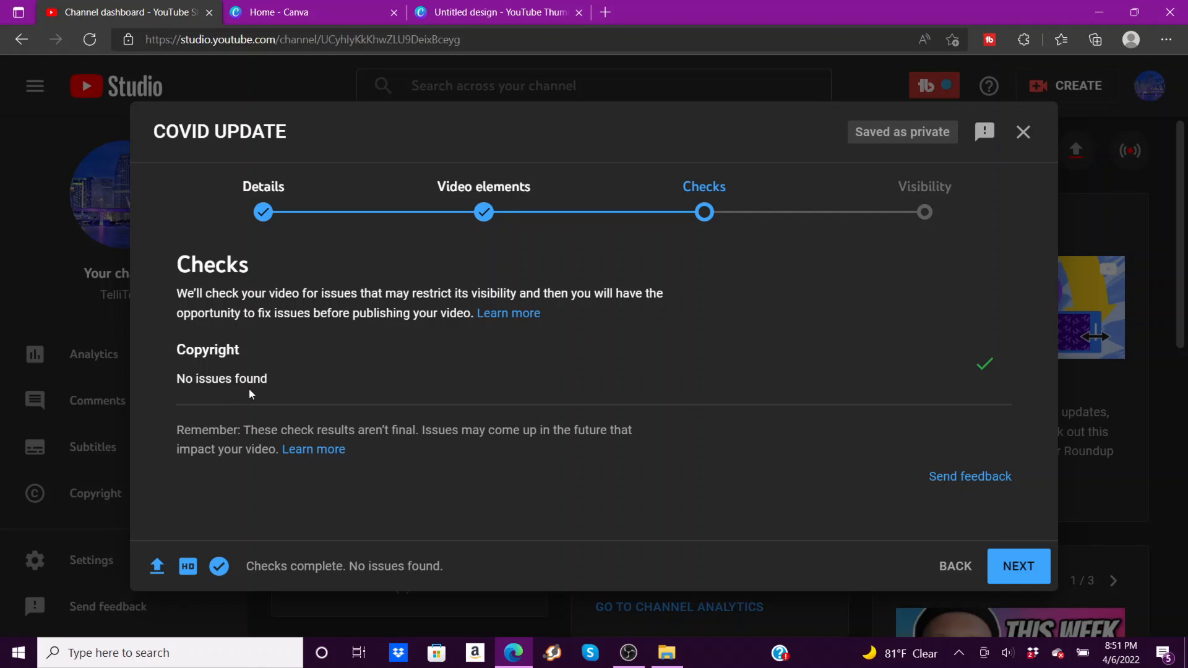
mouse_move(340, 462)
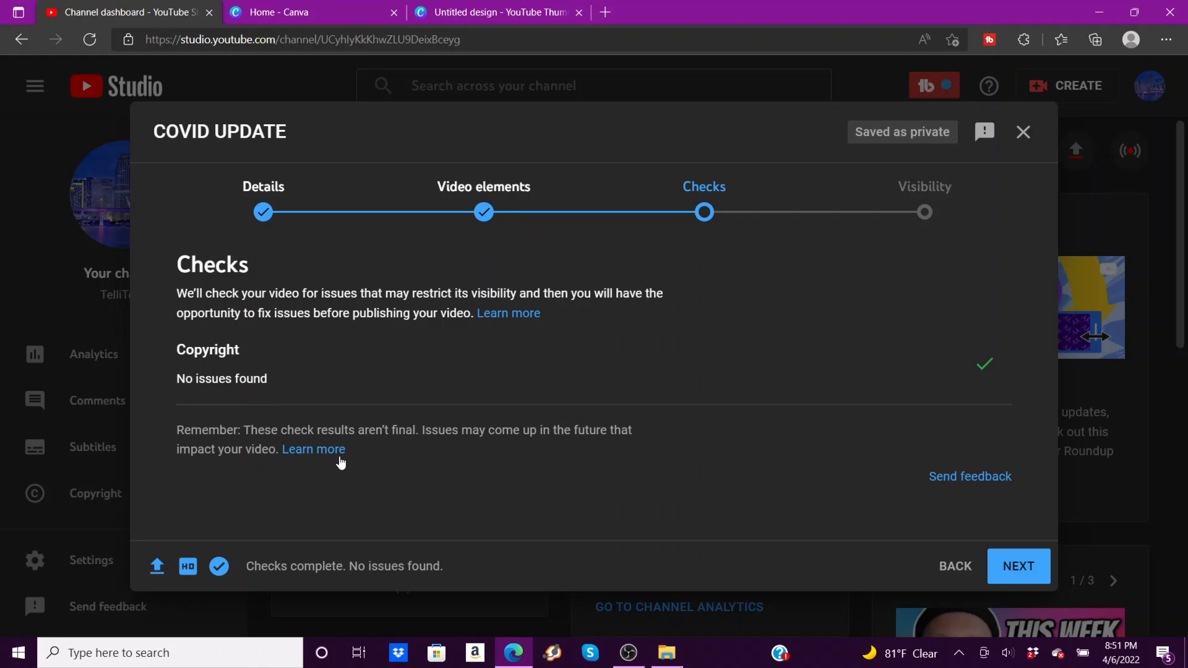
mouse_move(1010, 523)
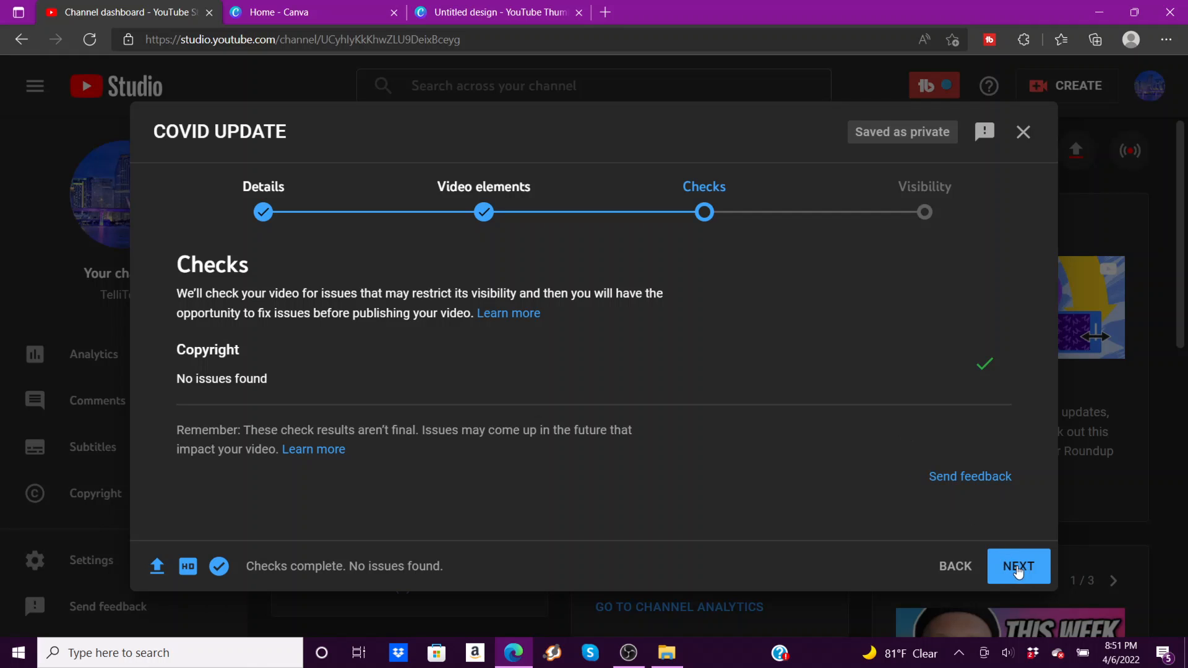
- Move to Visibility and choose to schedule the video as public
left_click(1018, 566)
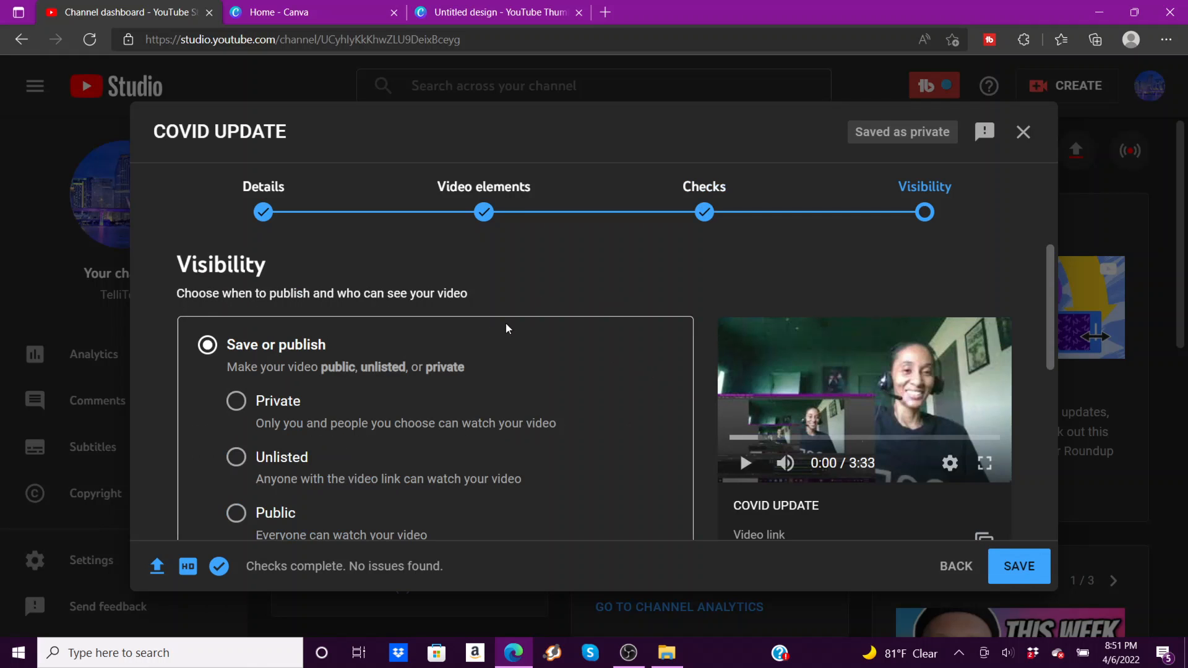
mouse_move(574, 334)
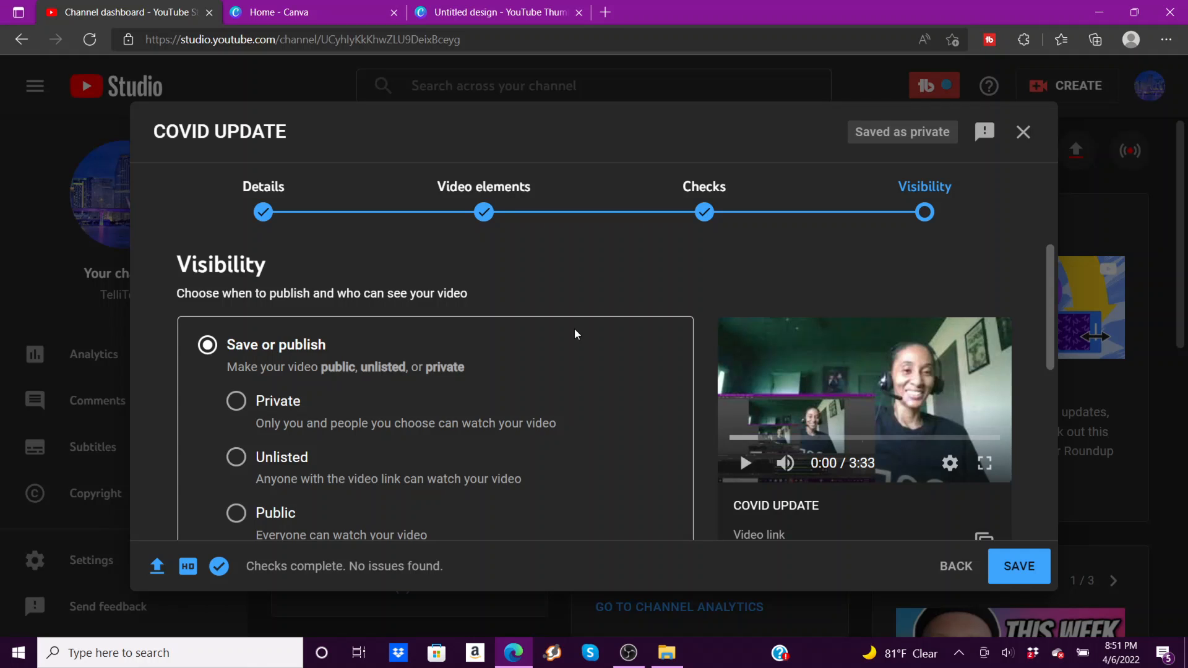
mouse_move(611, 359)
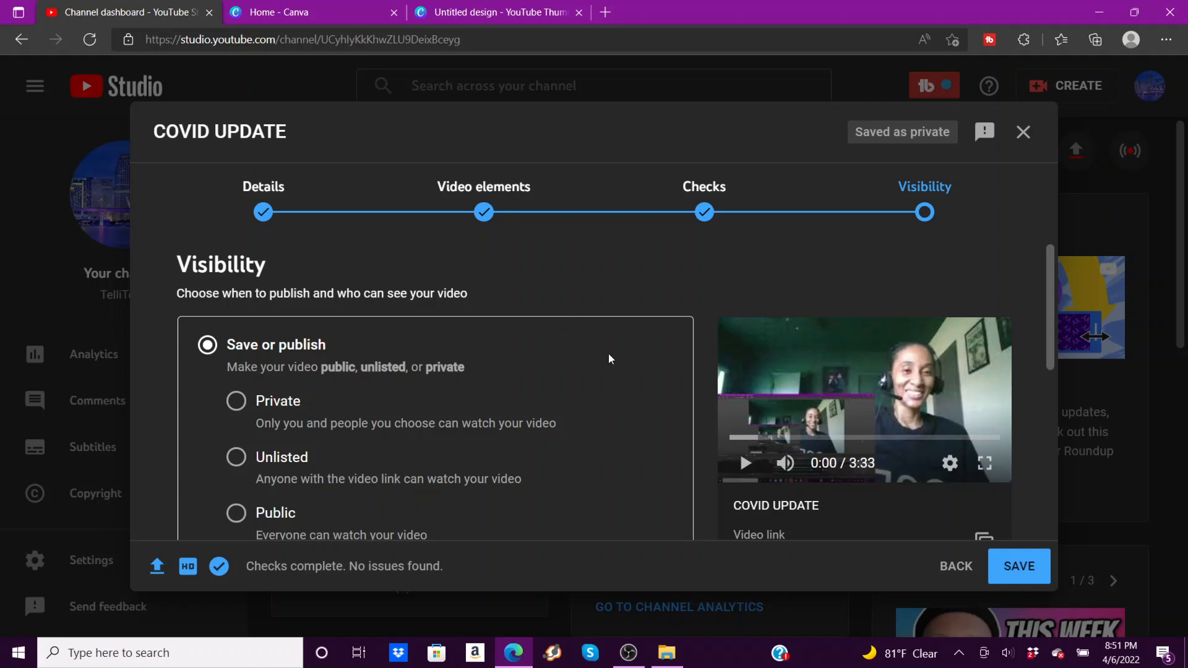
scroll("down", 3)
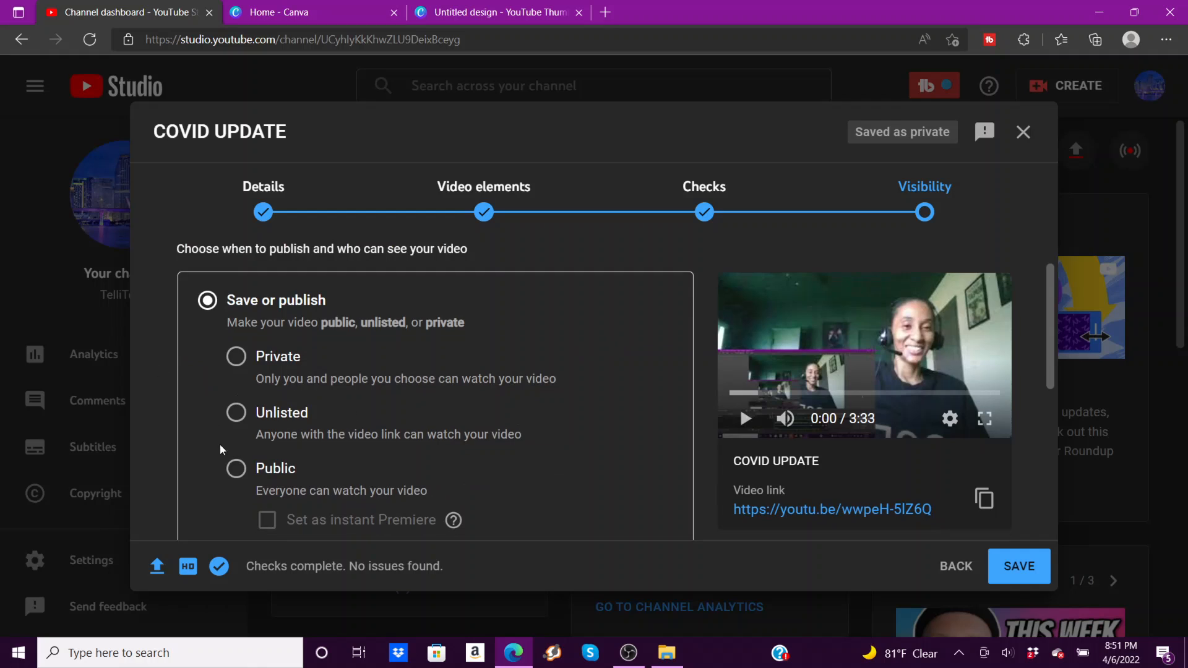
left_click(236, 468)
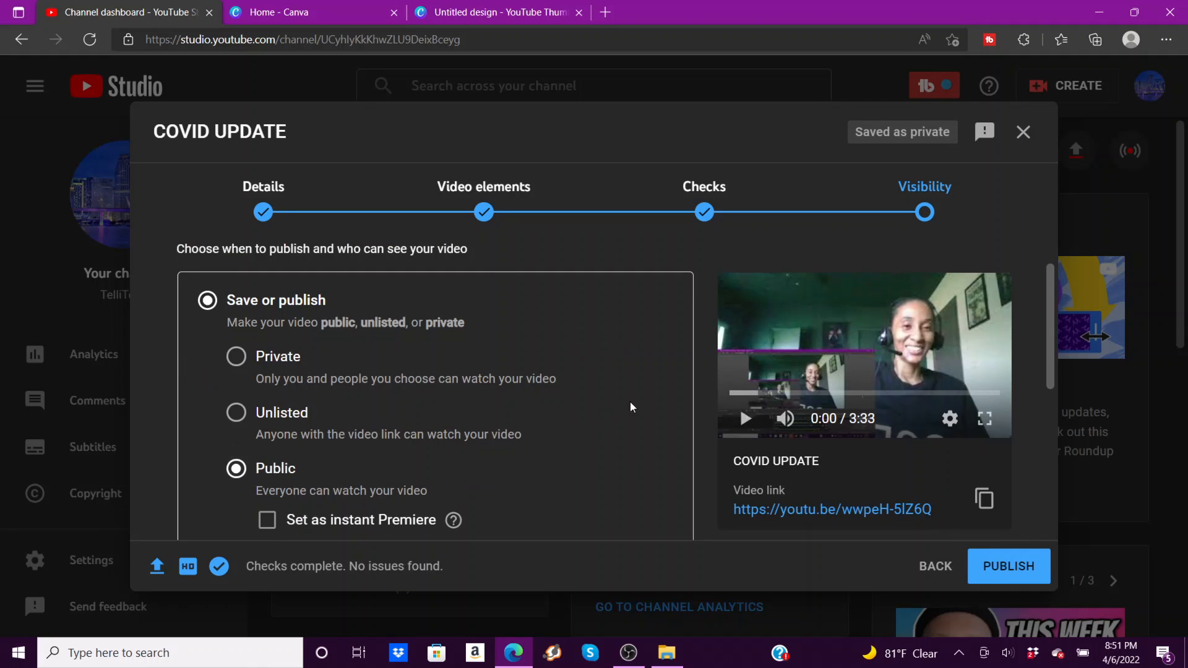
scroll("down", 3)
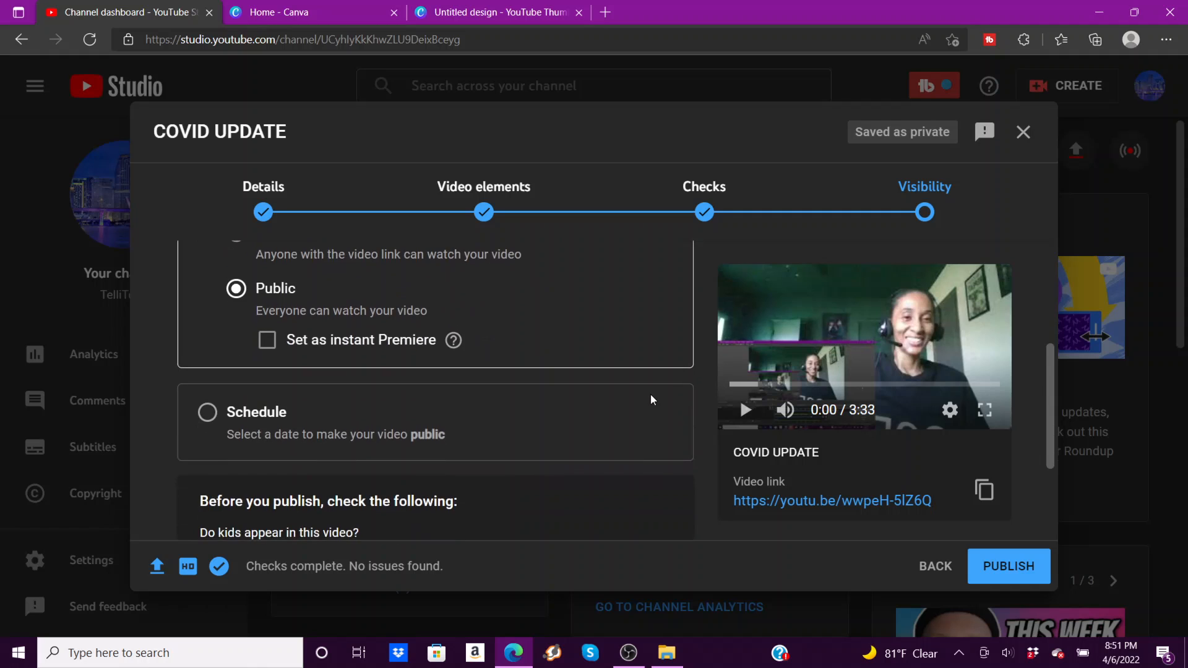
left_click(206, 412)
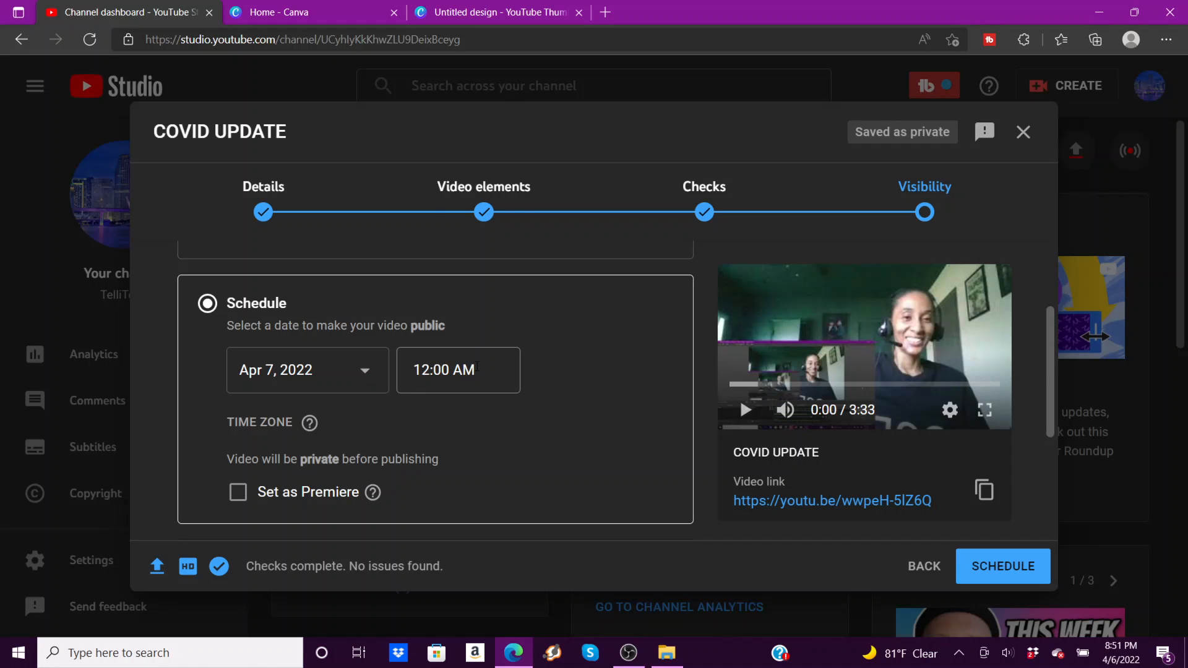
- Set the scheduled publish time to 12:00 PM on Apr 7, 2022
left_click(457, 370)
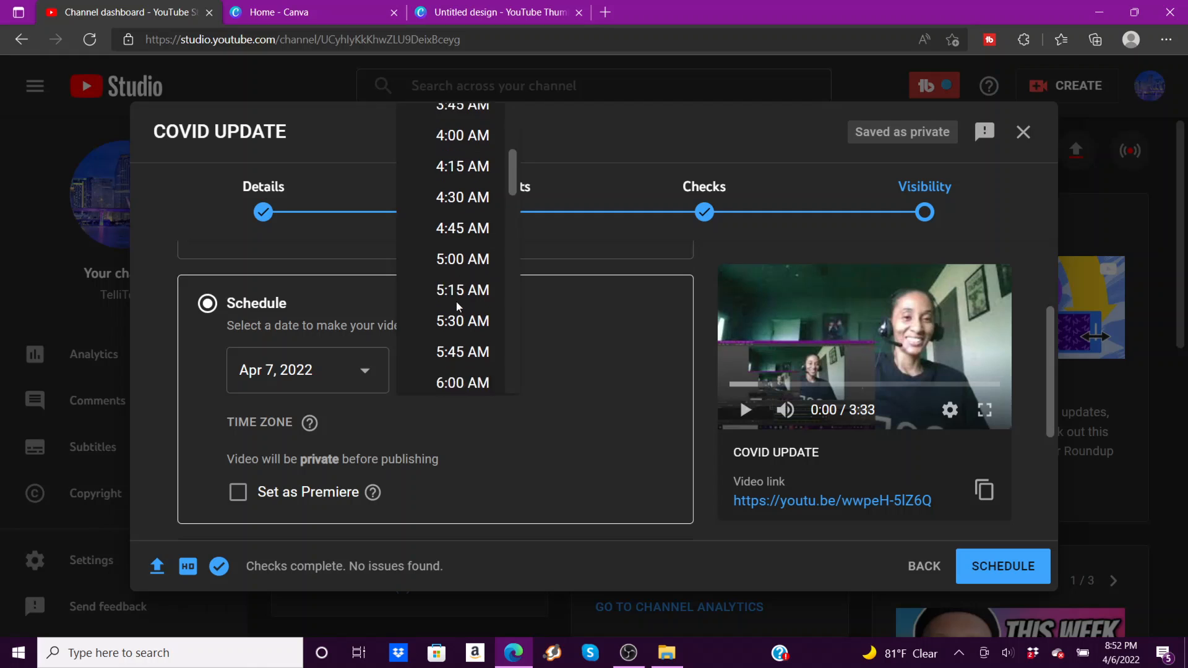
scroll("down", 3)
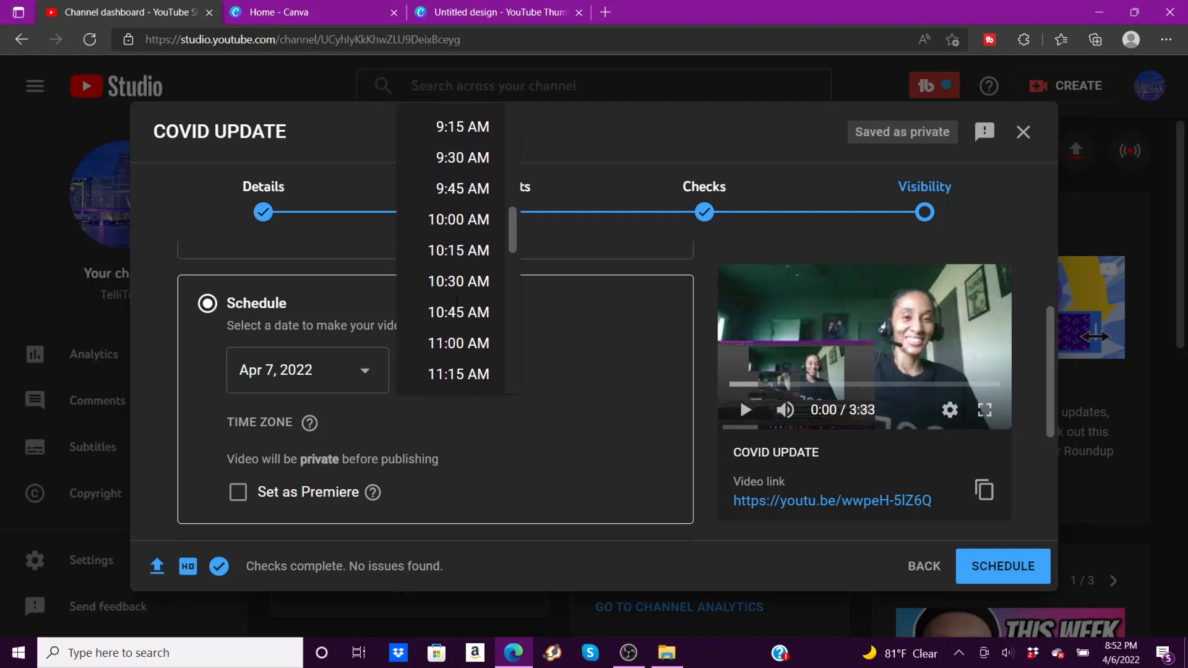
left_click(458, 374)
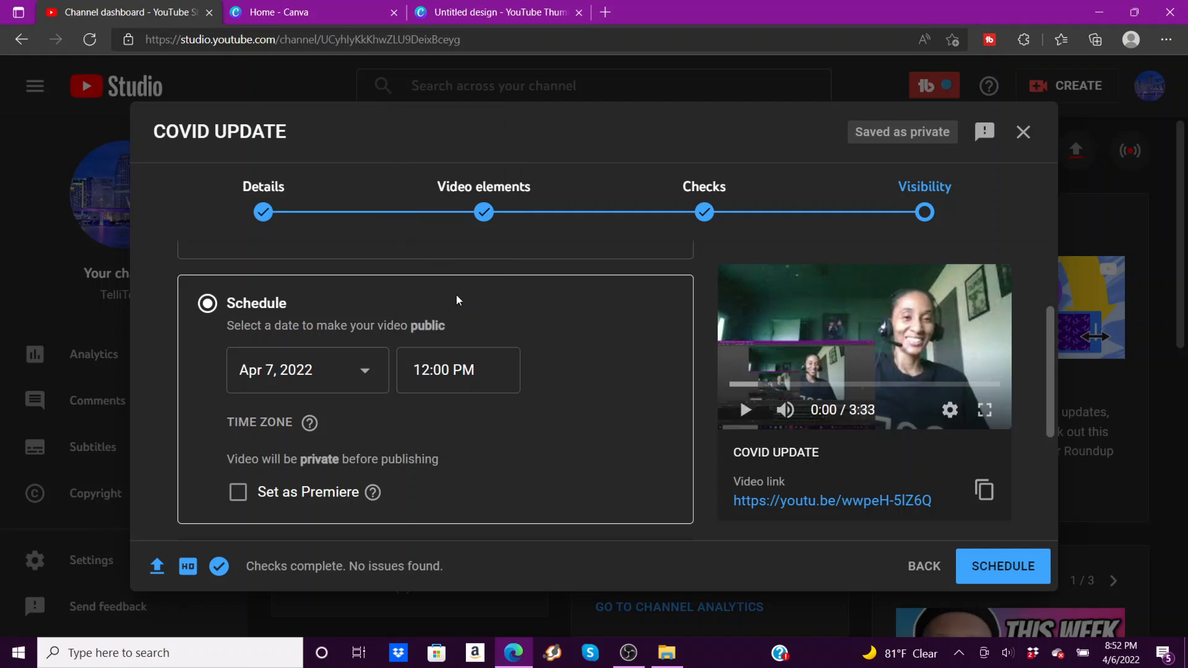
scroll("down", 3)
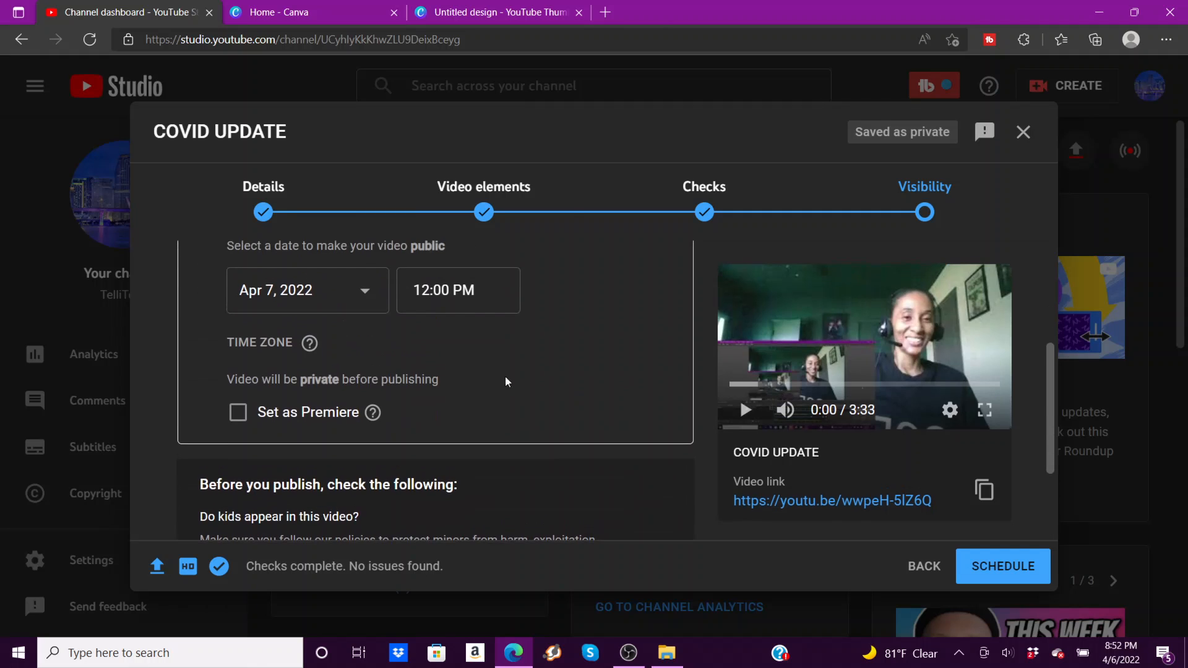
mouse_move(443, 377)
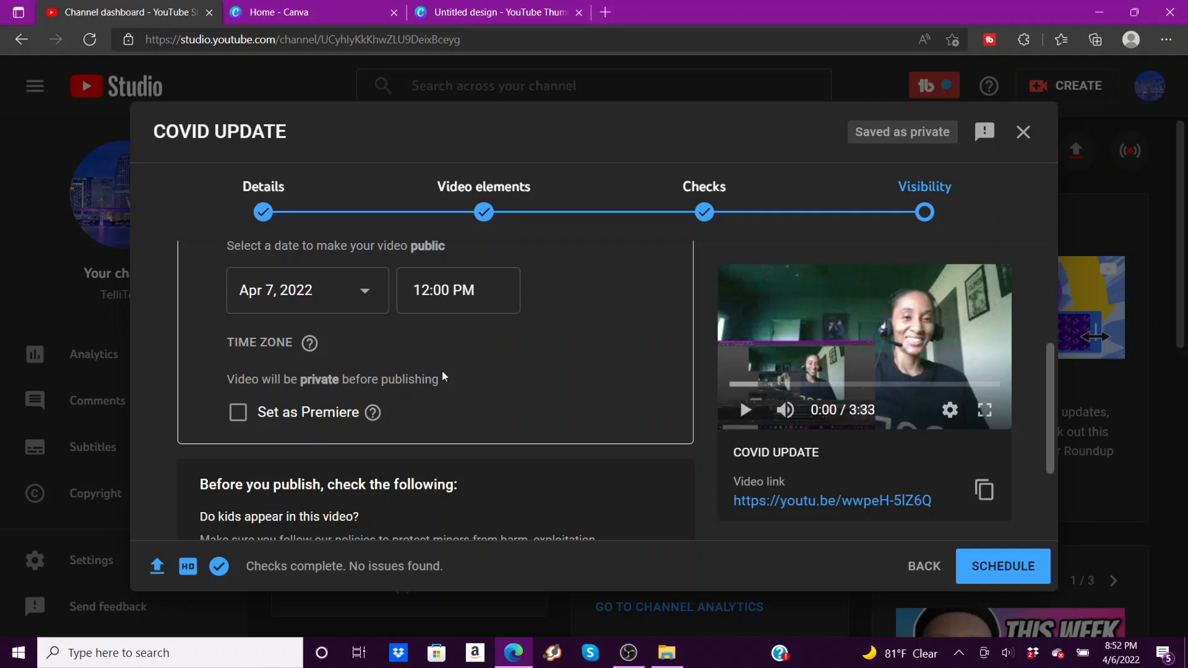
mouse_move(644, 348)
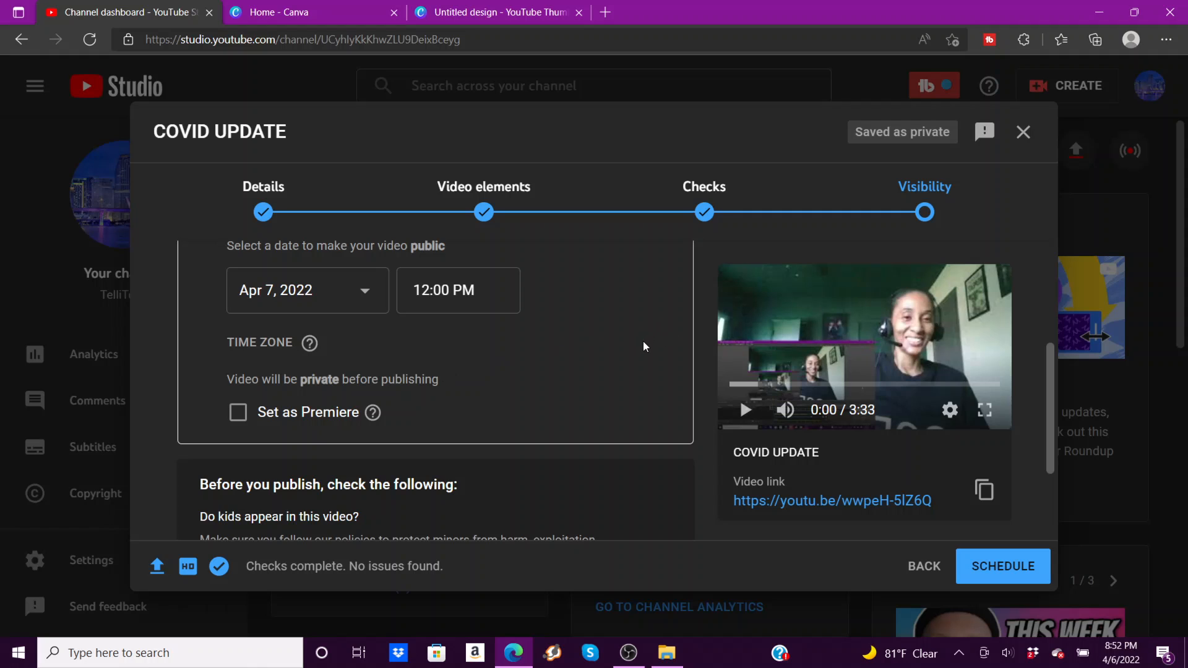
scroll("up", 3)
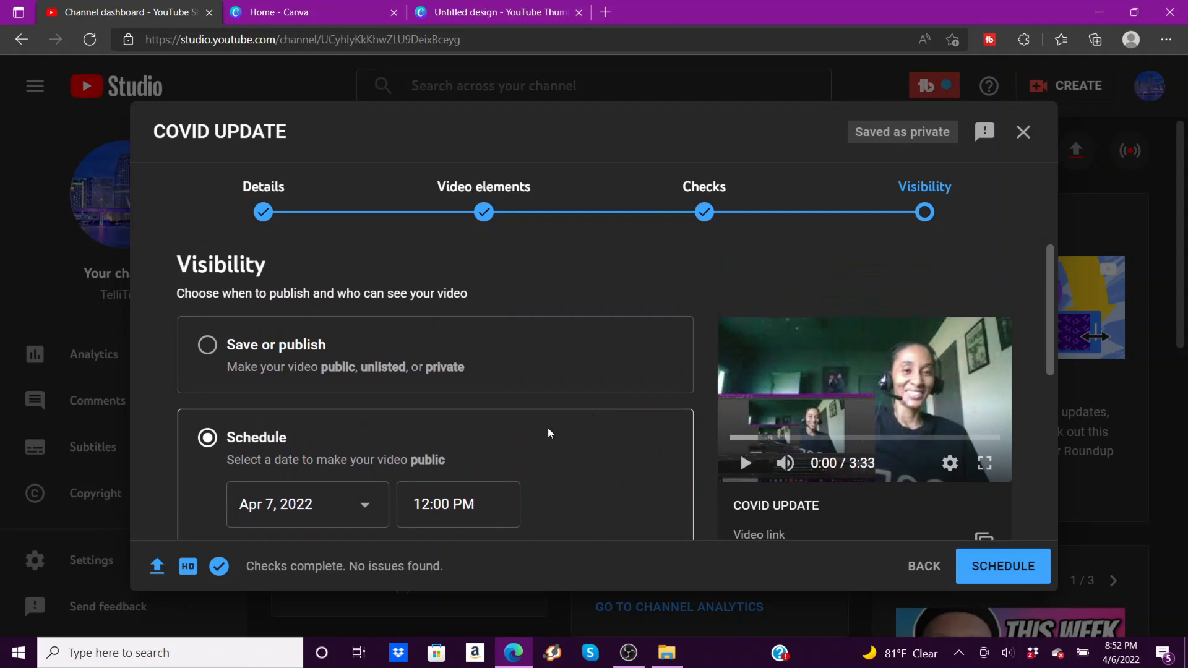
- Switch COVID UPDATE from scheduling to publishing immediately as Public
left_click(206, 344)
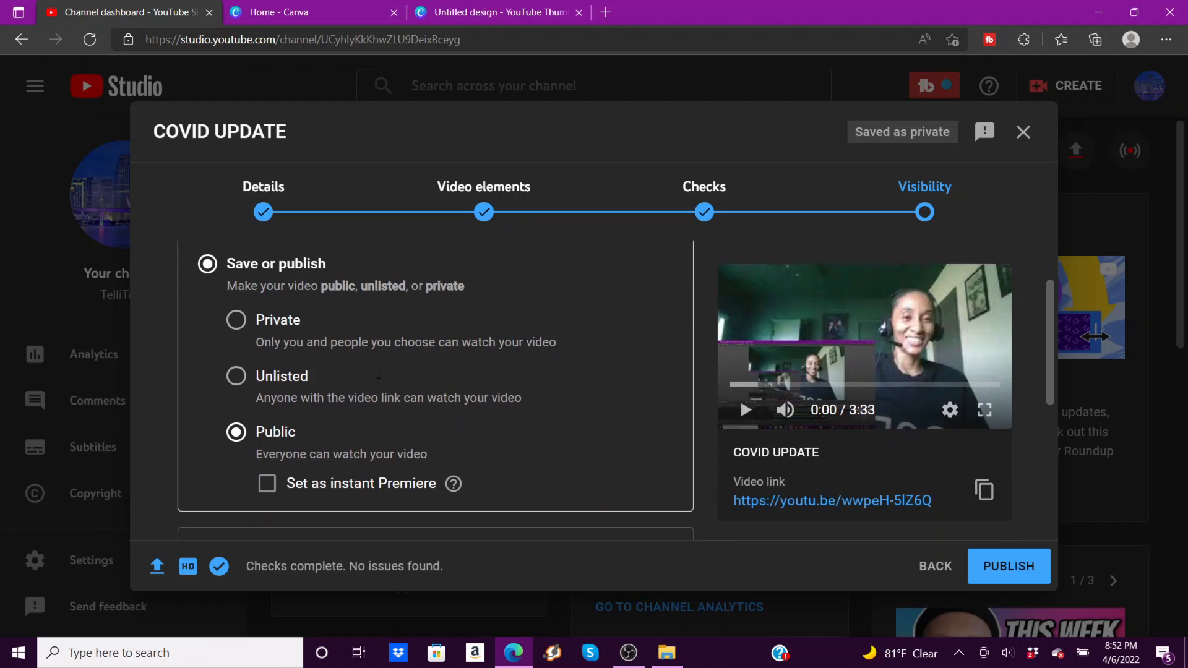
scroll("down", 3)
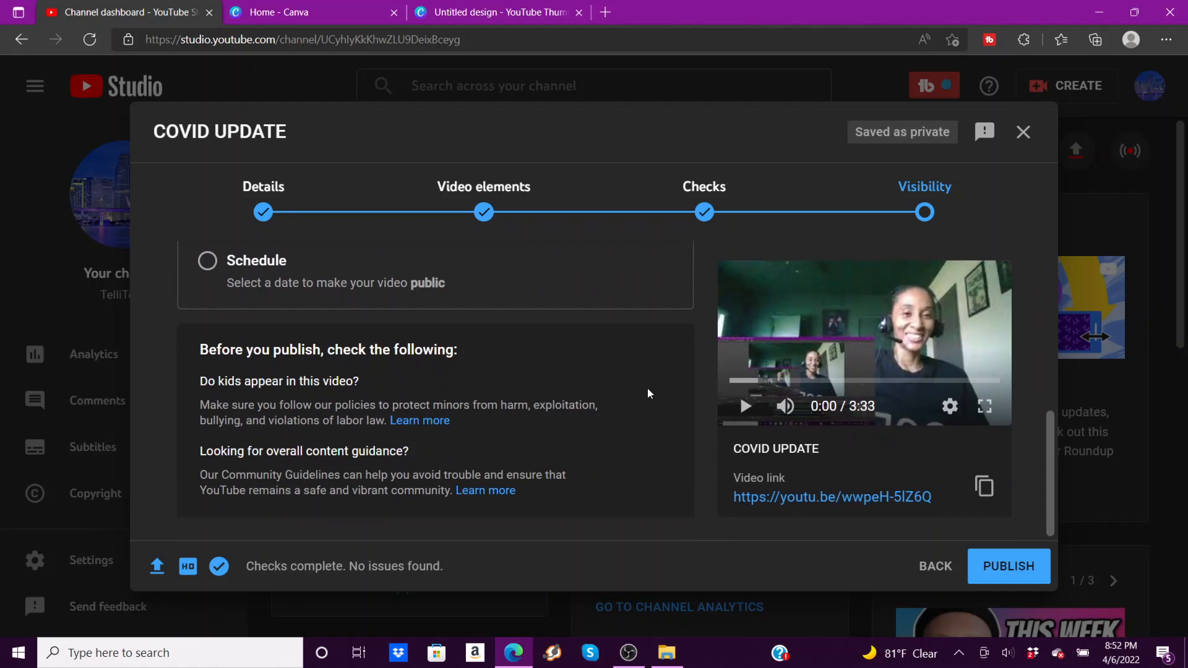
mouse_move(1009, 566)
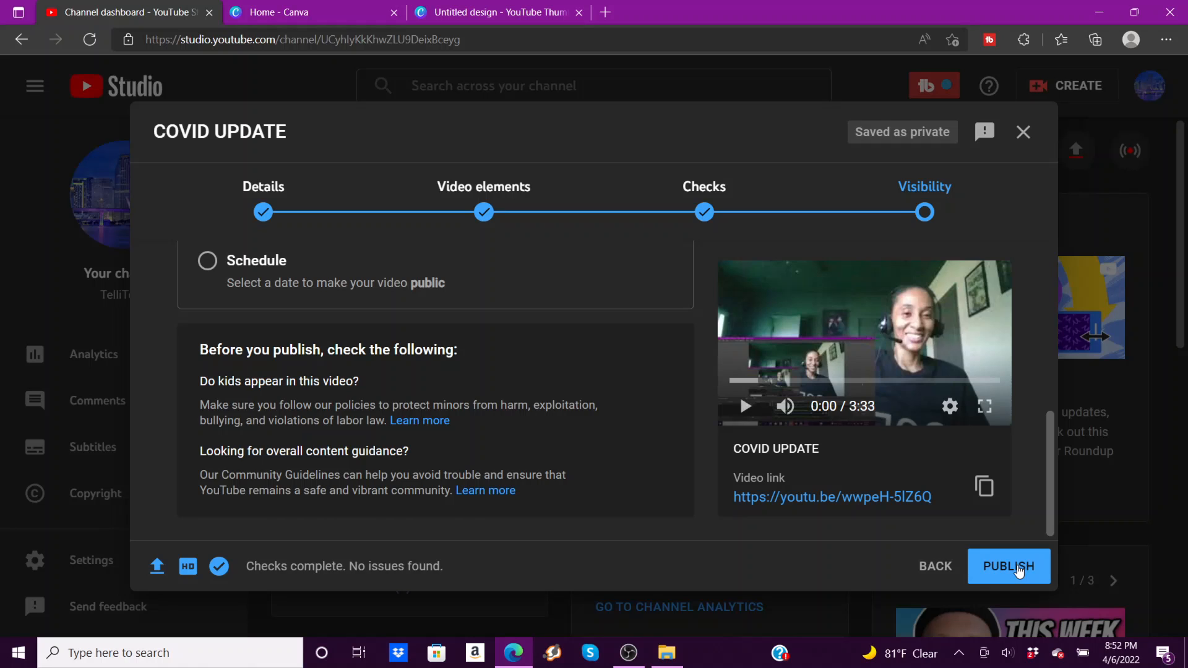
left_click(1008, 566)
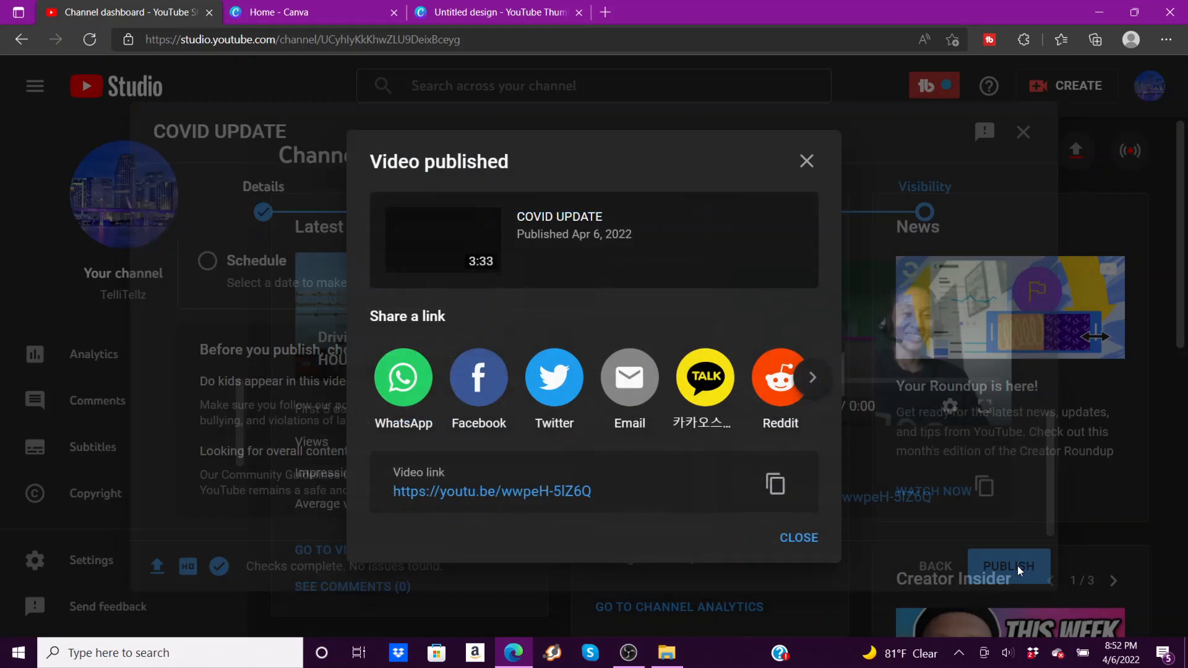
mouse_move(806, 161)
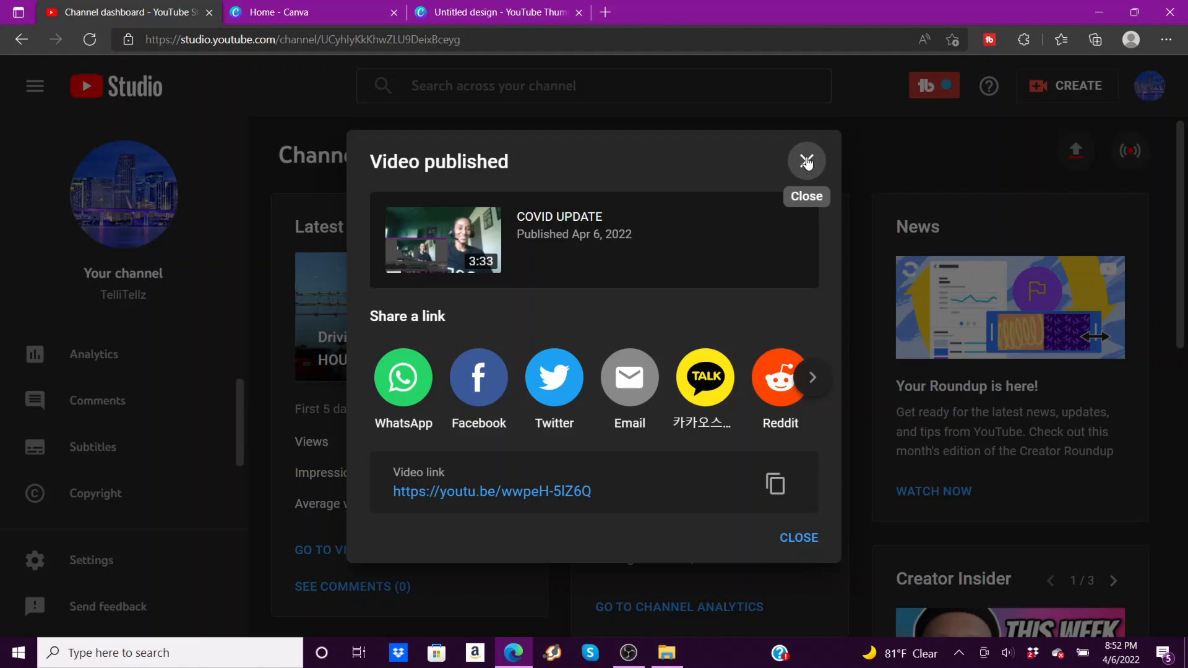
- Close the Video published confirmation and reload the channel dashboard
left_click(806, 161)
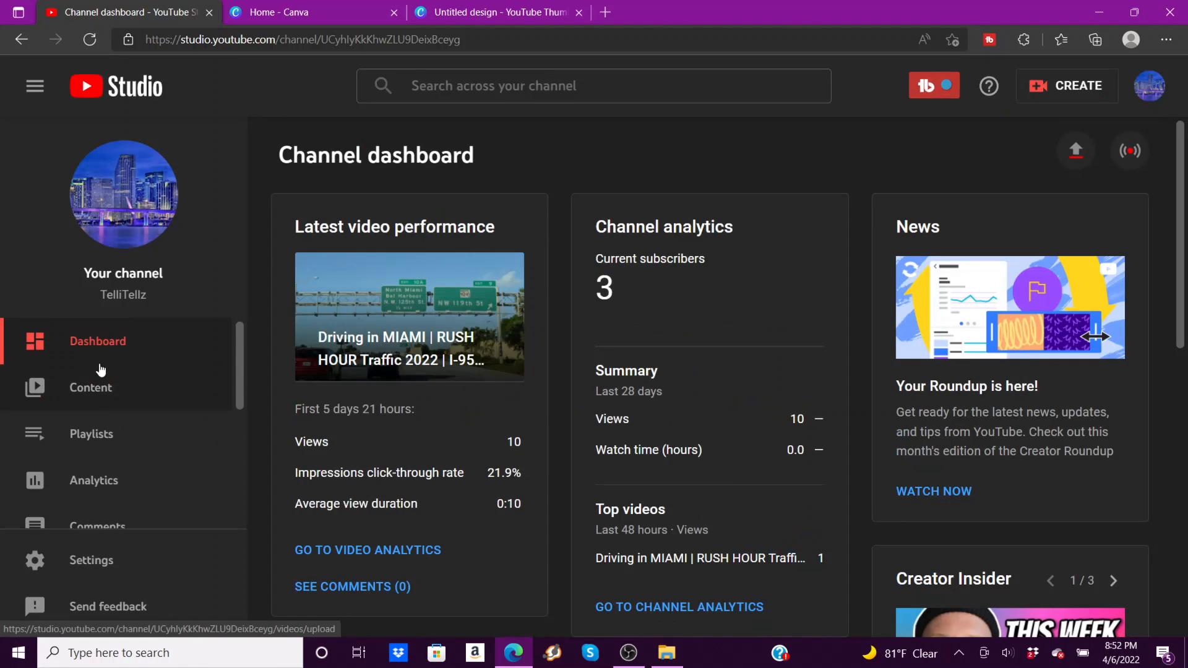
mouse_move(115, 36)
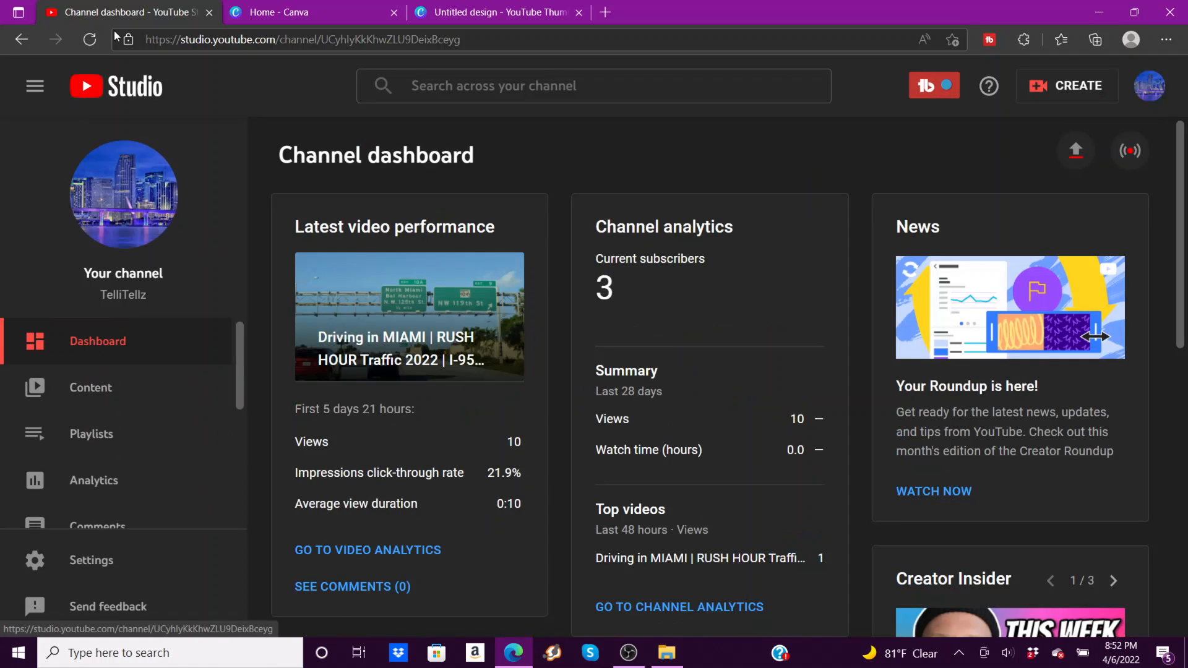
left_click(89, 39)
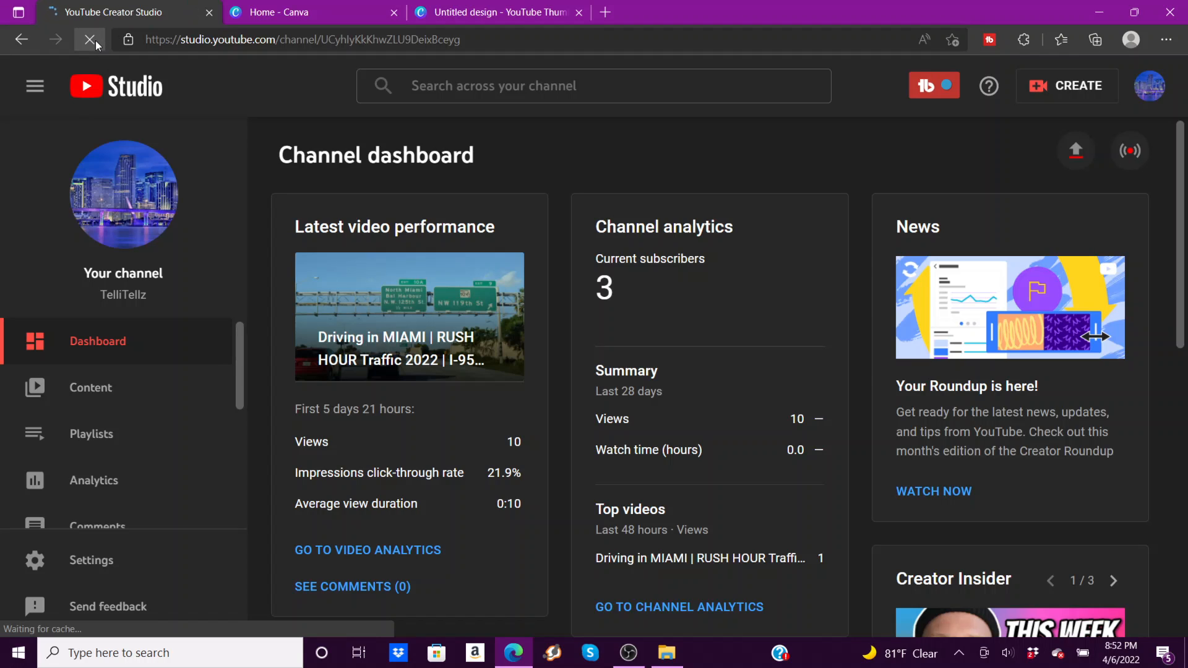
left_click(88, 39)
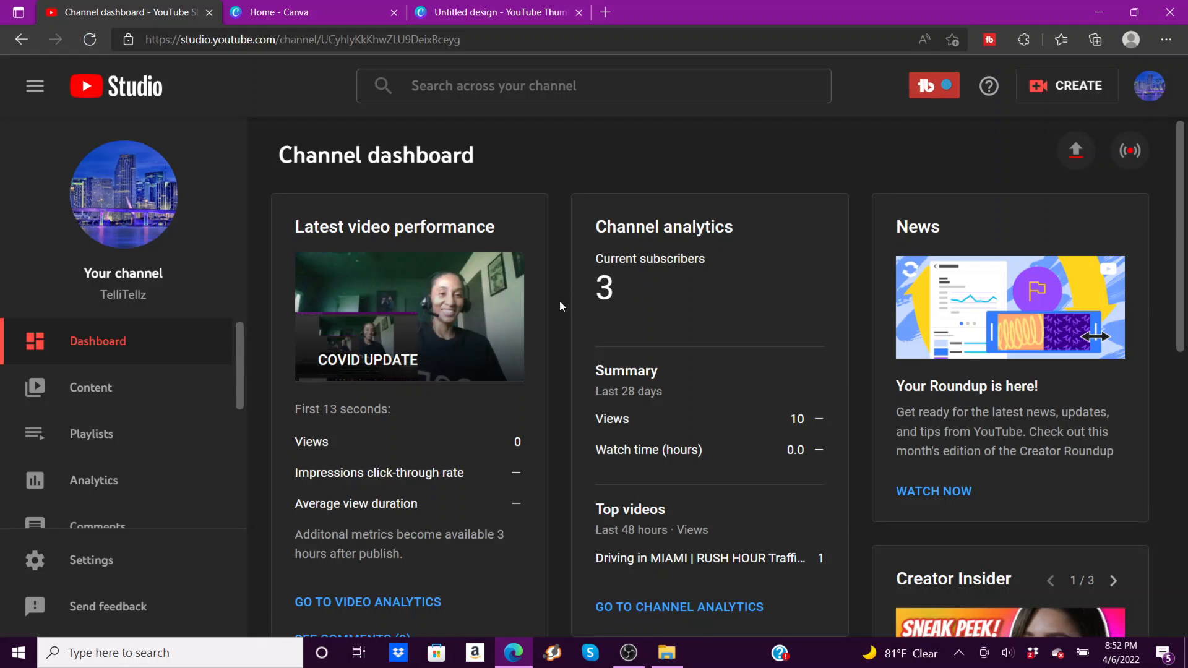
mouse_move(114, 375)
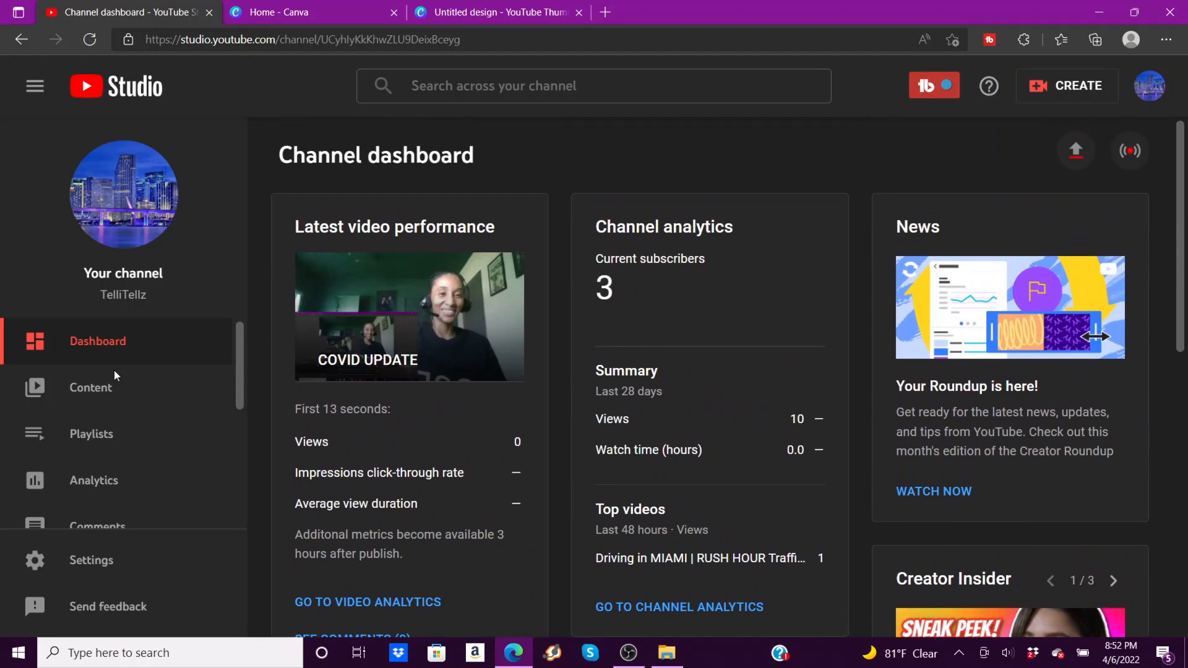
- Go to Channel content and open the COVID UPDATE video's Details page
left_click(90, 387)
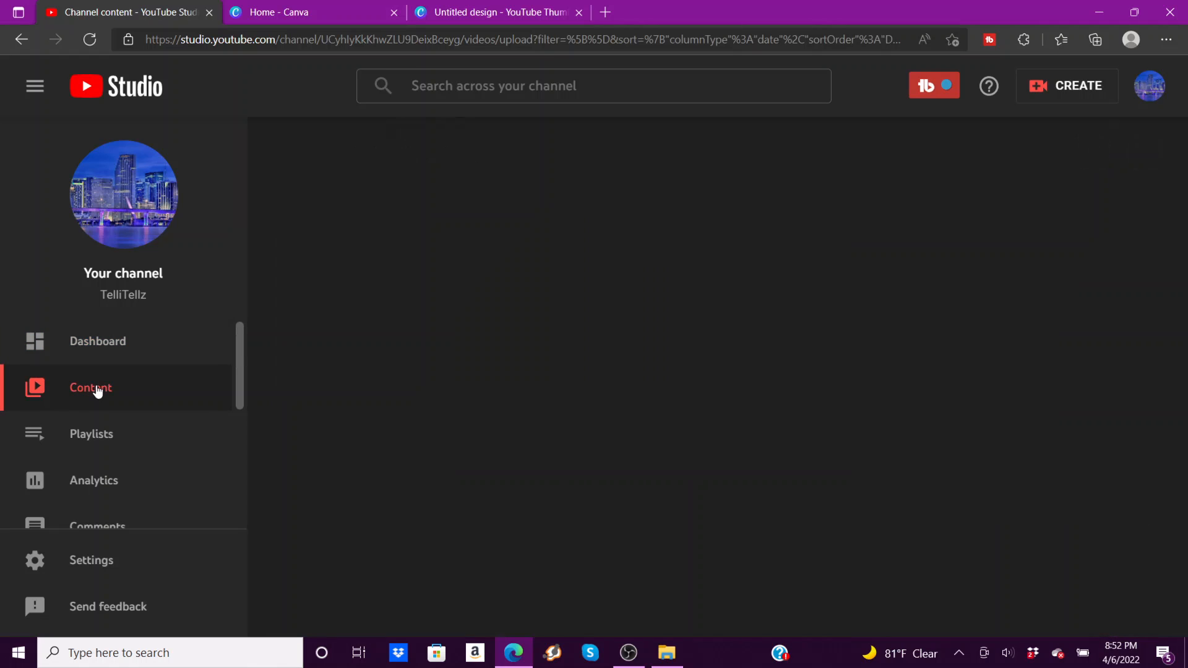
left_click(90, 387)
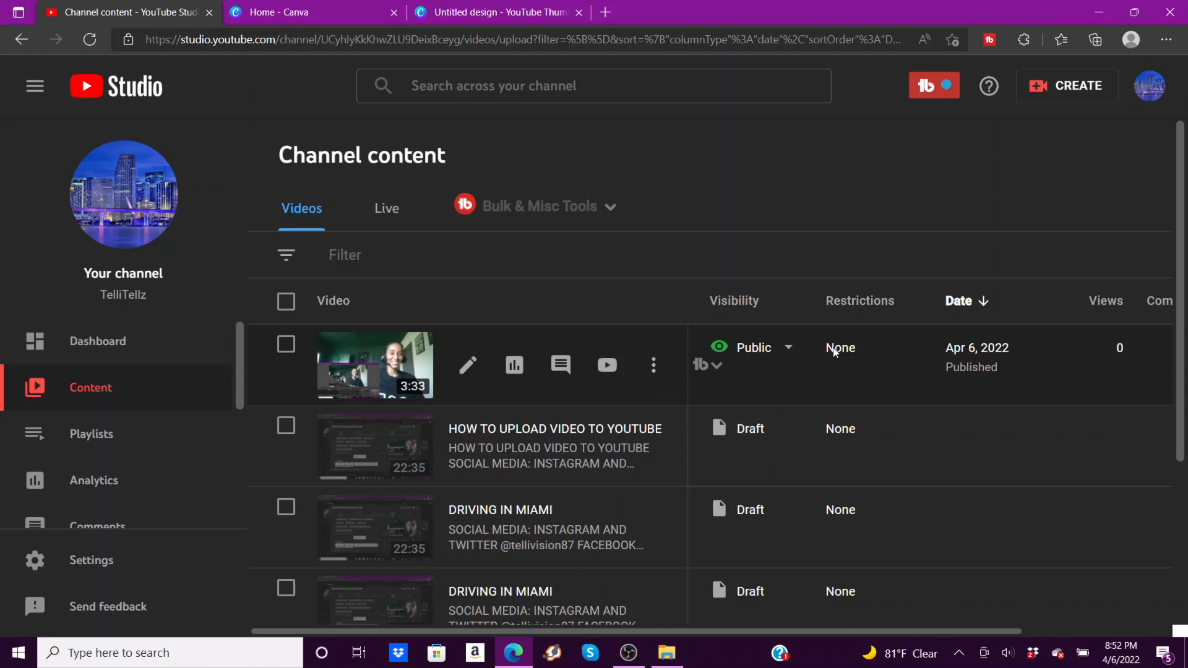
mouse_move(753, 347)
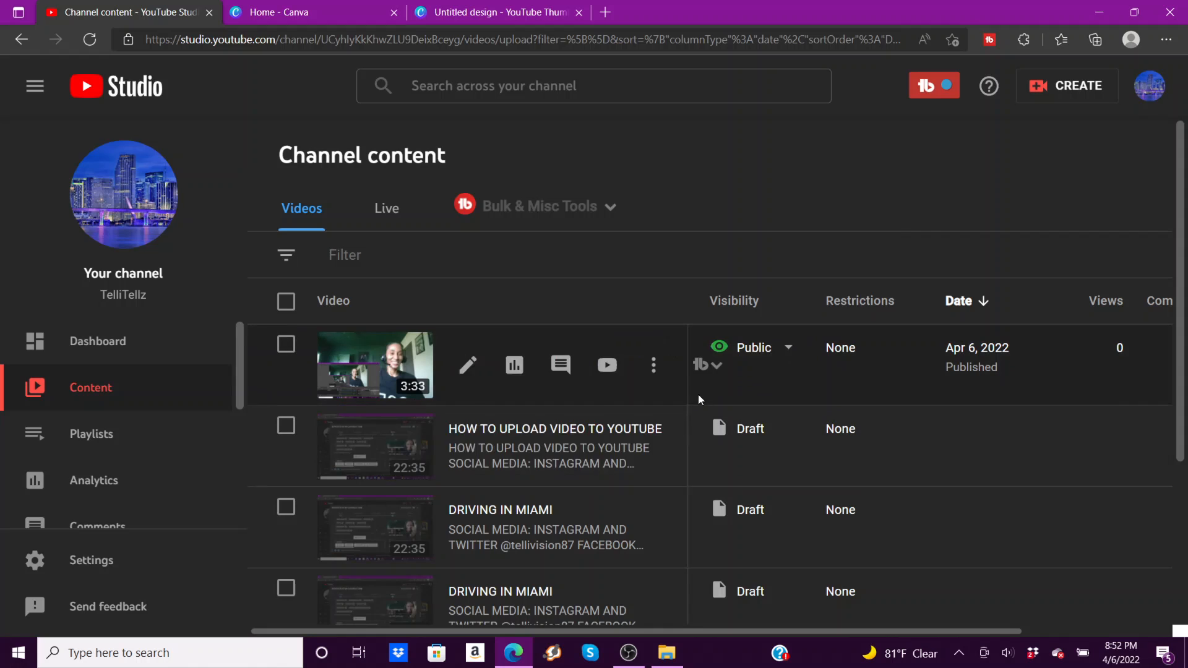
mouse_move(532, 489)
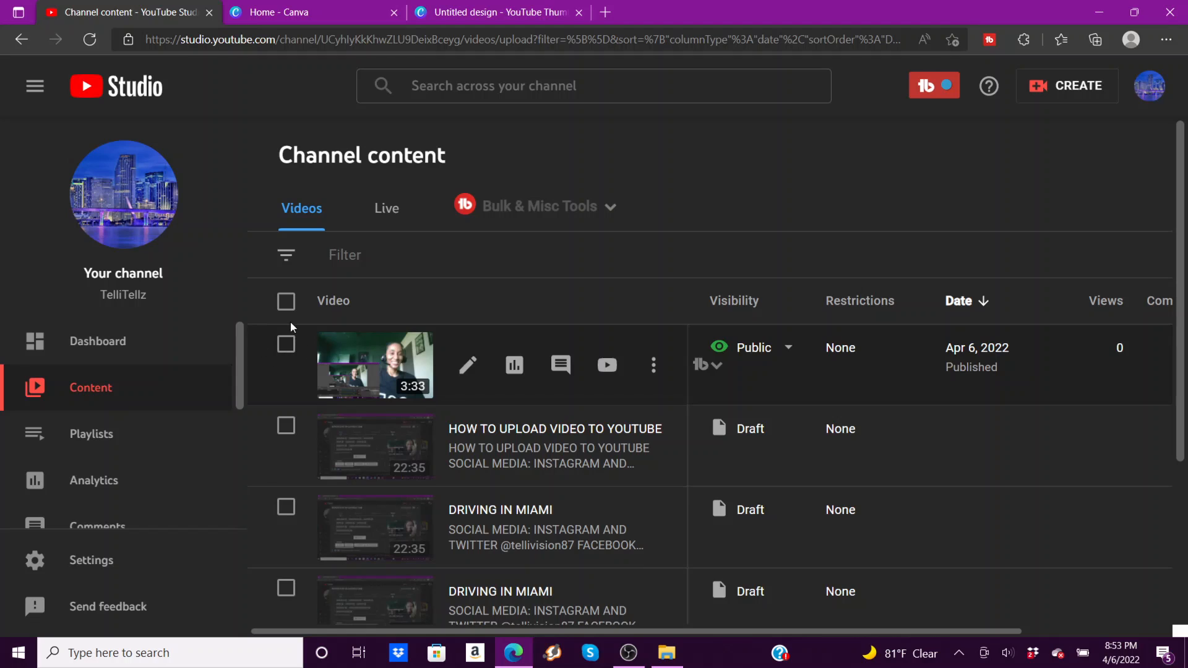
mouse_move(294, 347)
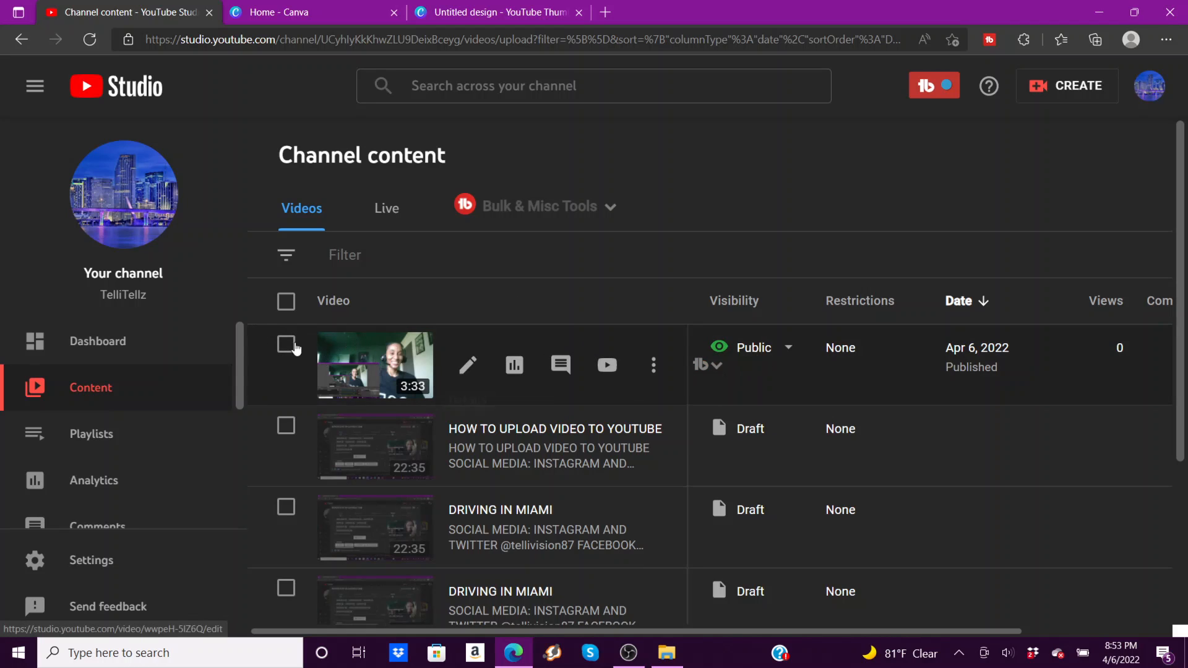
mouse_move(468, 366)
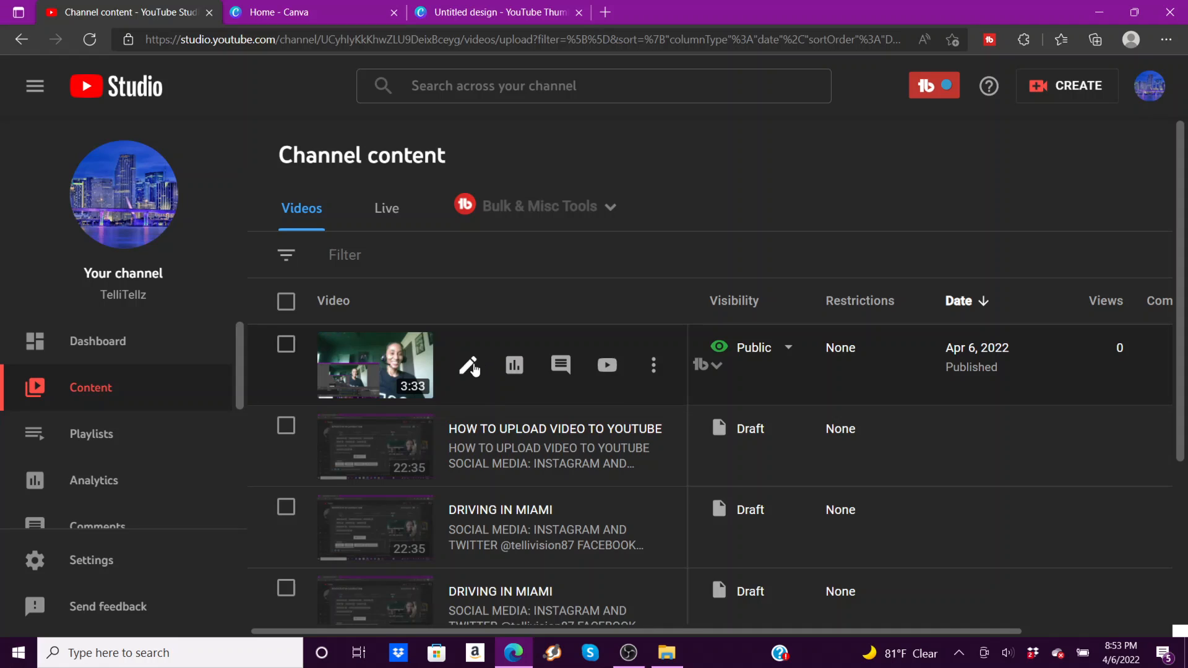
mouse_move(513, 365)
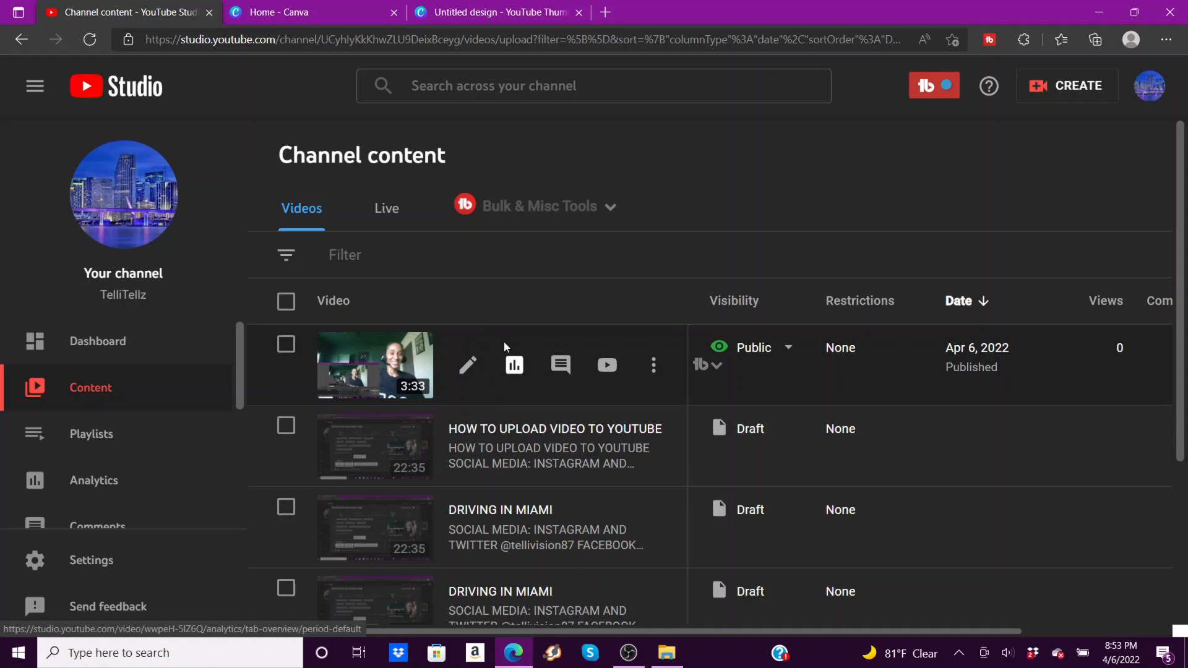
left_click(467, 365)
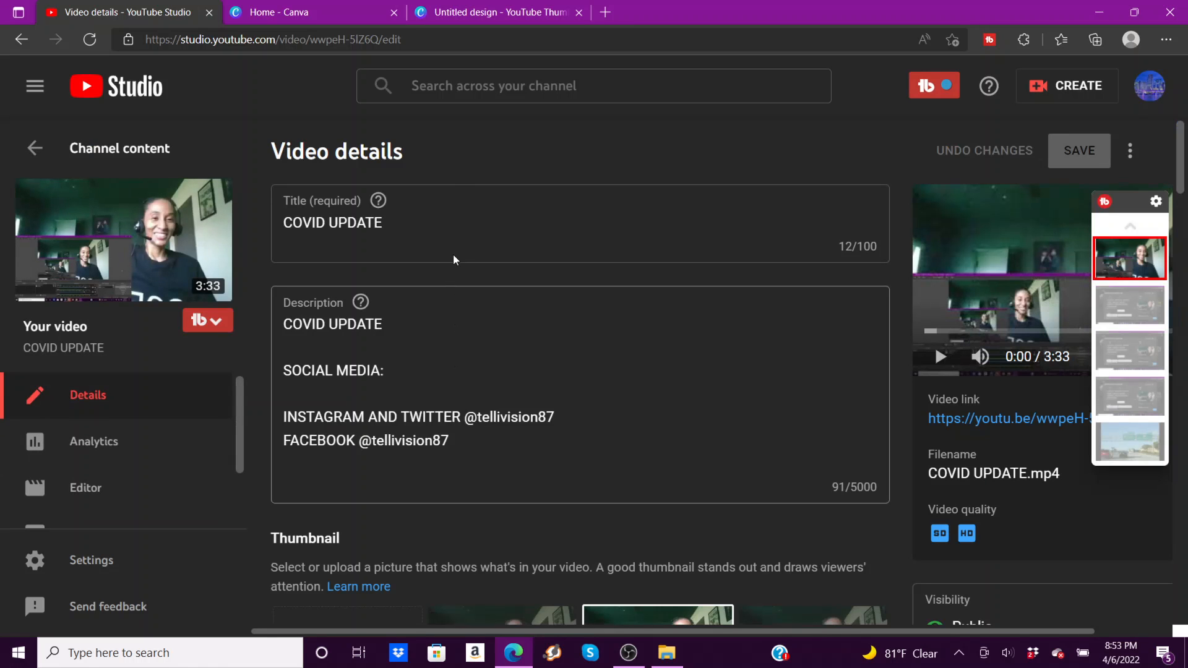
- Add a year to the COVID UPDATE title, then remove it again
scroll("down", 3)
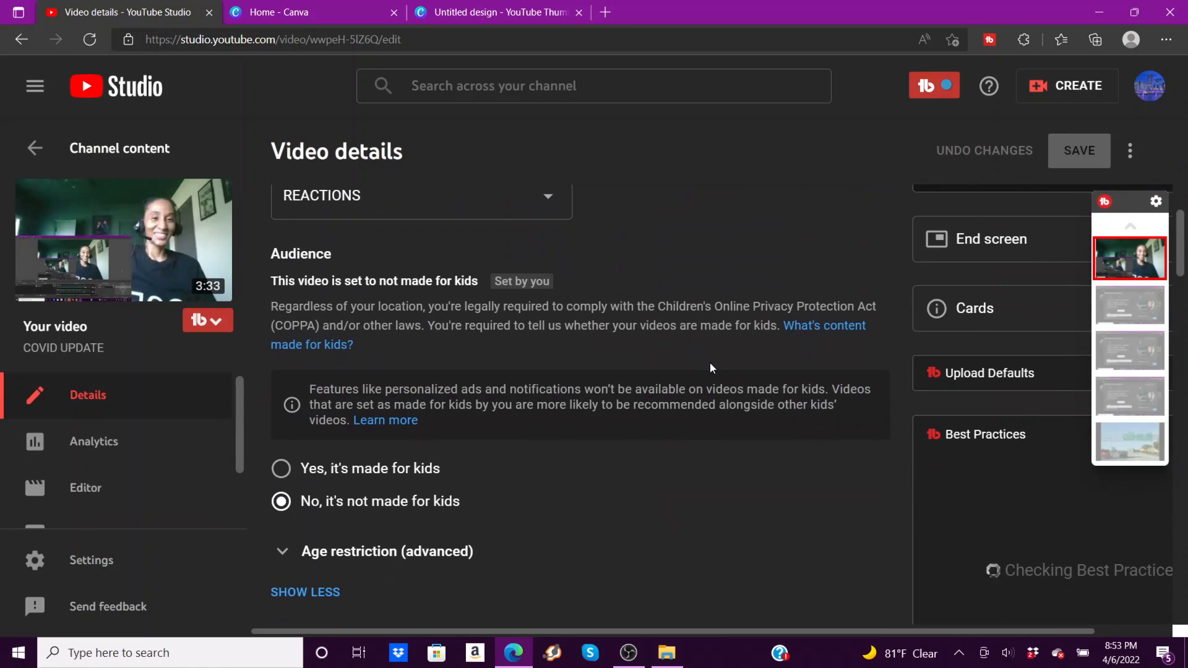
scroll("up", 3)
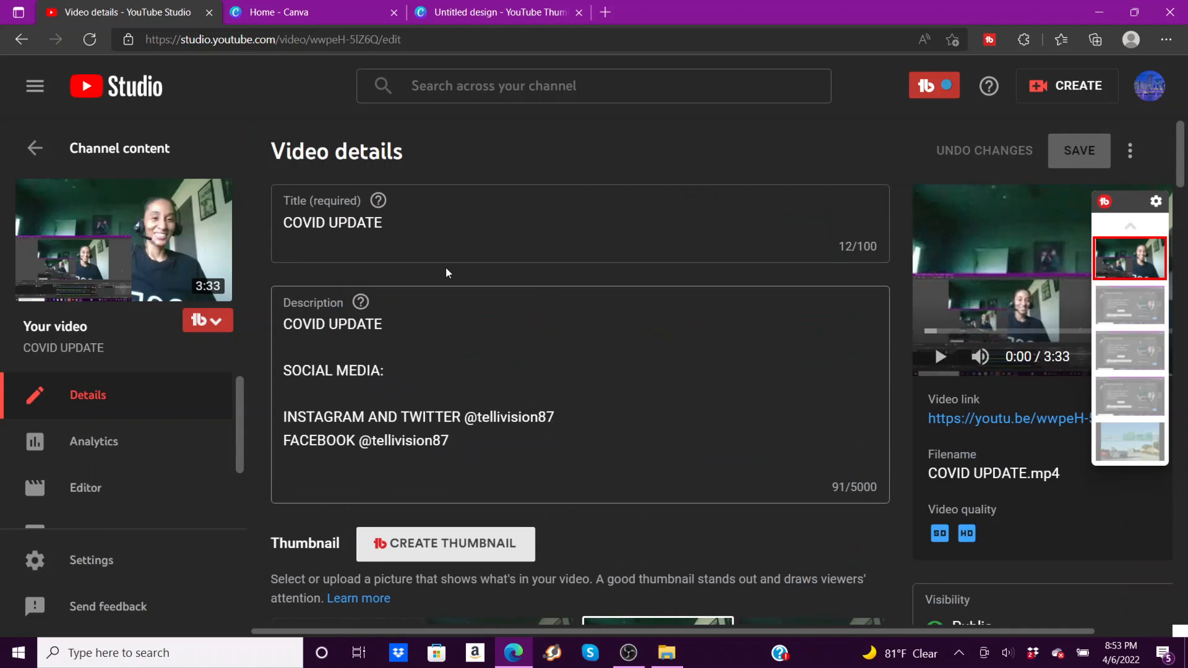
left_click(407, 223)
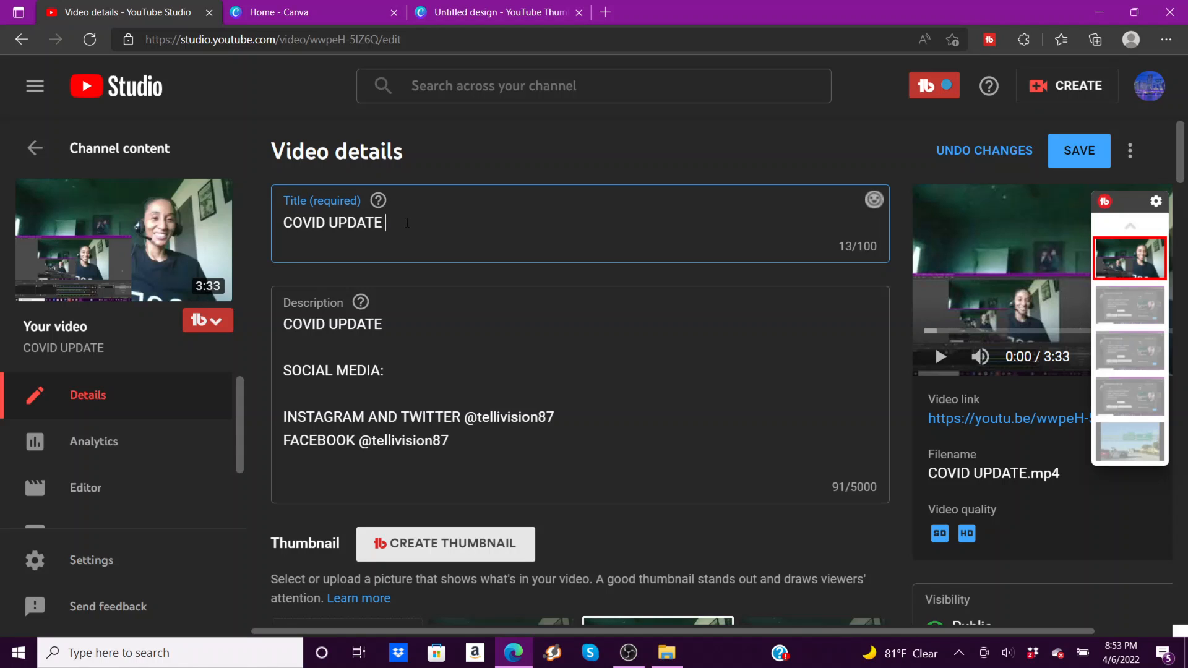
type("20")
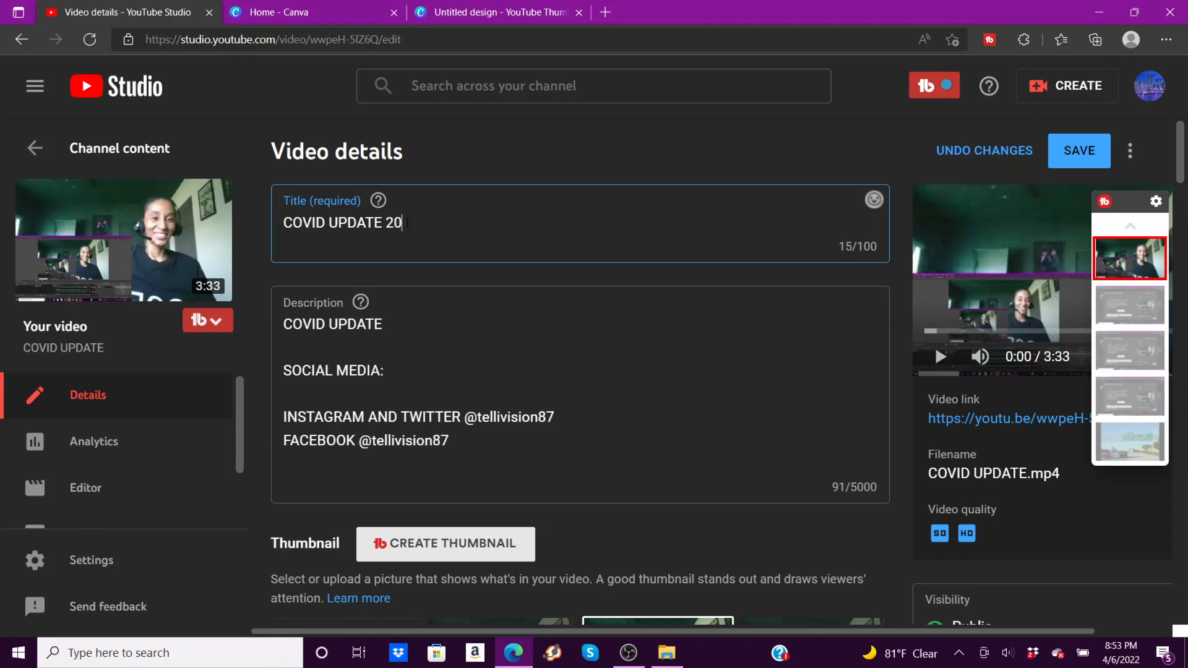
type("22")
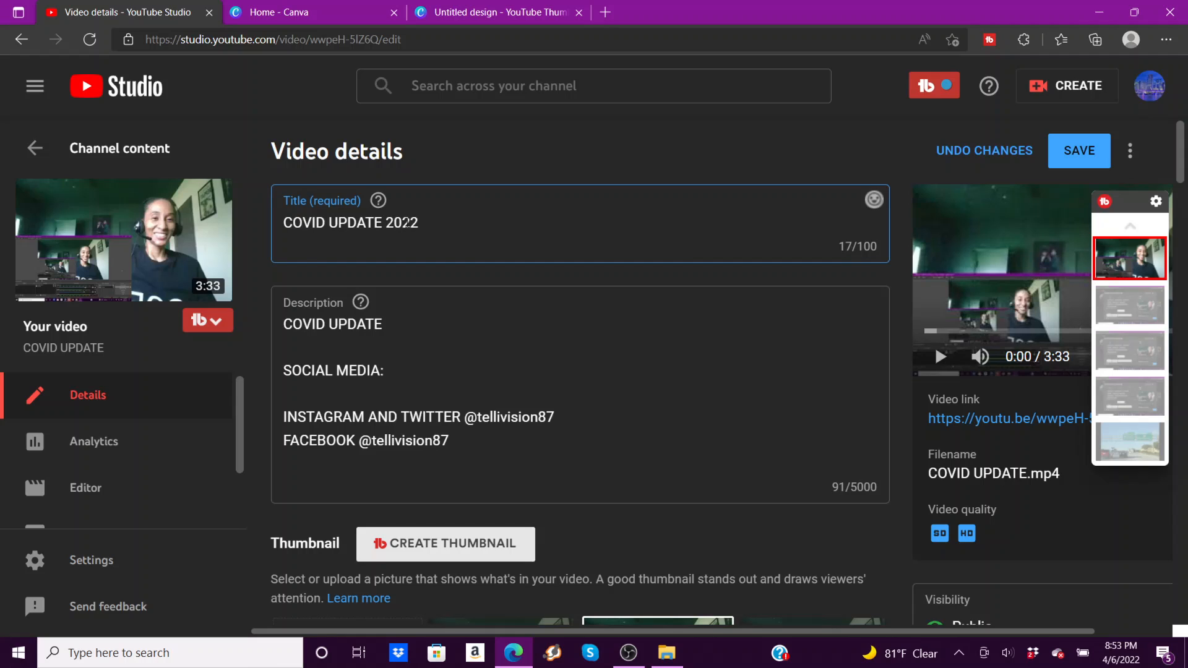
key("Backspace")
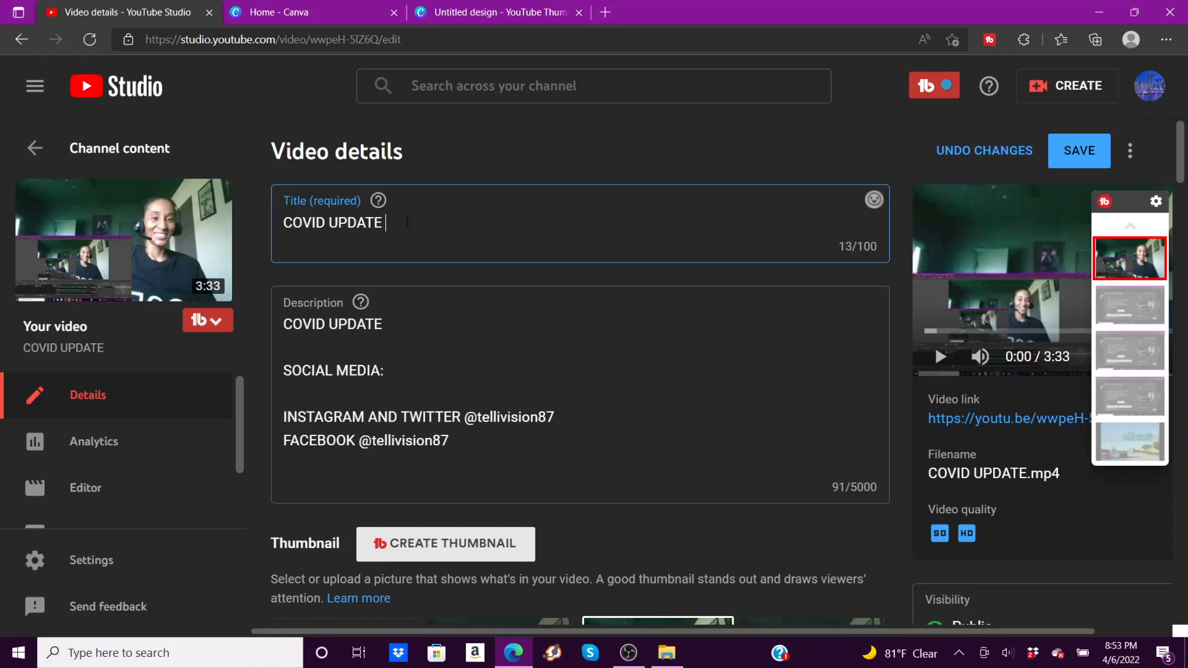
- Check that the video's visibility is still set to Public
scroll("down", 3)
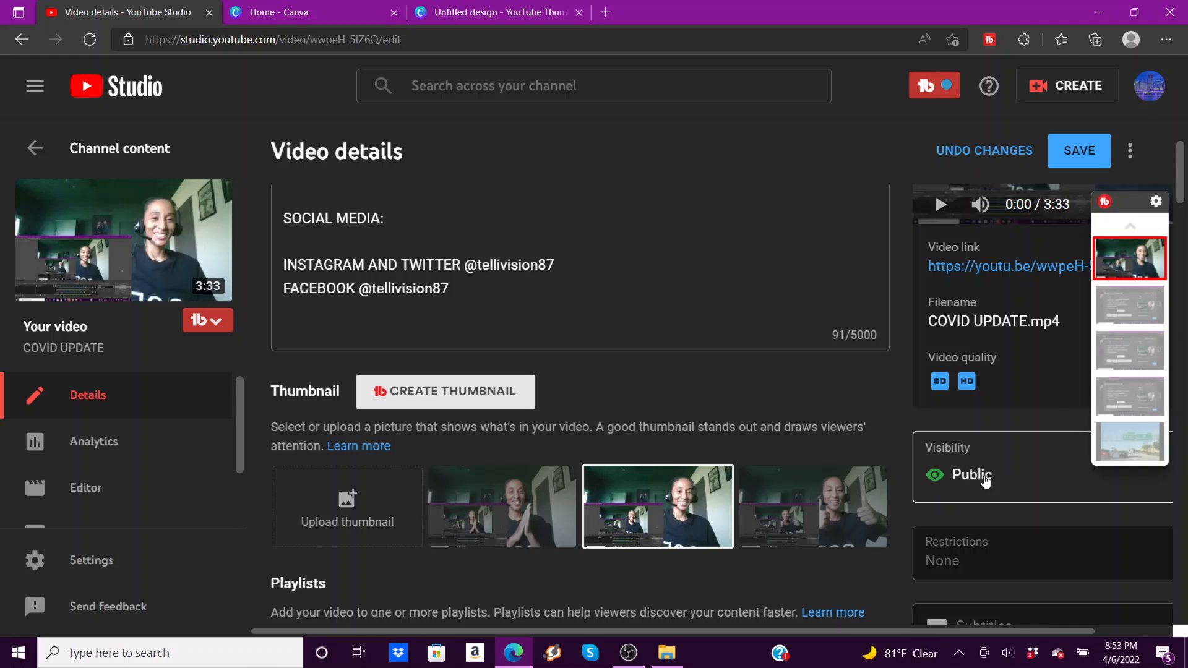
left_click(971, 475)
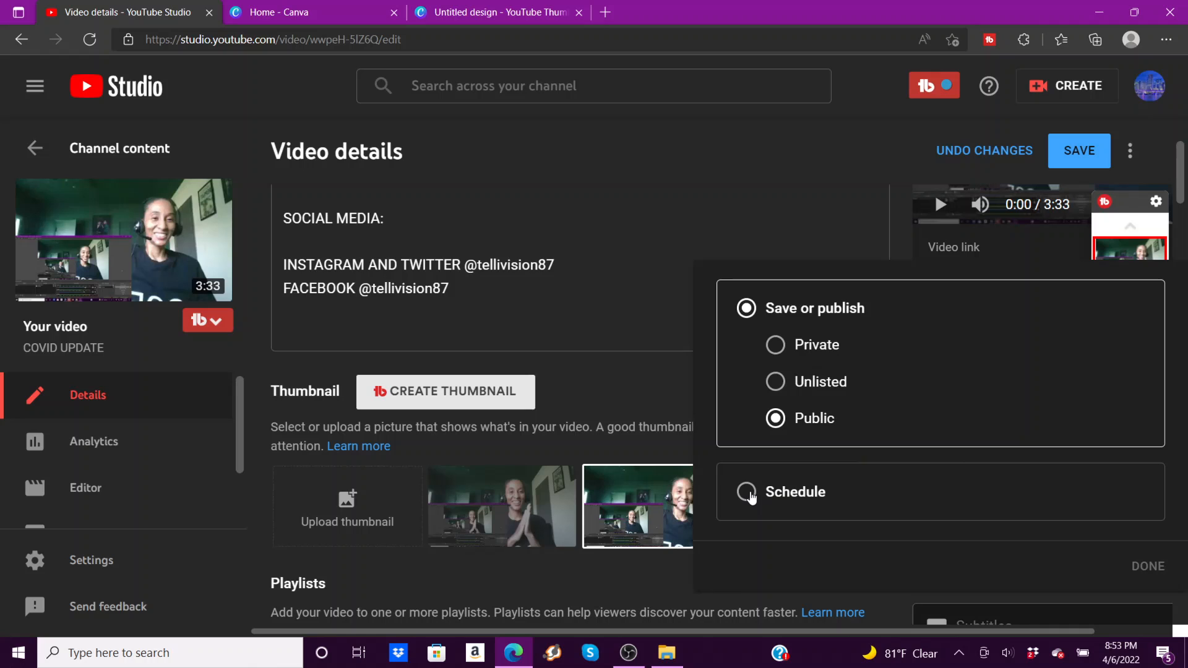
mouse_move(1083, 155)
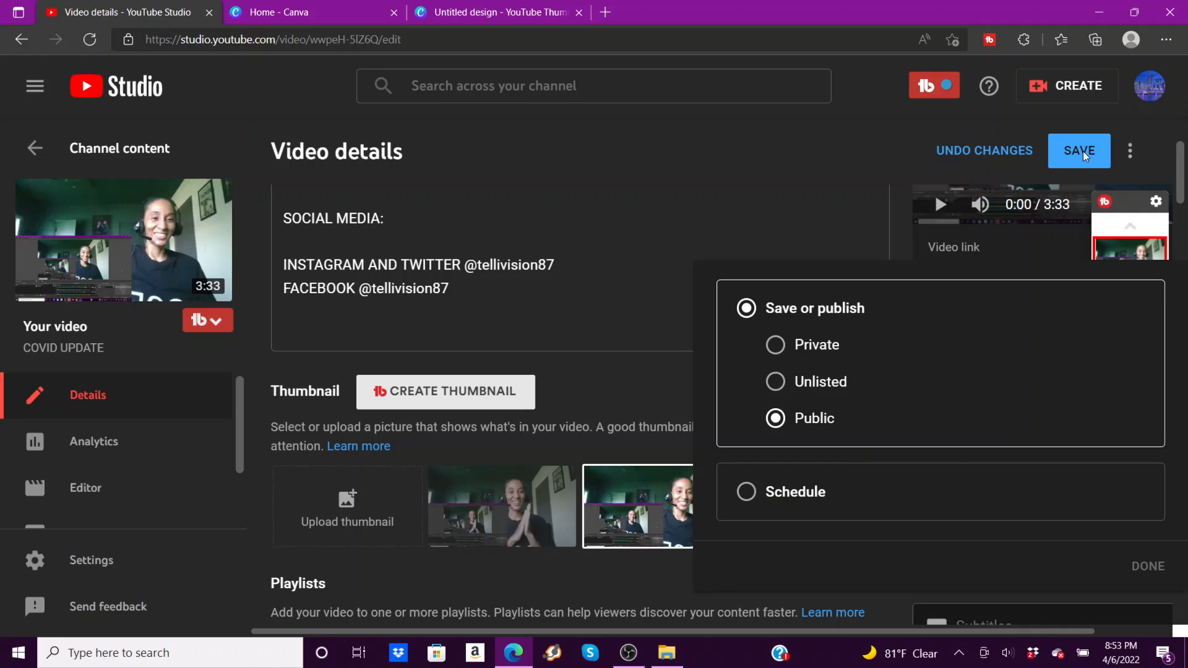
left_click(1078, 150)
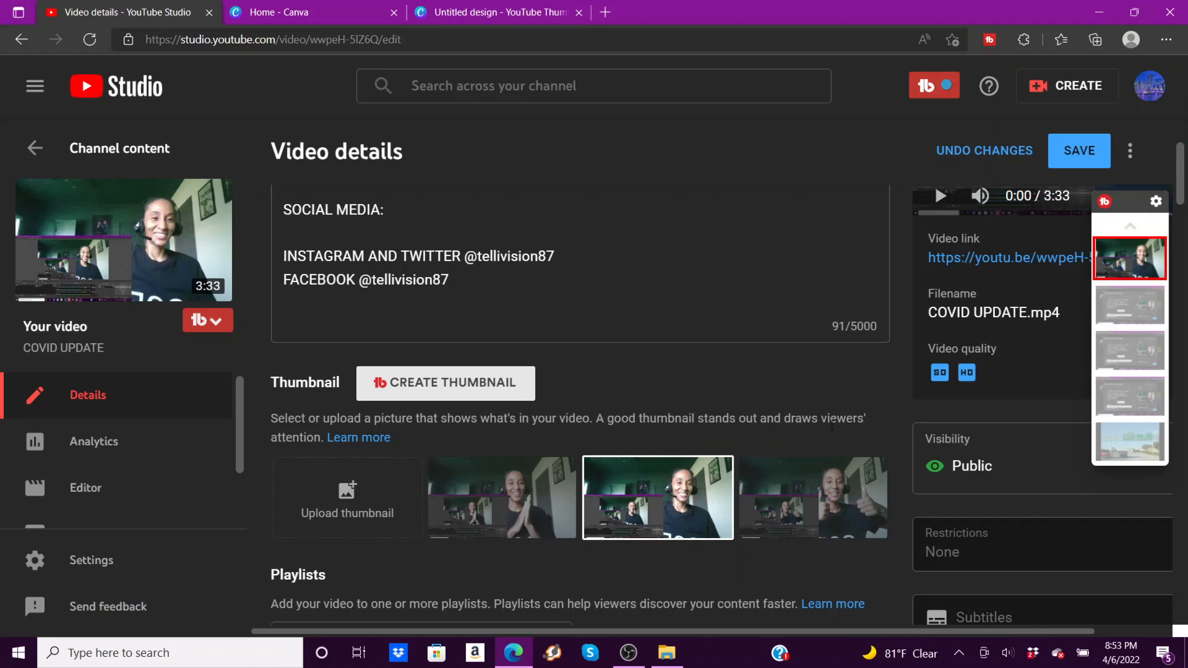
- Save the video details and go back to the Channel content list
scroll("down", 3)
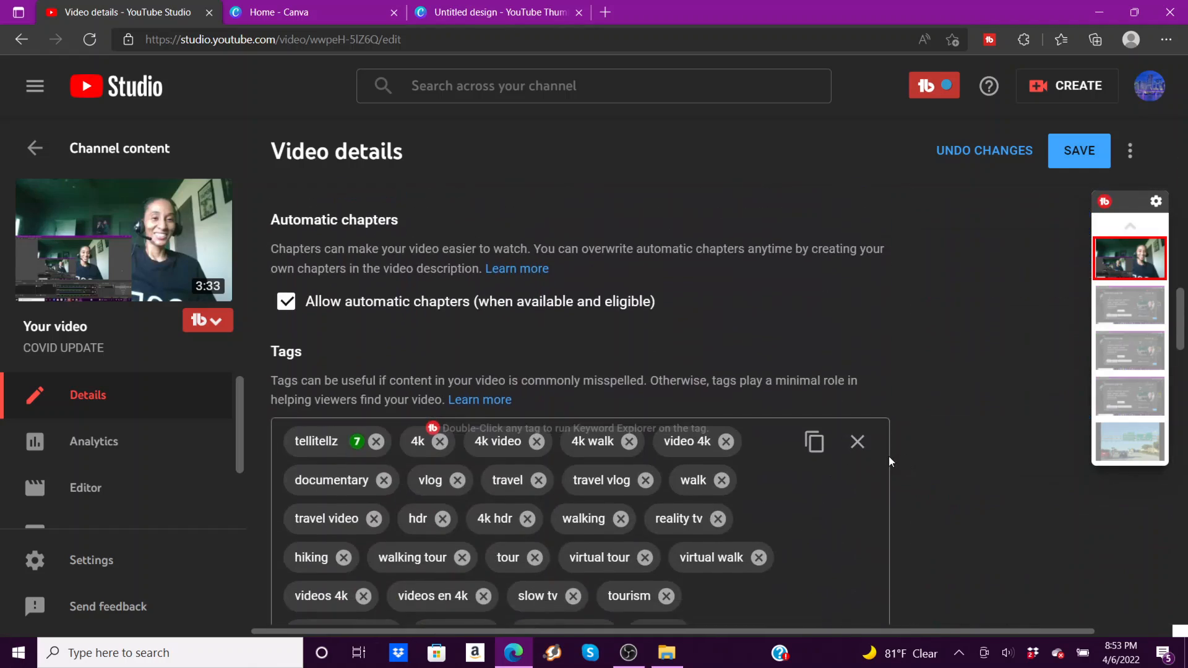
scroll("down", 3)
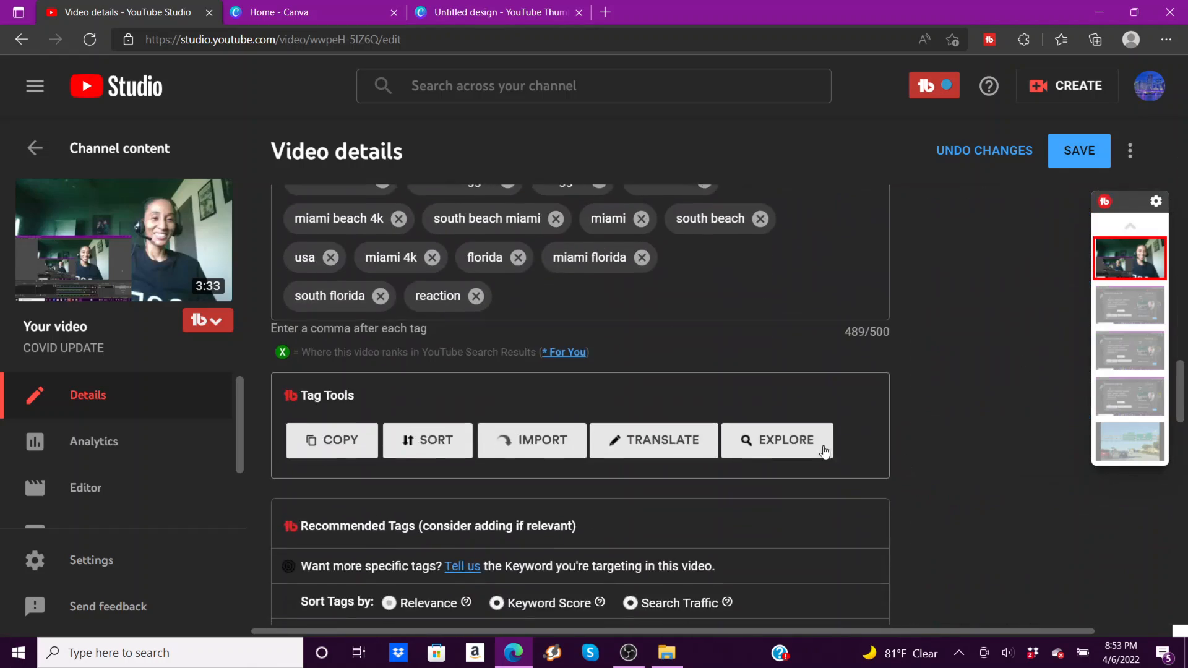
scroll("down", 3)
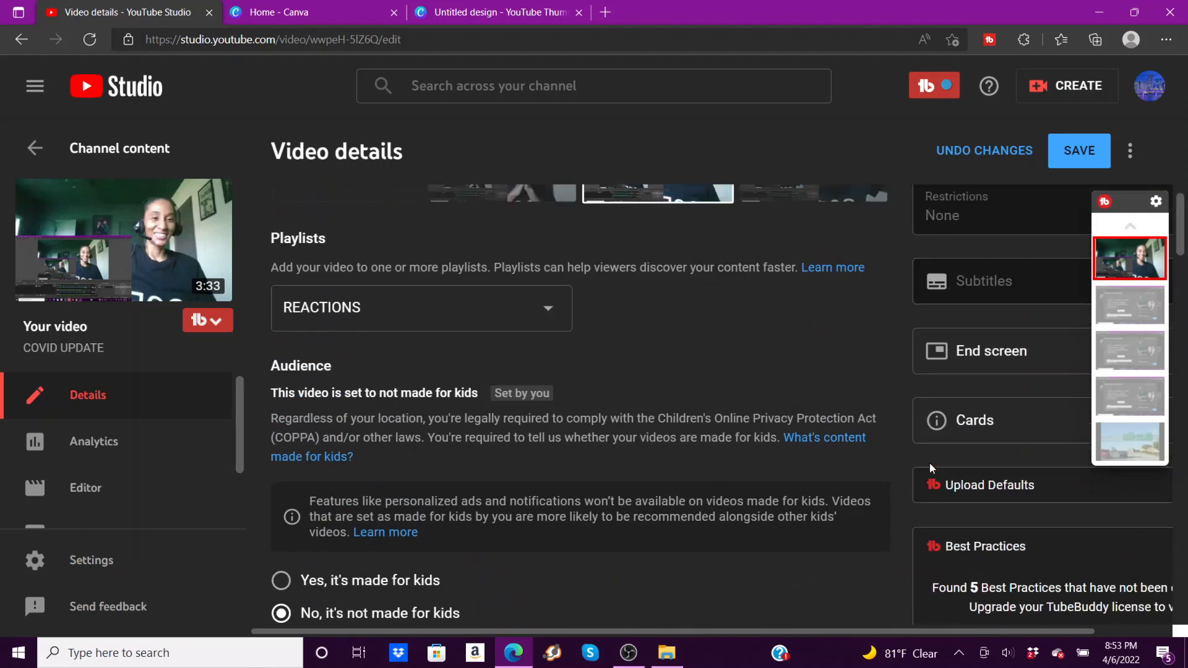
scroll("up", 3)
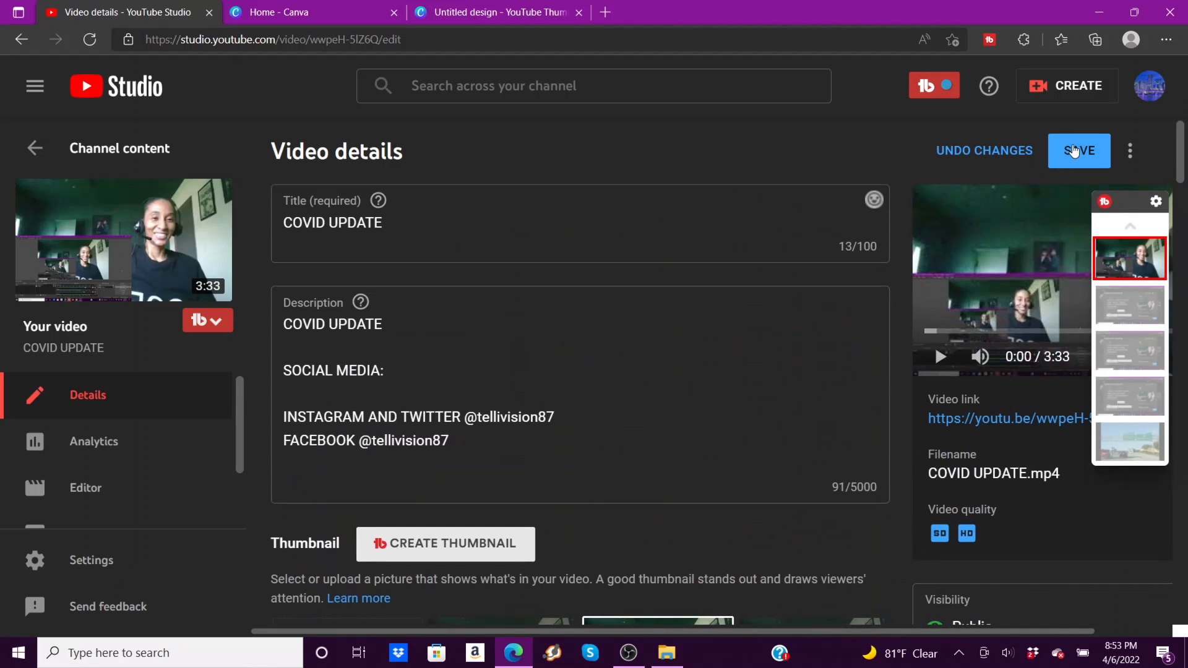
left_click(1077, 150)
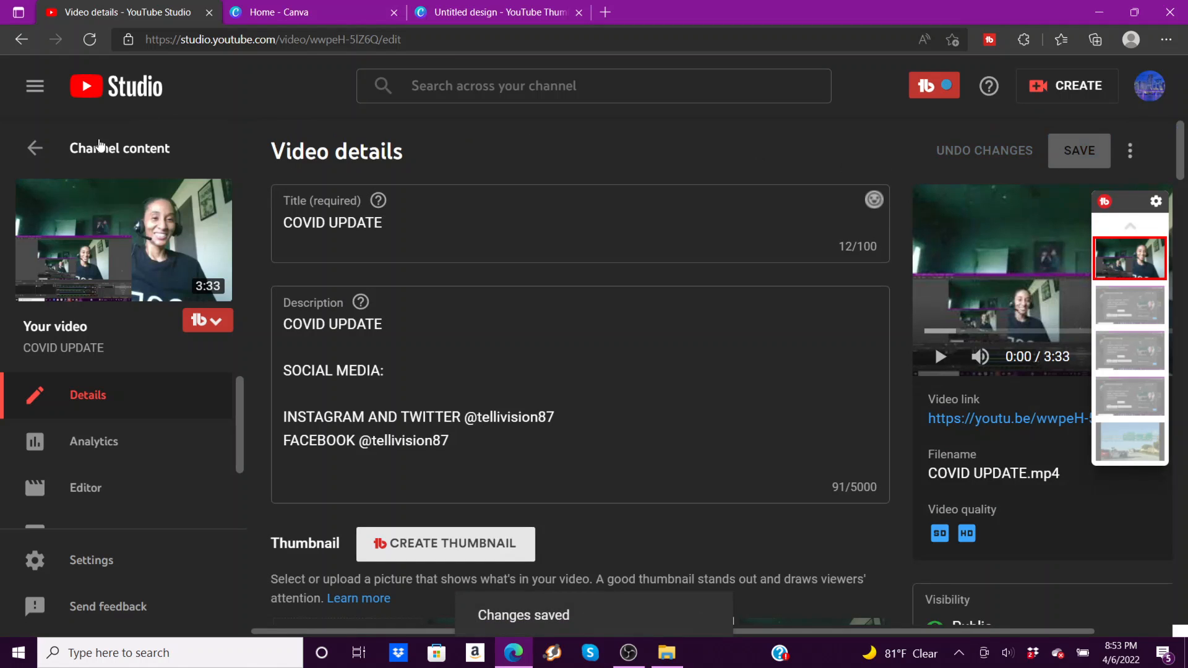
left_click(34, 148)
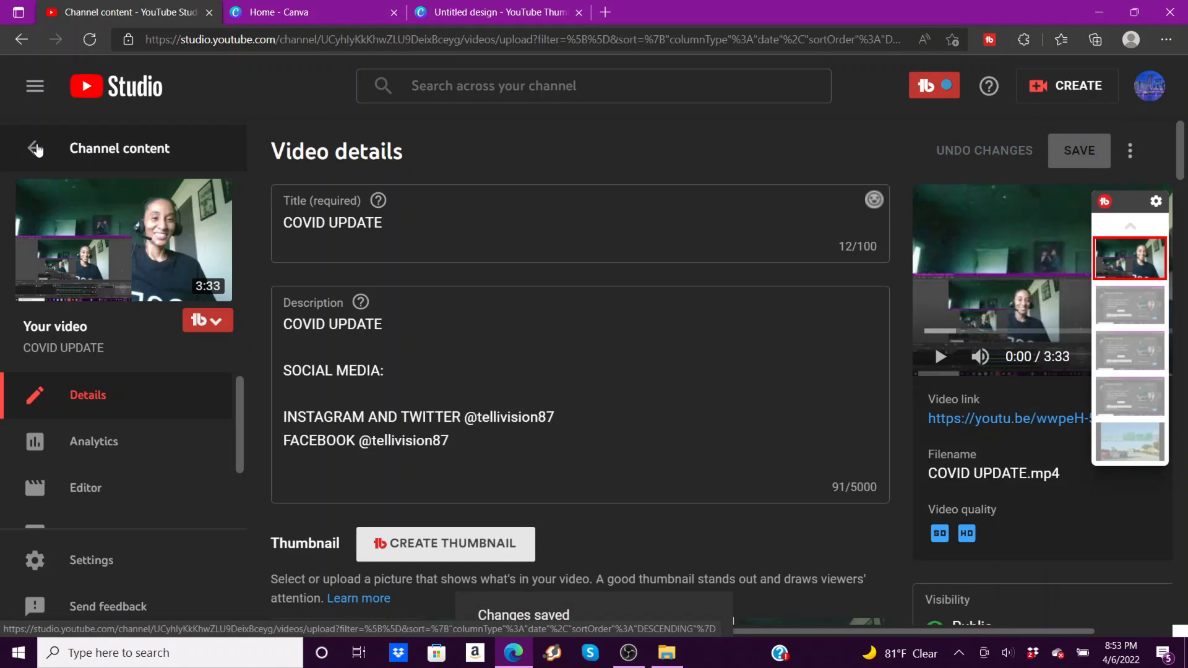
left_click(34, 148)
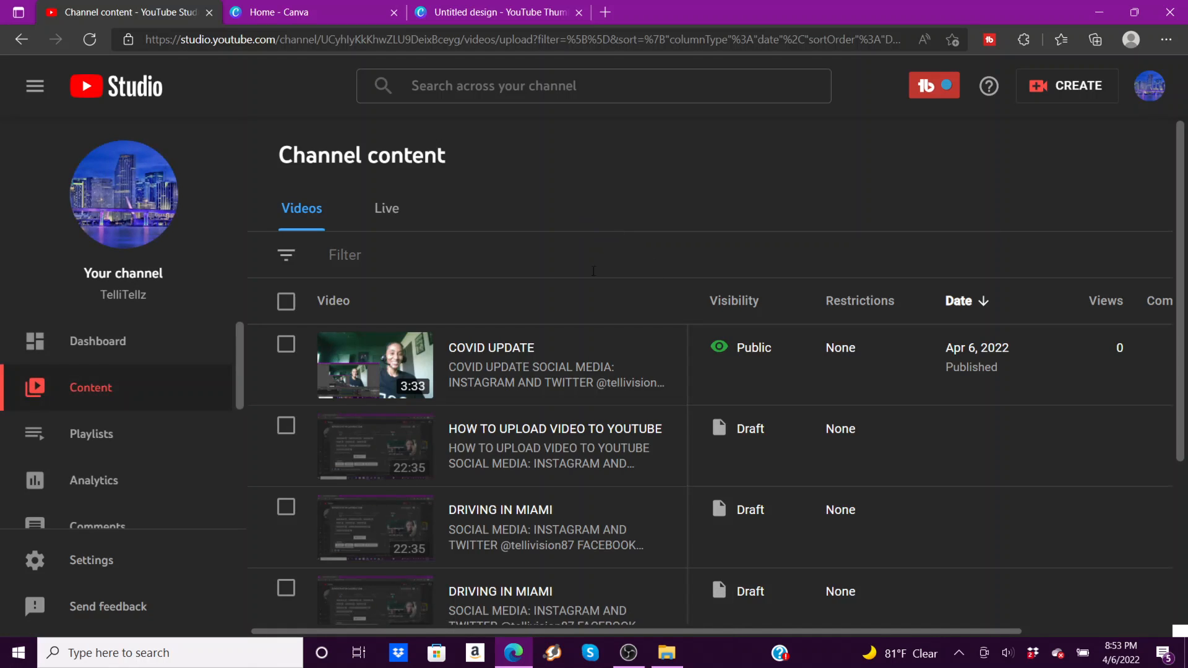
- Open the Dashboard to view COVID UPDATE in the Latest video performance card
left_click(97, 341)
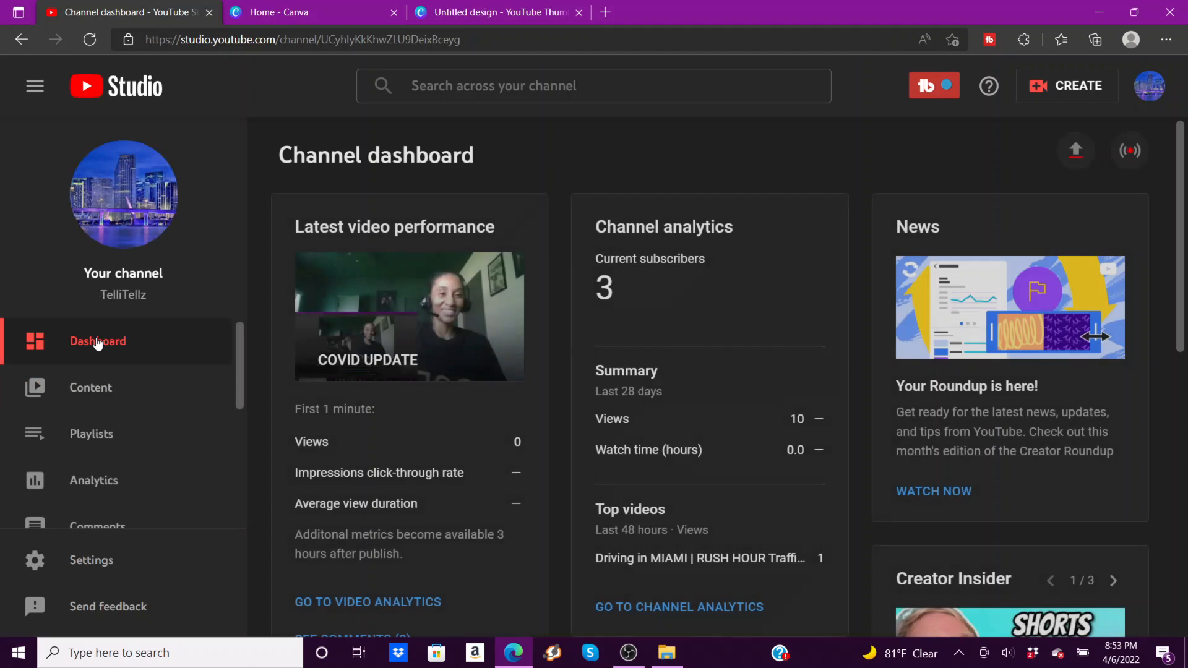
mouse_move(561, 346)
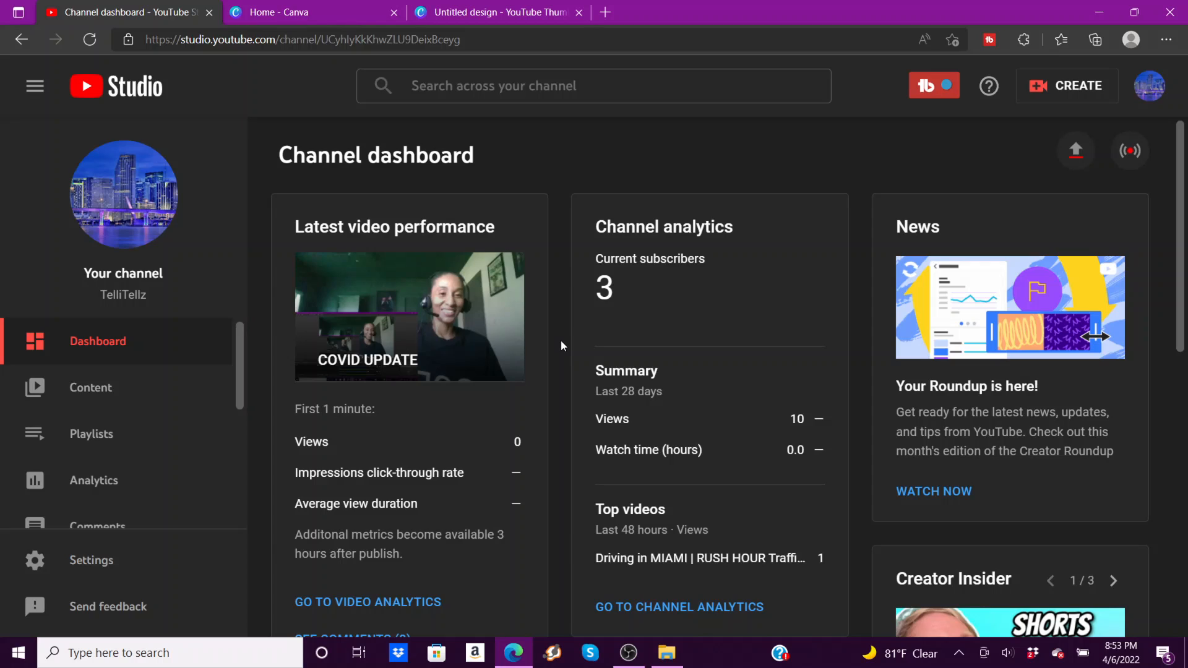
mouse_move(597, 327)
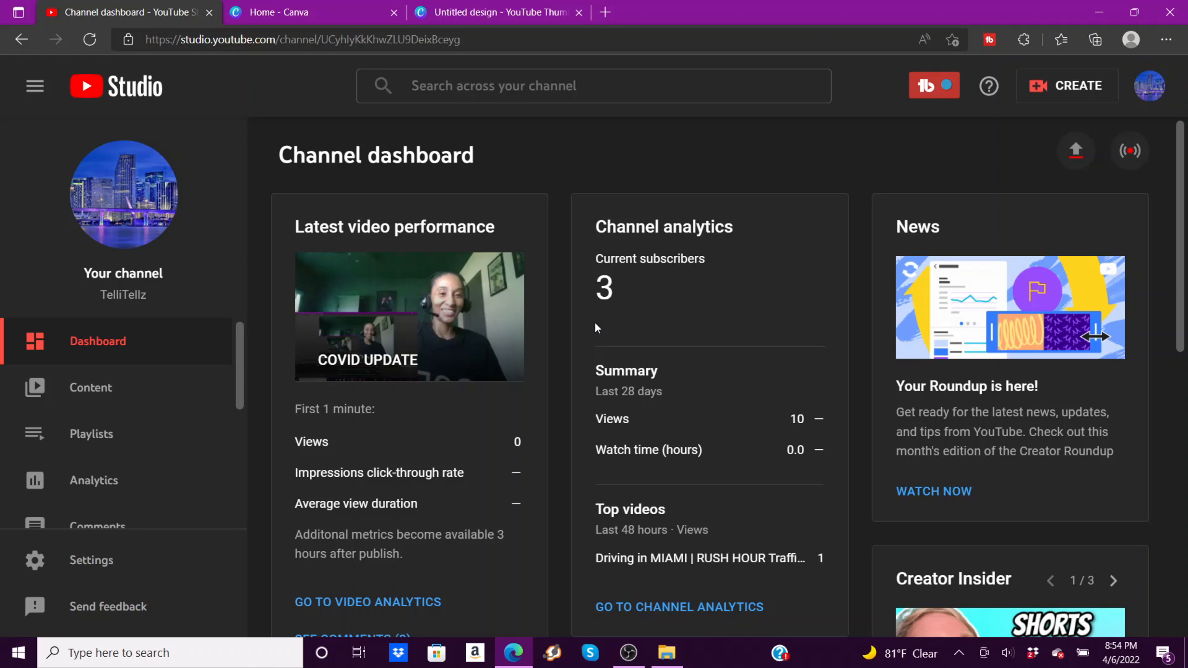
mouse_move(551, 282)
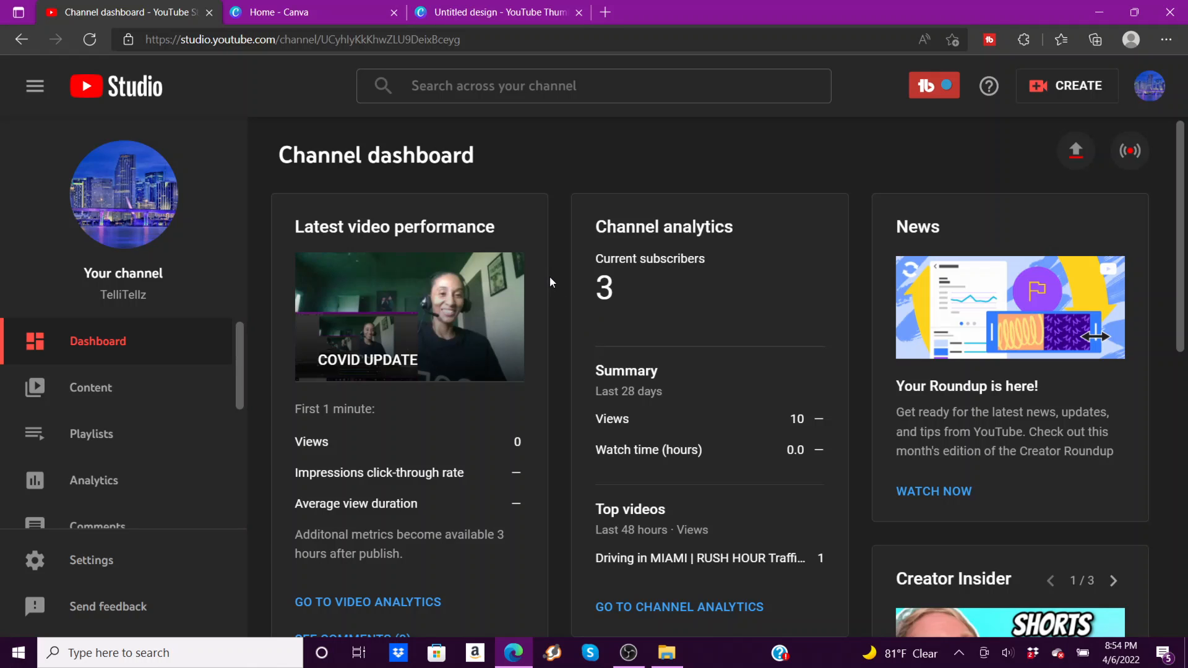